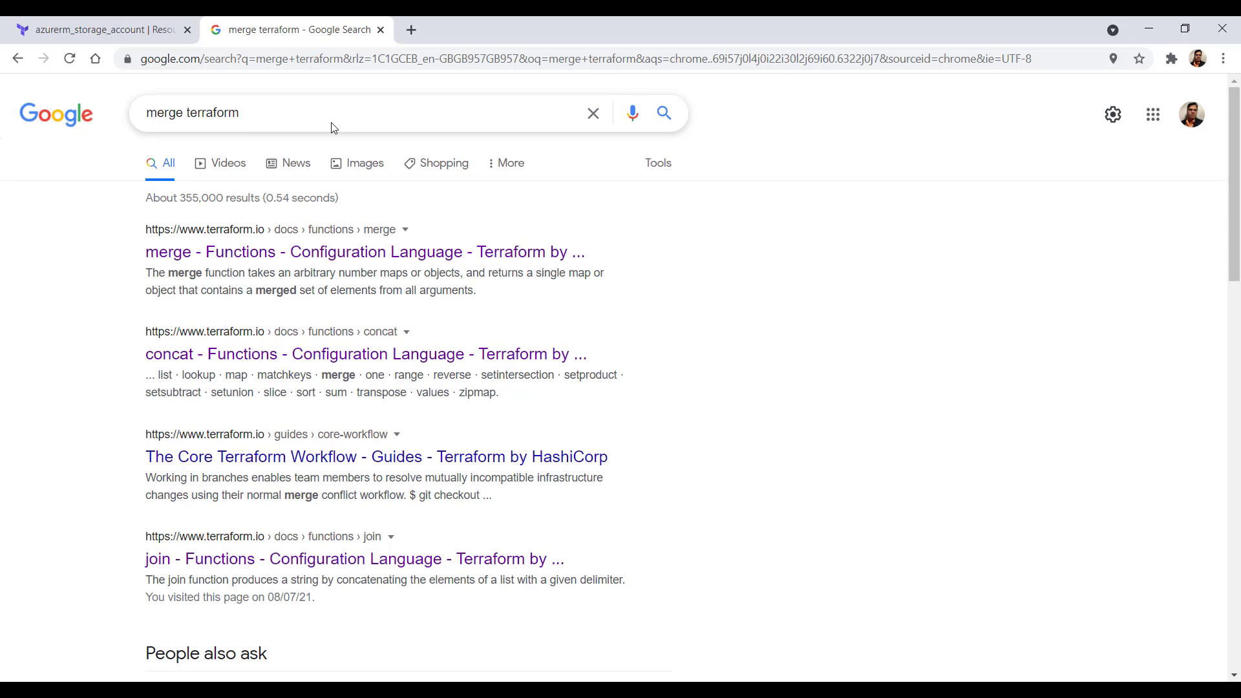
mouse_move(331, 260)
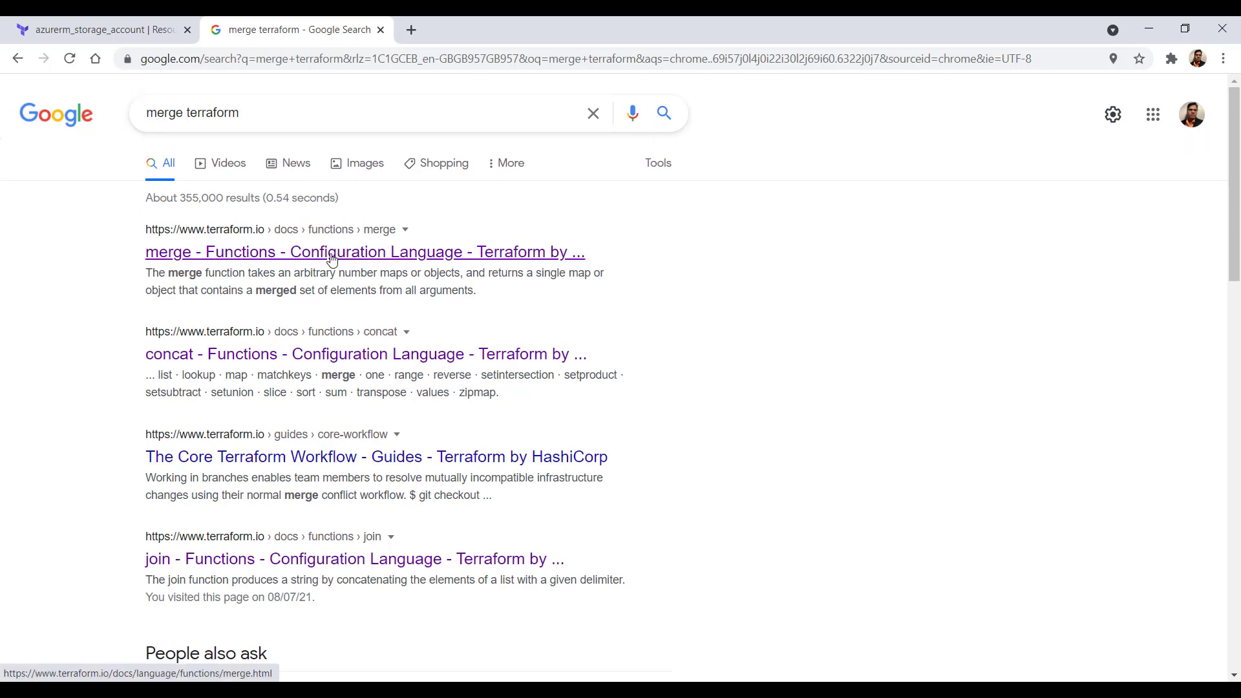
View the Terraform merge function documentation from the search results and scroll to its examples.
left_click(365, 252)
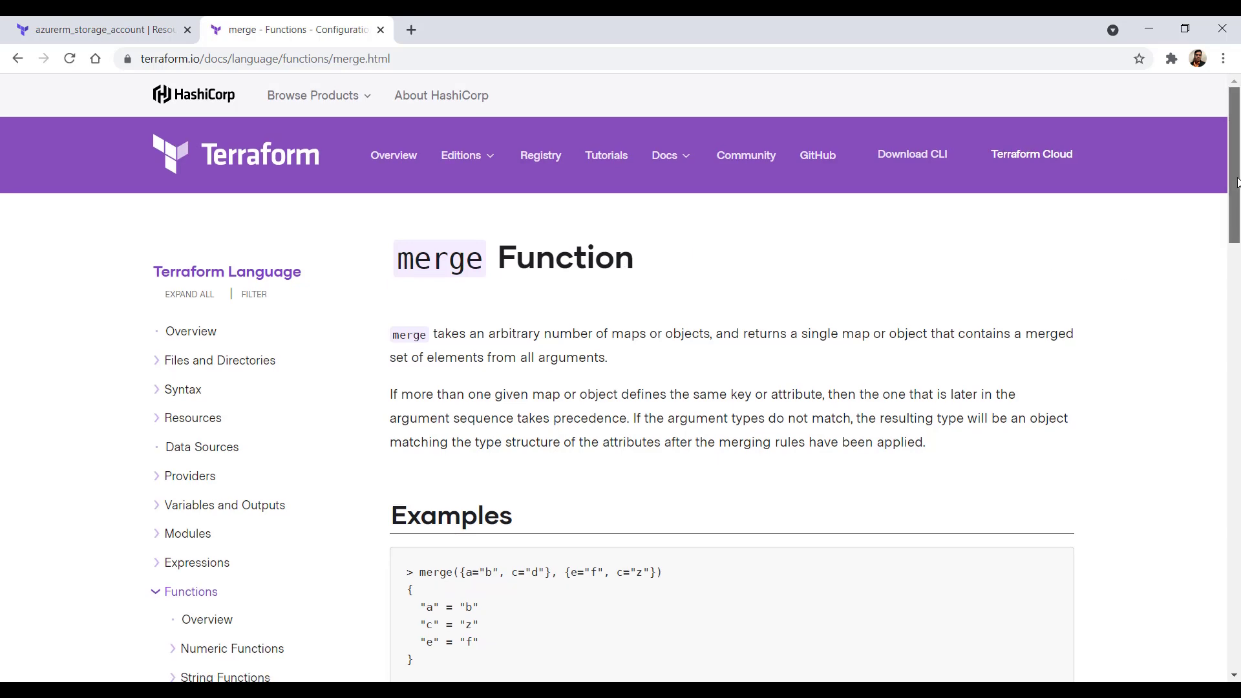
scroll("down", 3)
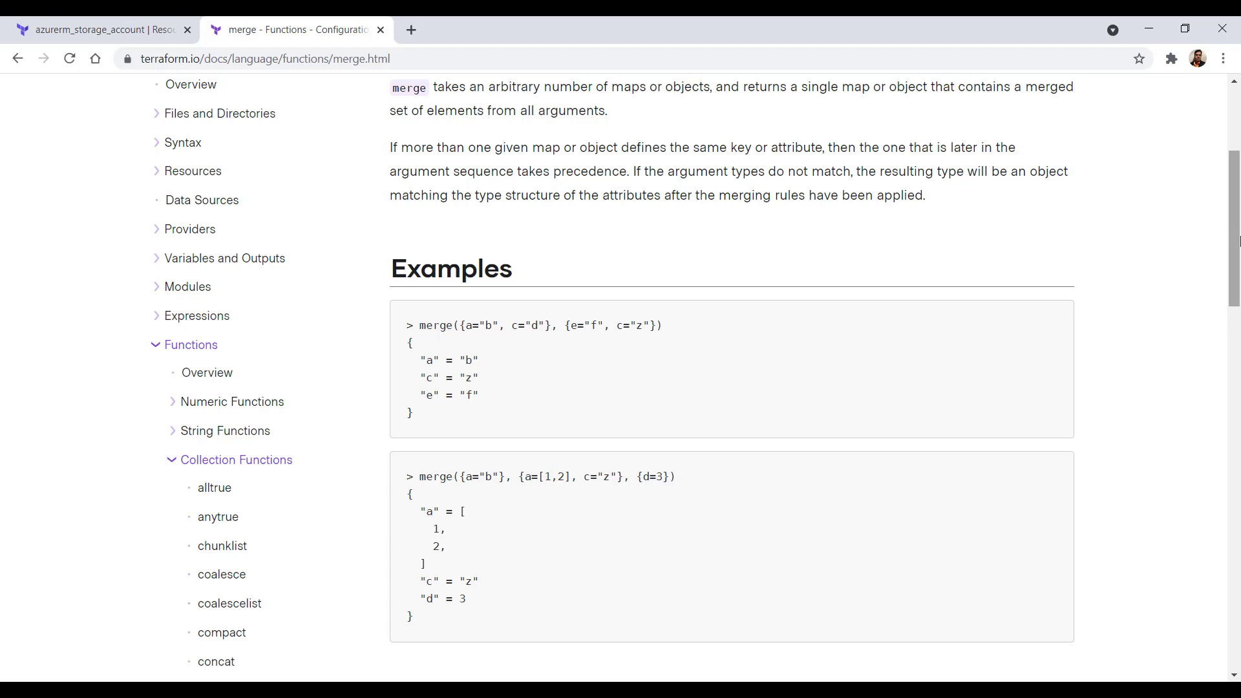
mouse_move(344, 673)
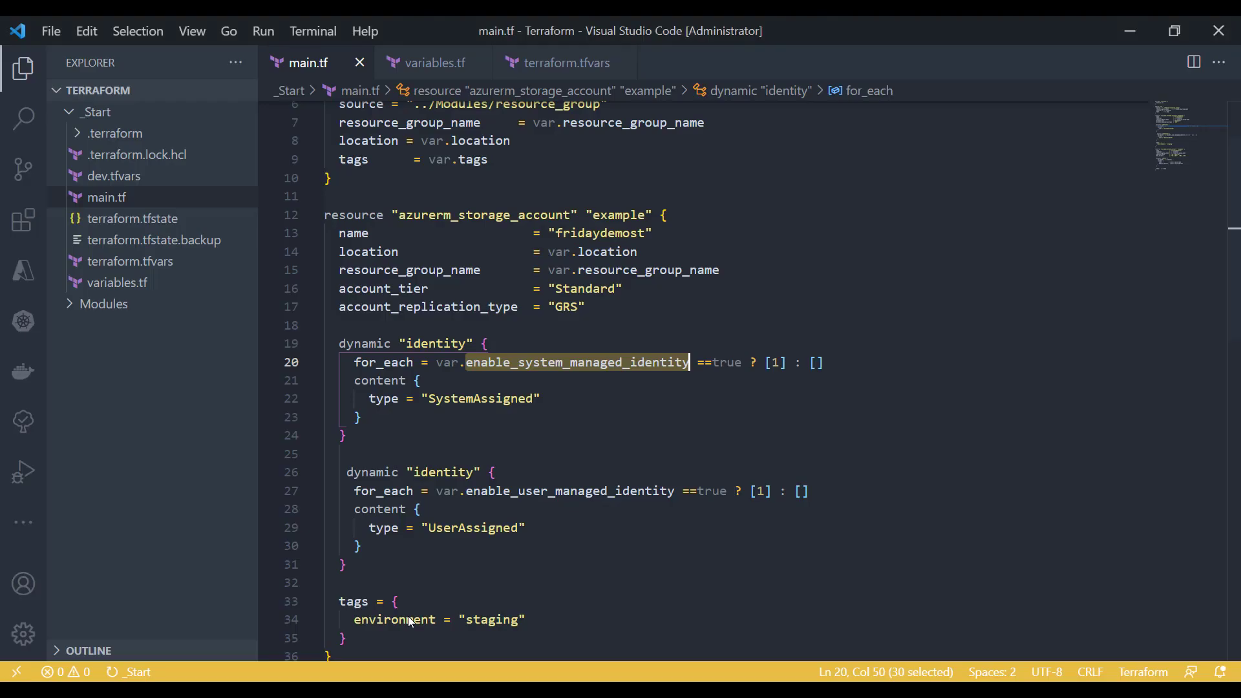
mouse_move(190, 66)
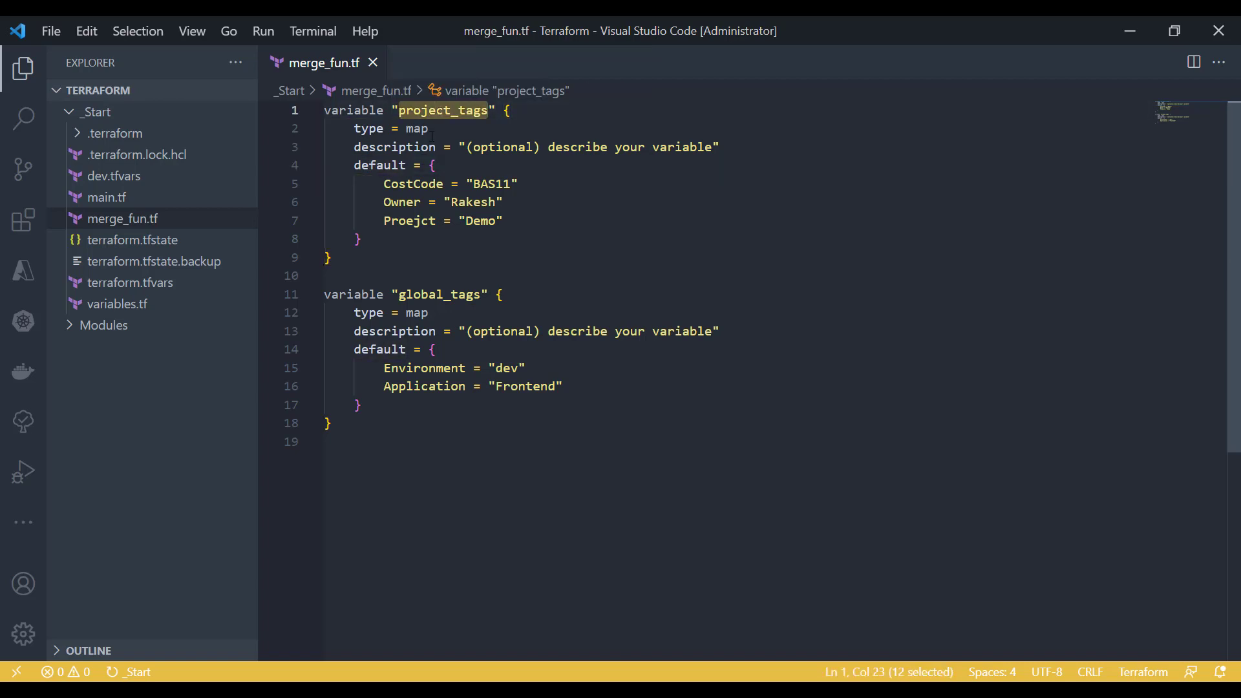
Correct the misspelled 'Proejct' key to 'Project' in the project_tags variable of merge_fun.tf.
double_click(378, 164)
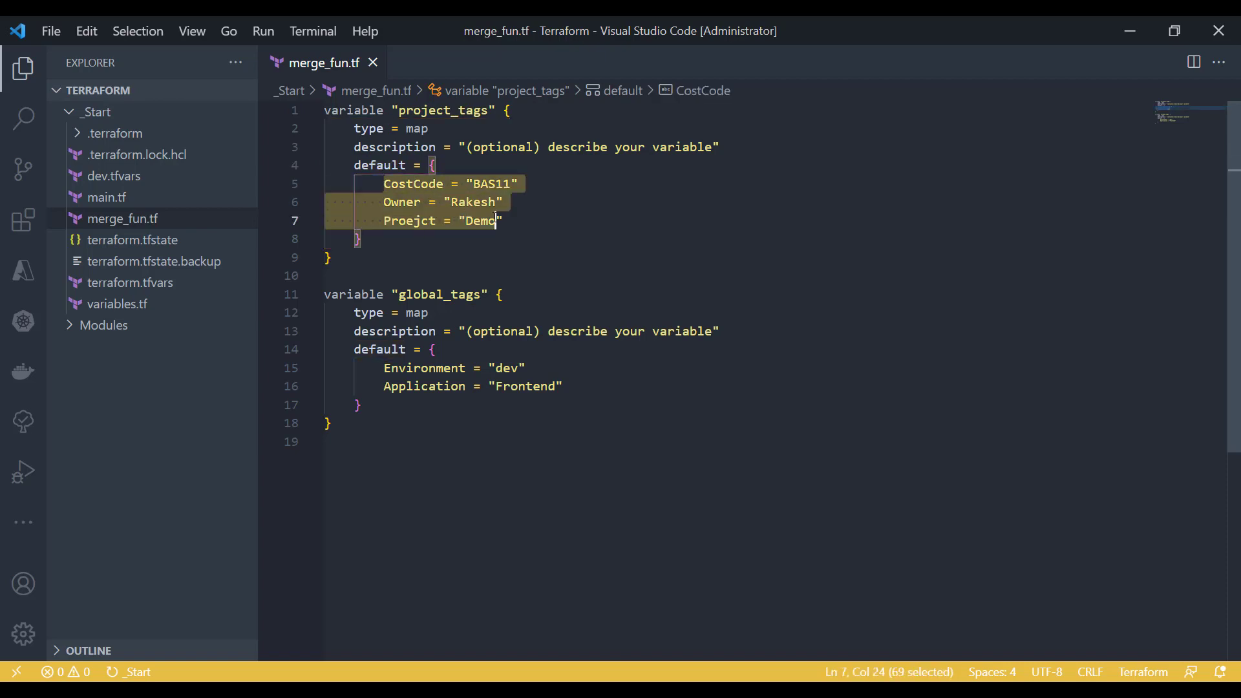
left_click(495, 220)
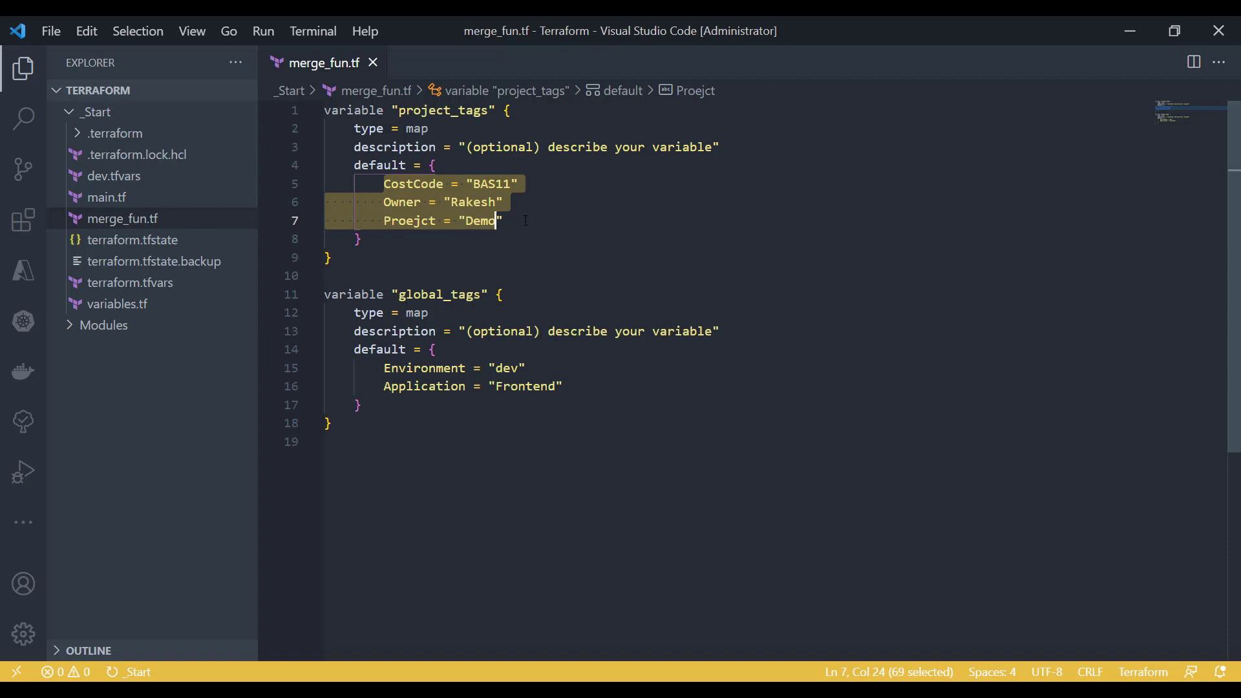
double_click(409, 219)
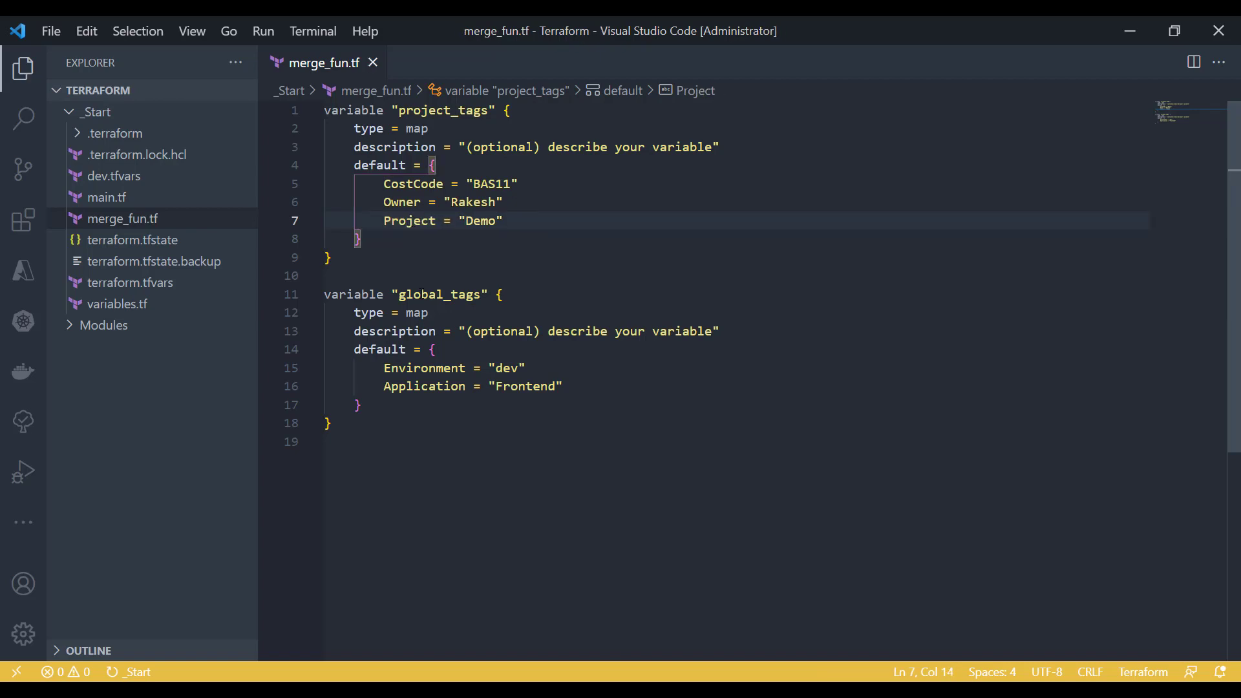
Review the Environment key in global_tags and move the caret to the end of the file.
double_click(439, 295)
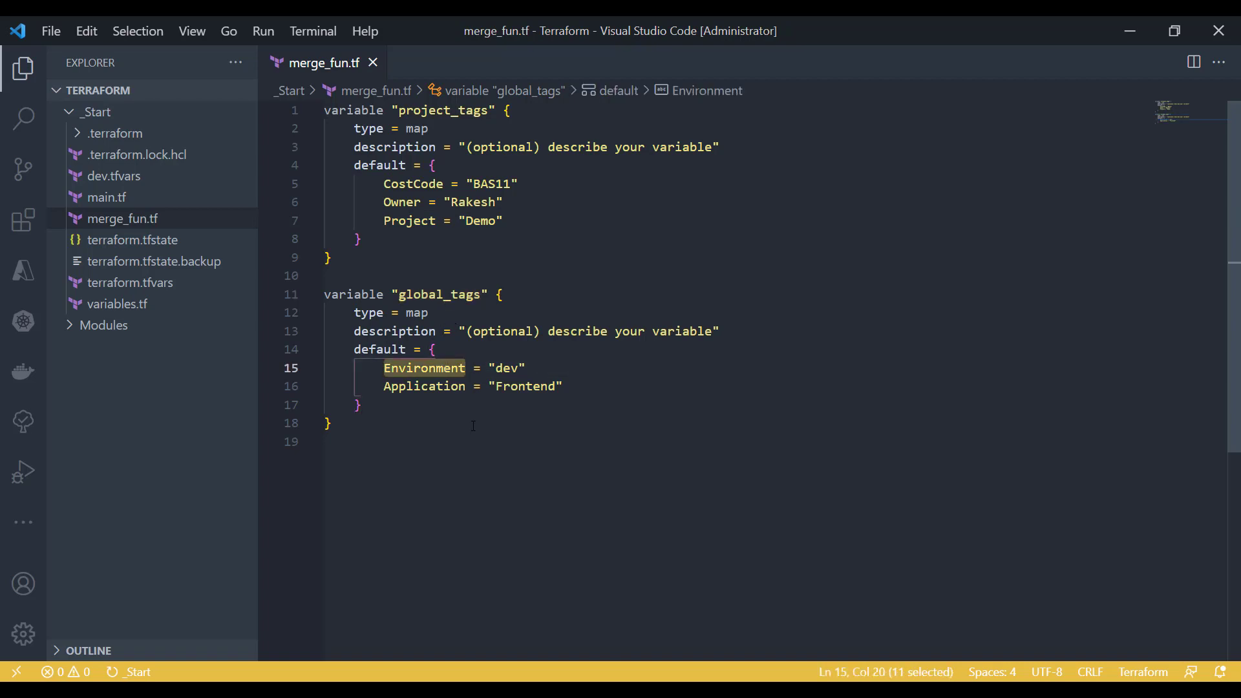
left_click(441, 386)
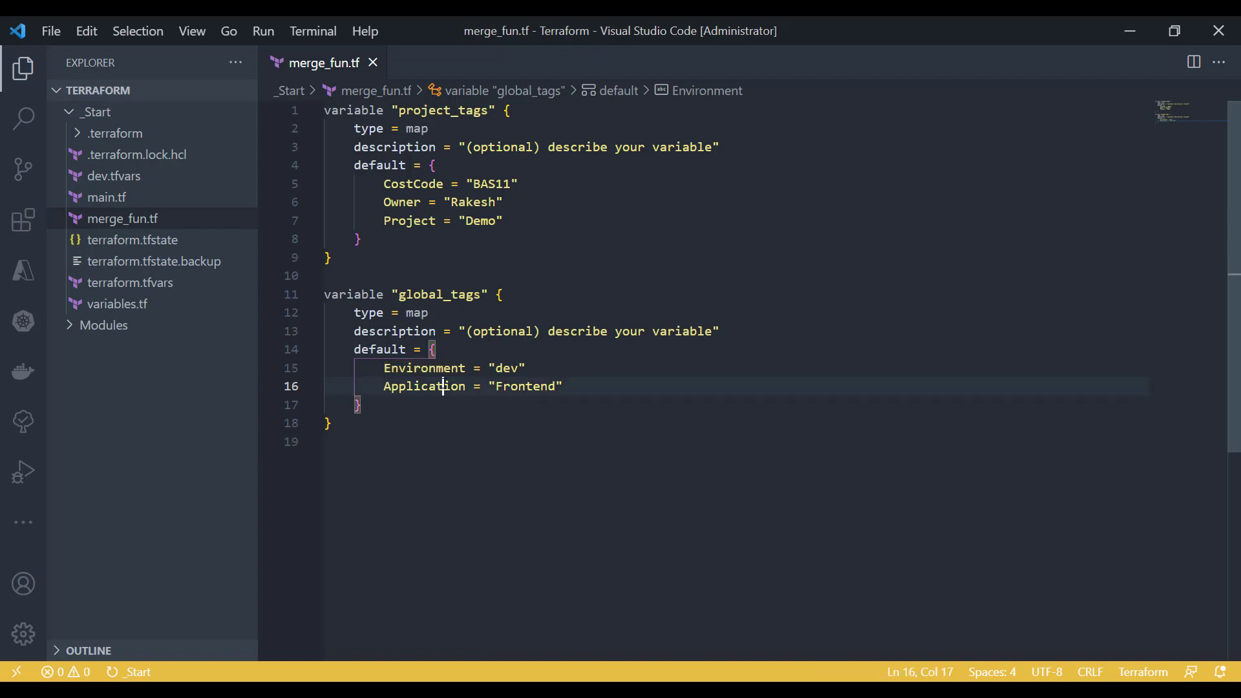
left_click(433, 442)
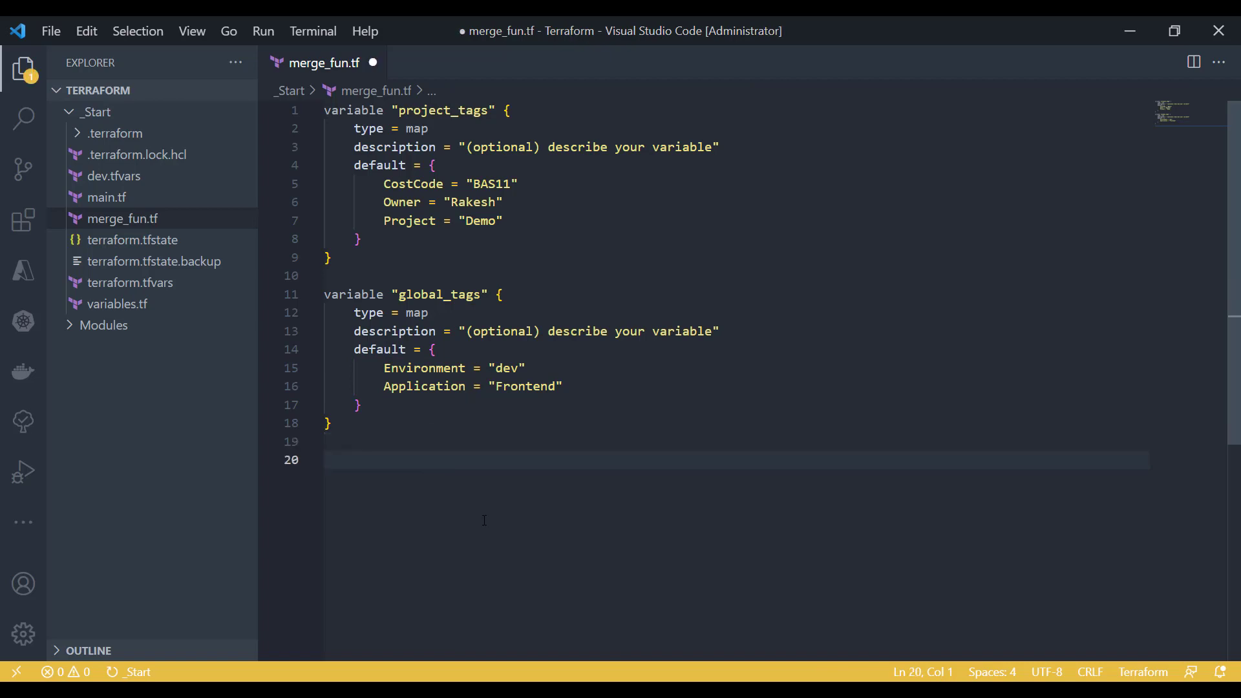
Save merge_fun.tf and start an output block named tags_out.
key("ctrl+s")
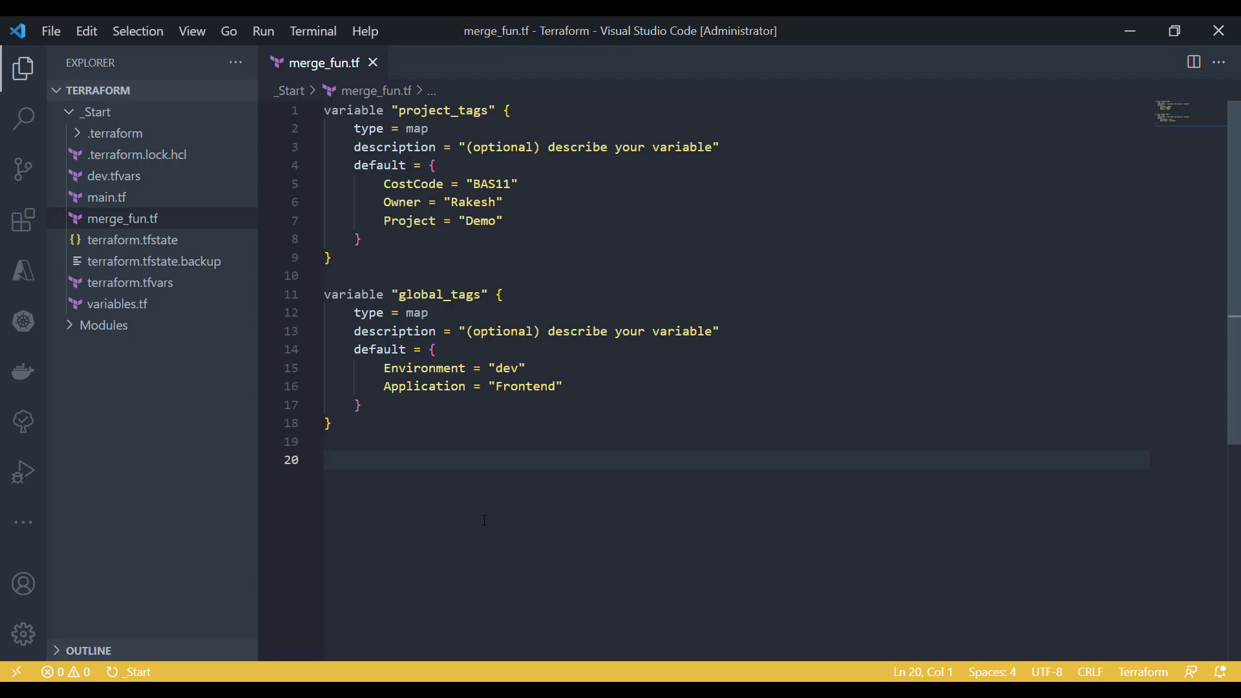
type("locals {")
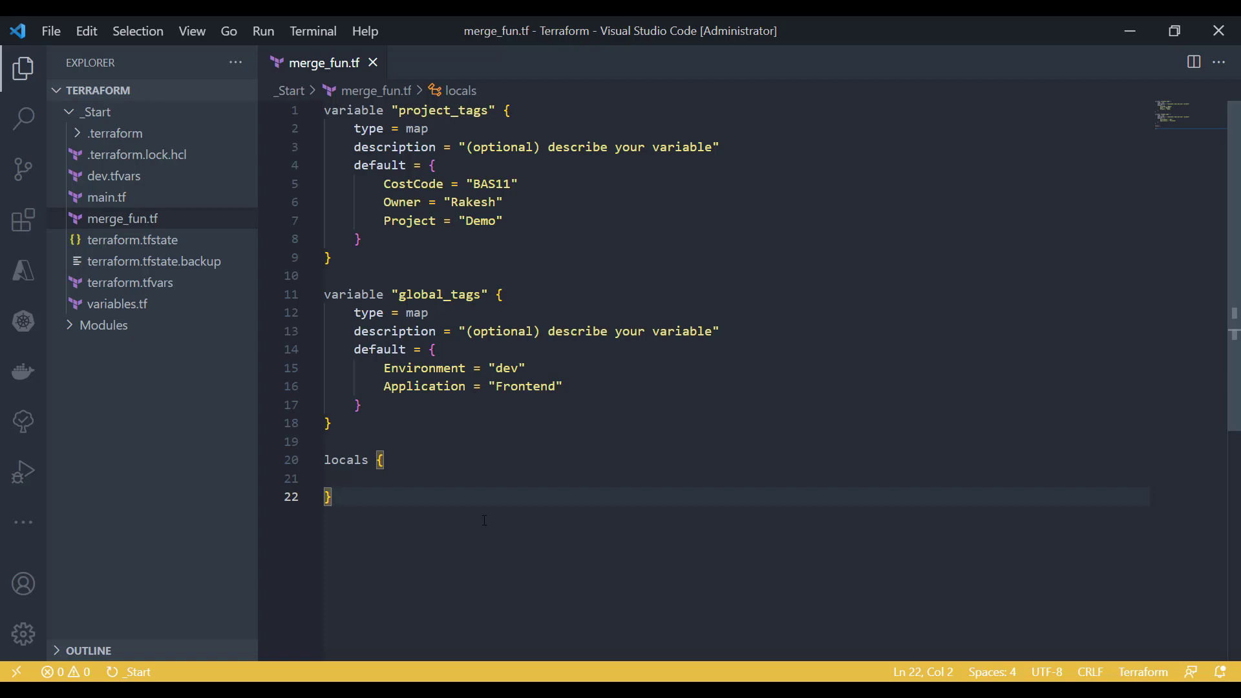
type("output \"name")
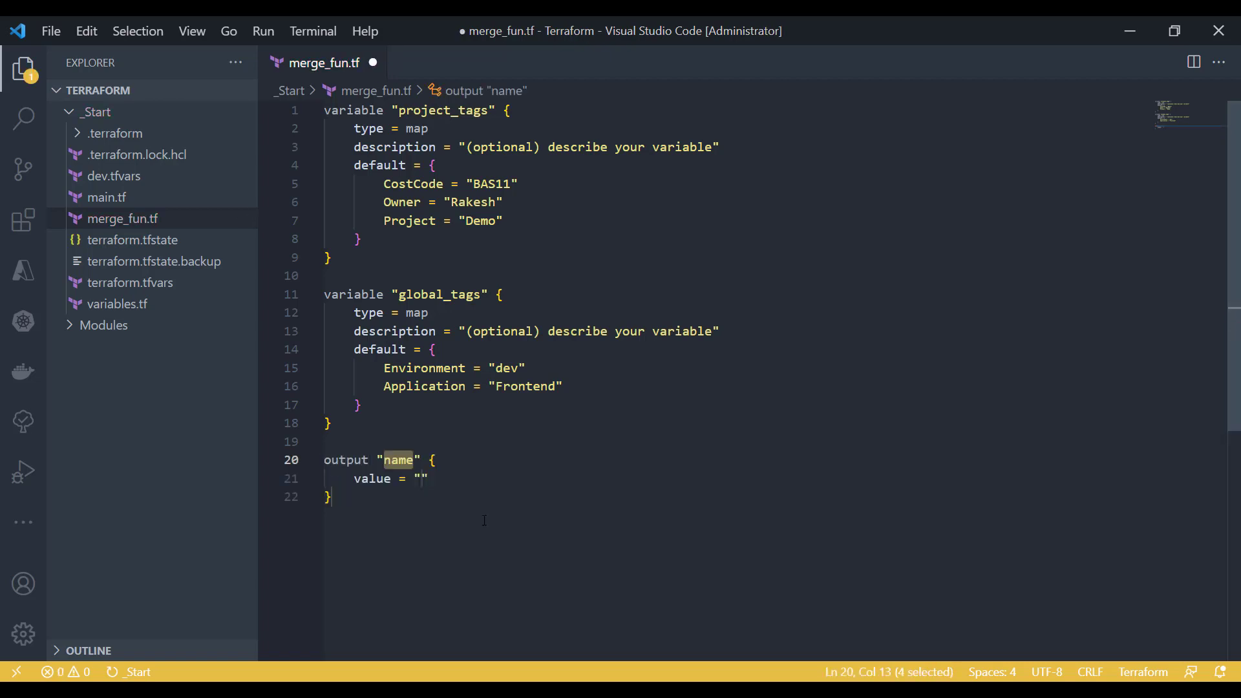
type("tags")
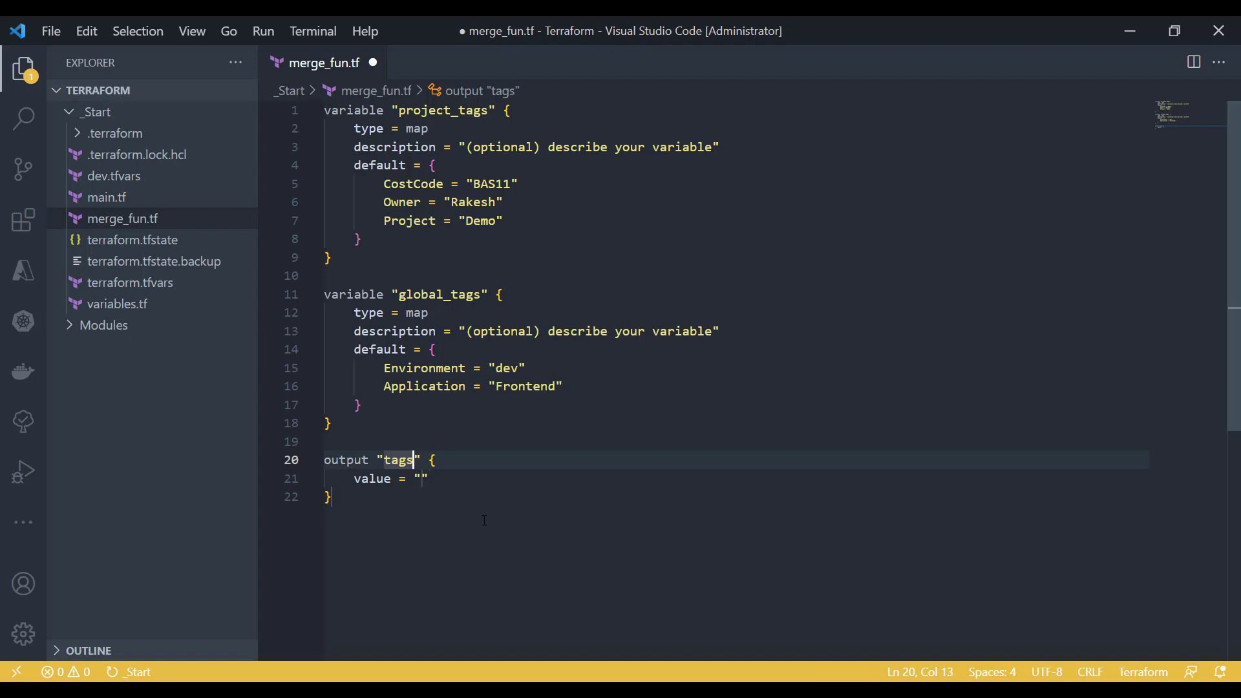
type("_out")
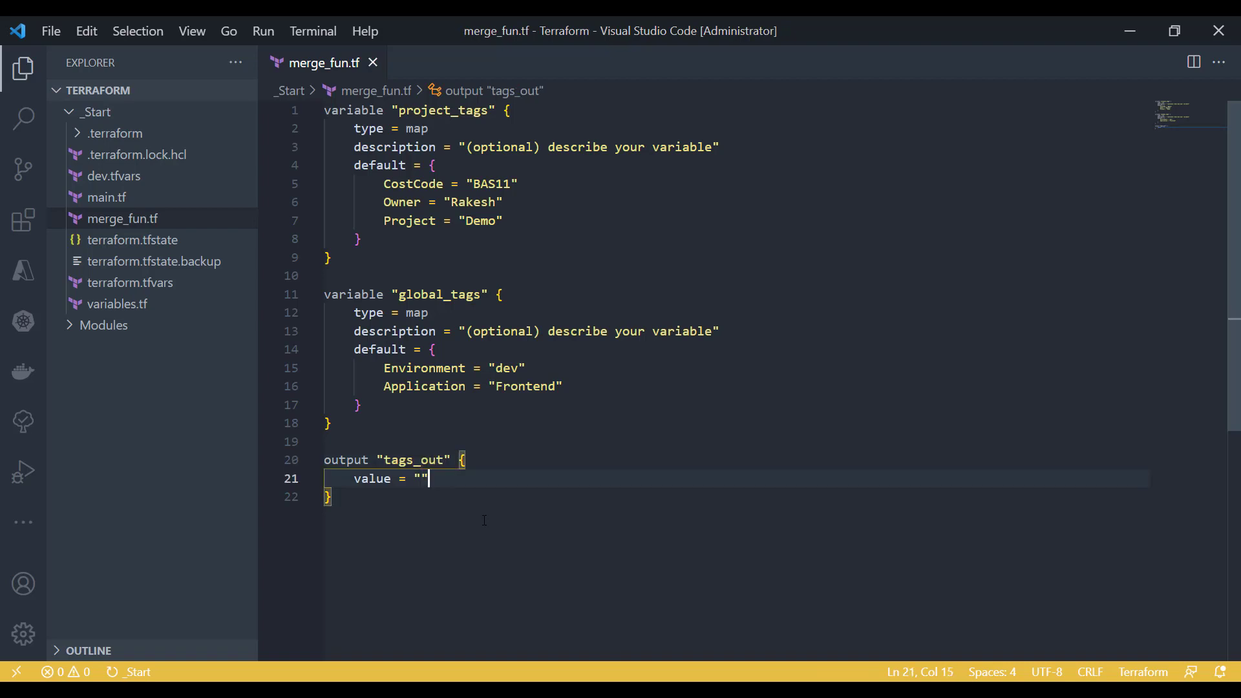
Set the tags_out value to merge(var.project_tags, ...) using autocomplete.
type("merge")
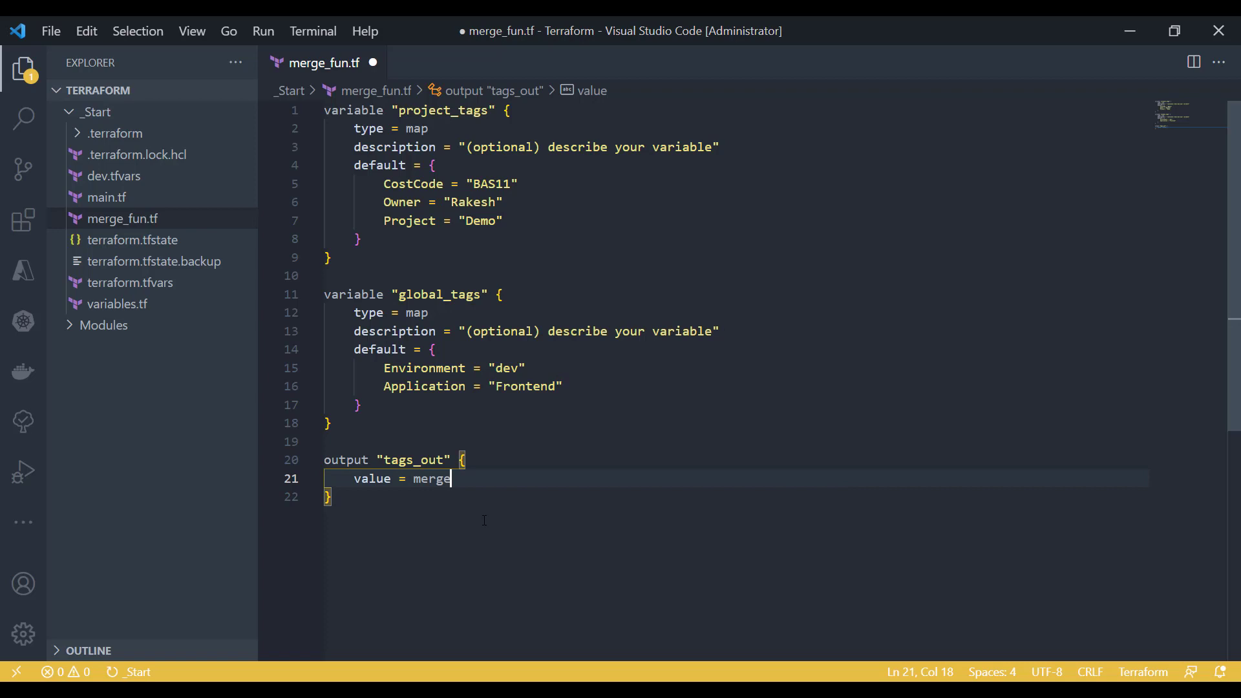
type("(")
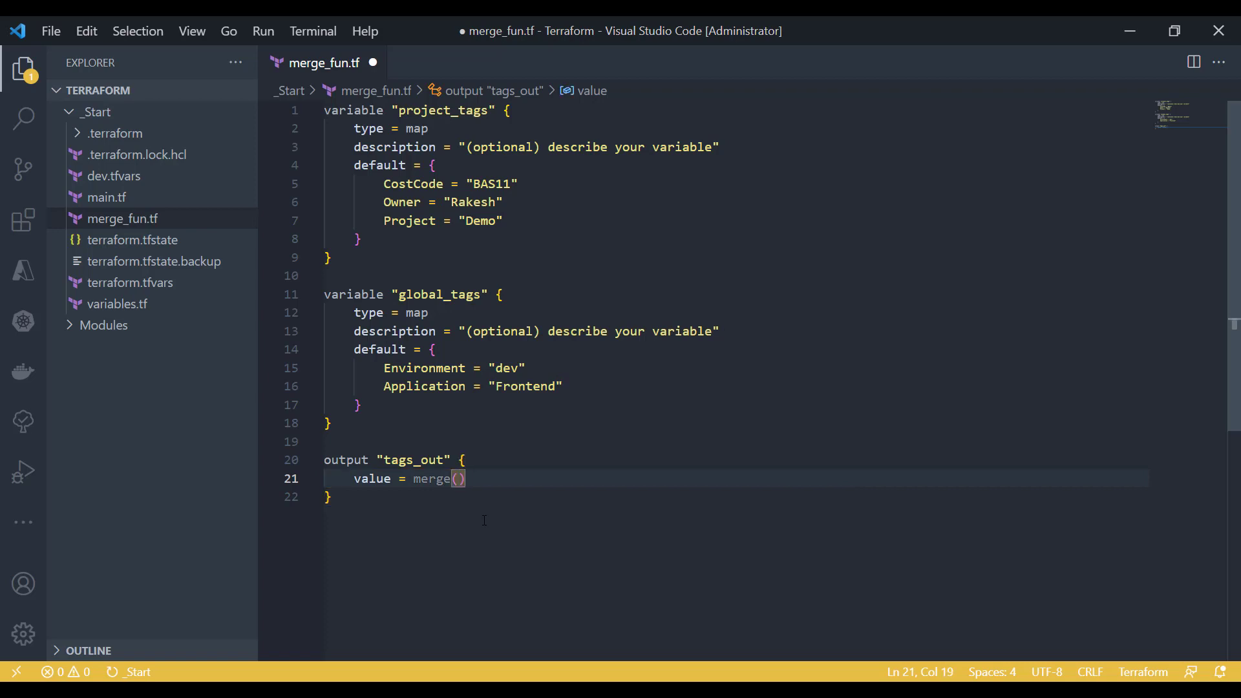
type("project")
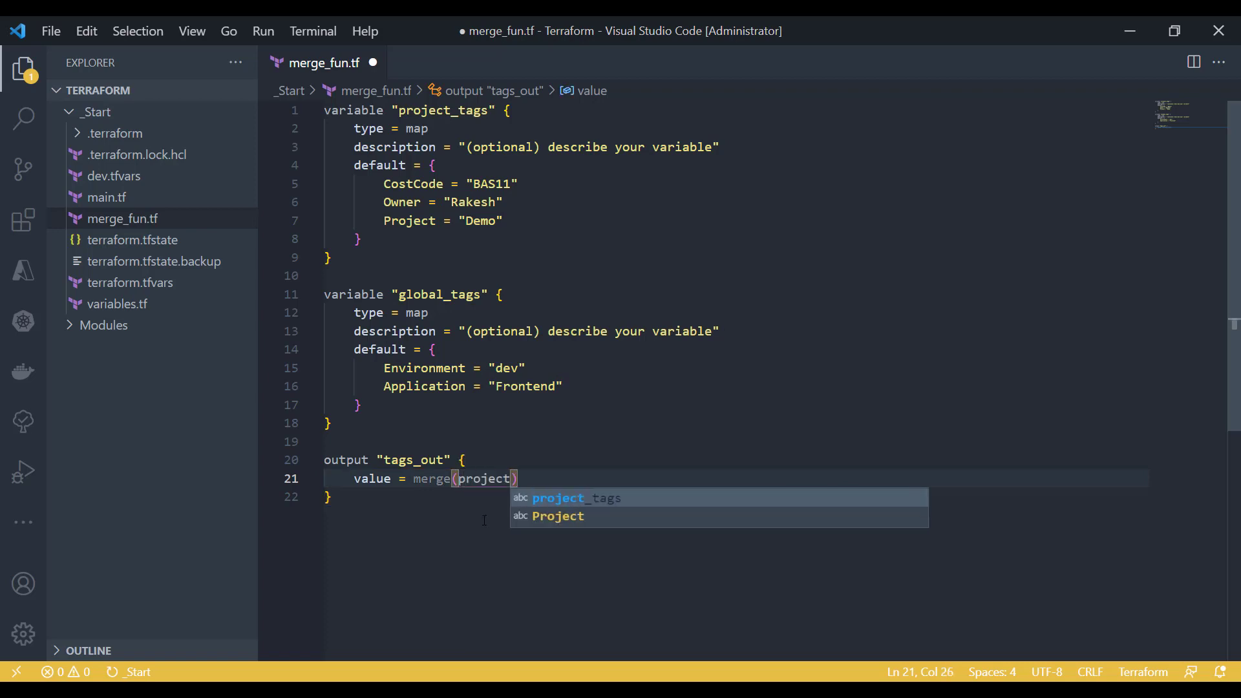
type("_tg")
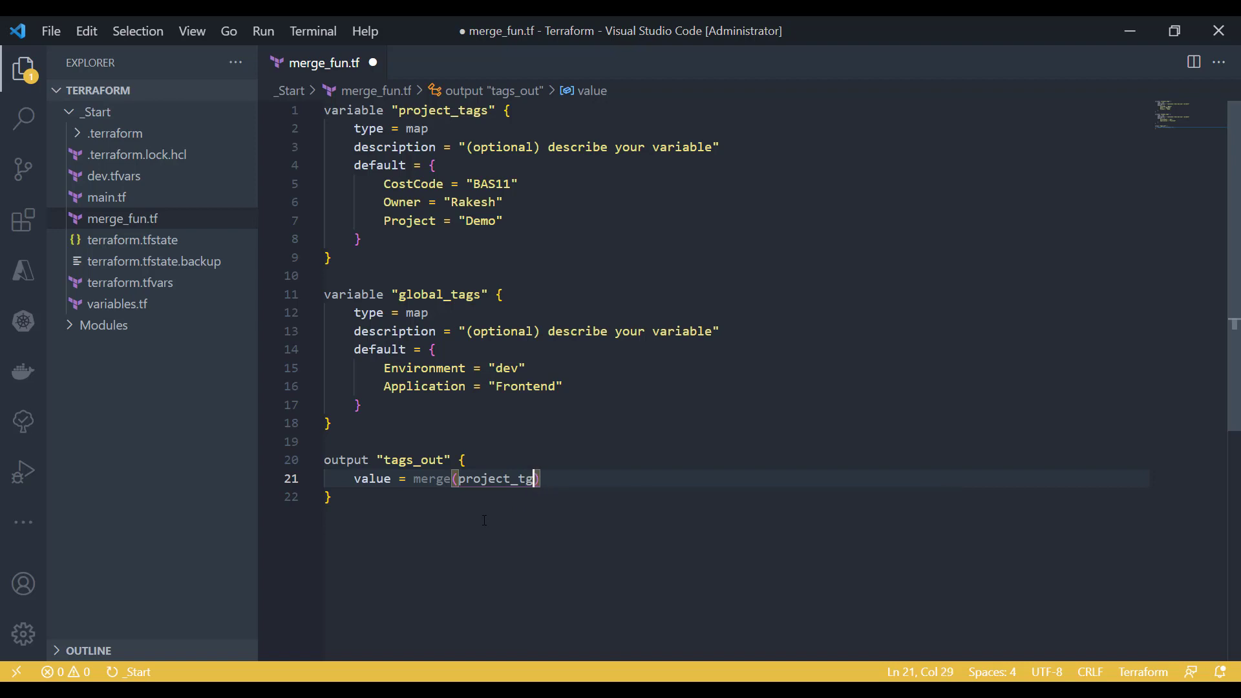
type("as")
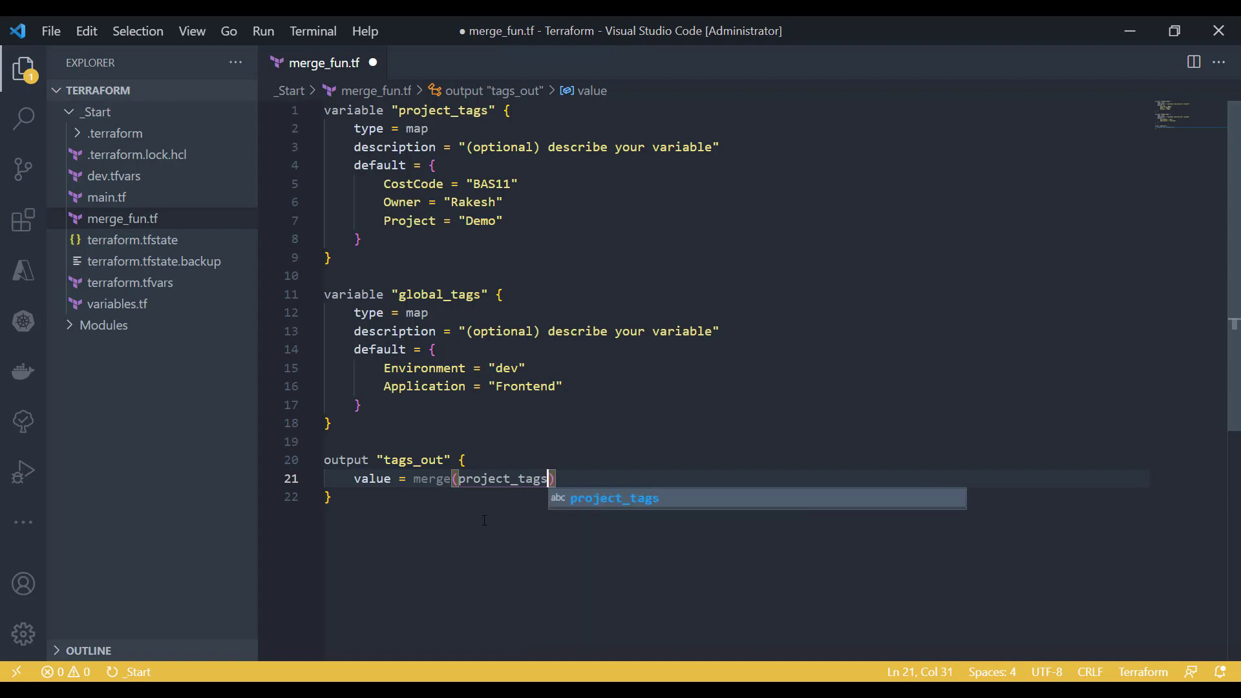
type(",")
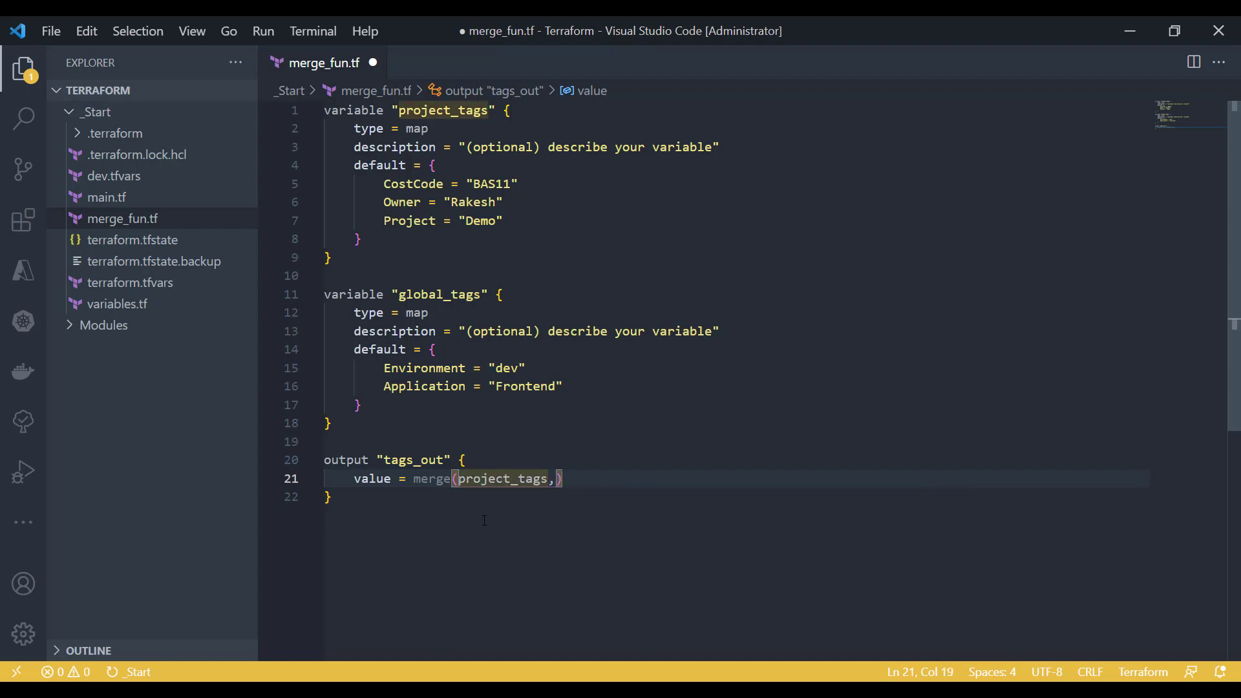
type("var.")
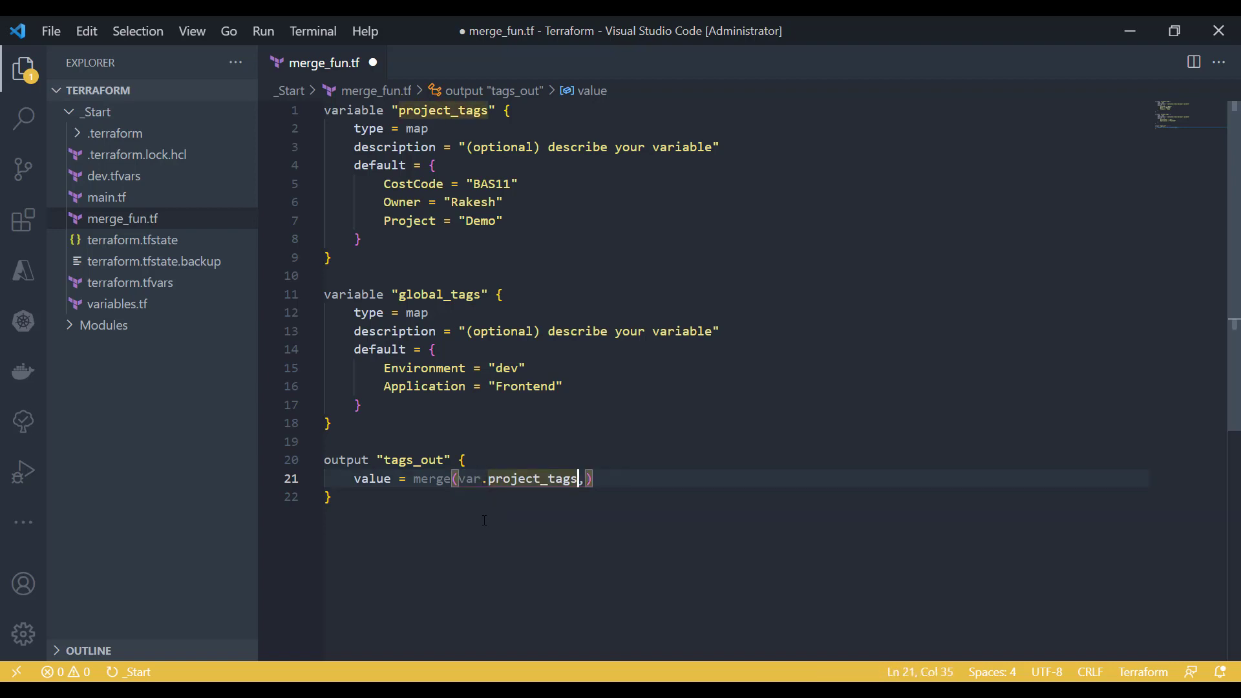
type("var.project_tags")
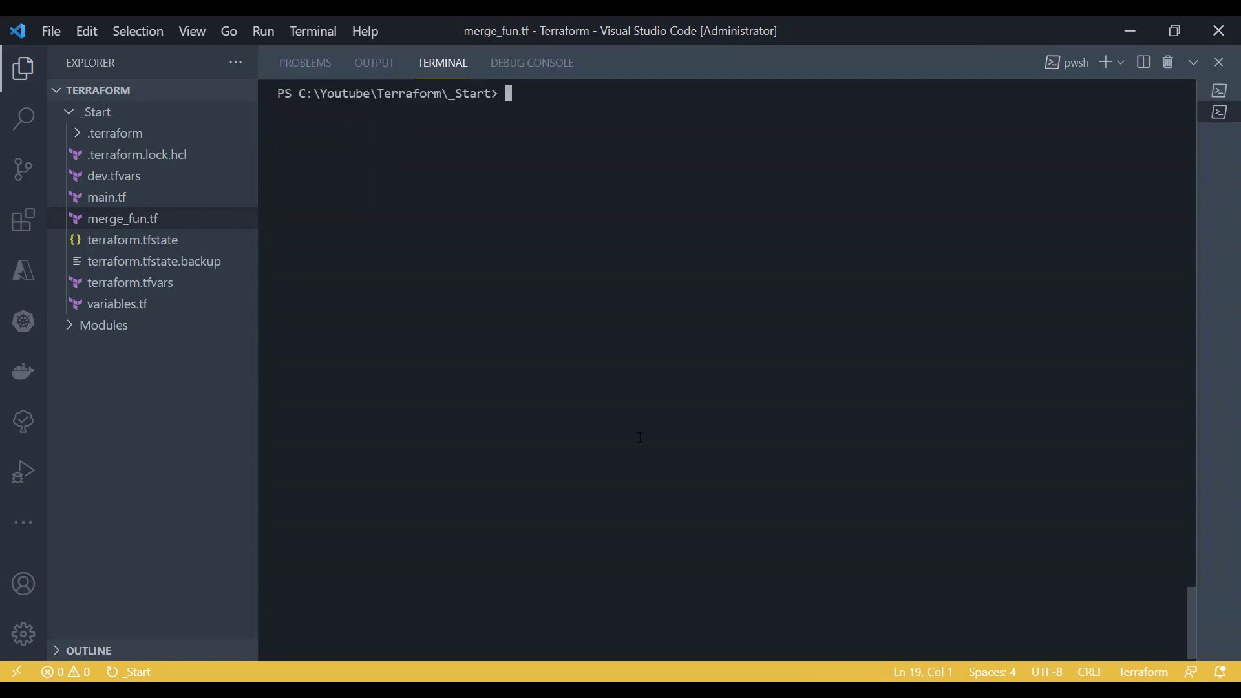
Run terraform plan in the terminal to see the merged tags, then return from main.tf to merge_fun.tf.
left_click(123, 218)
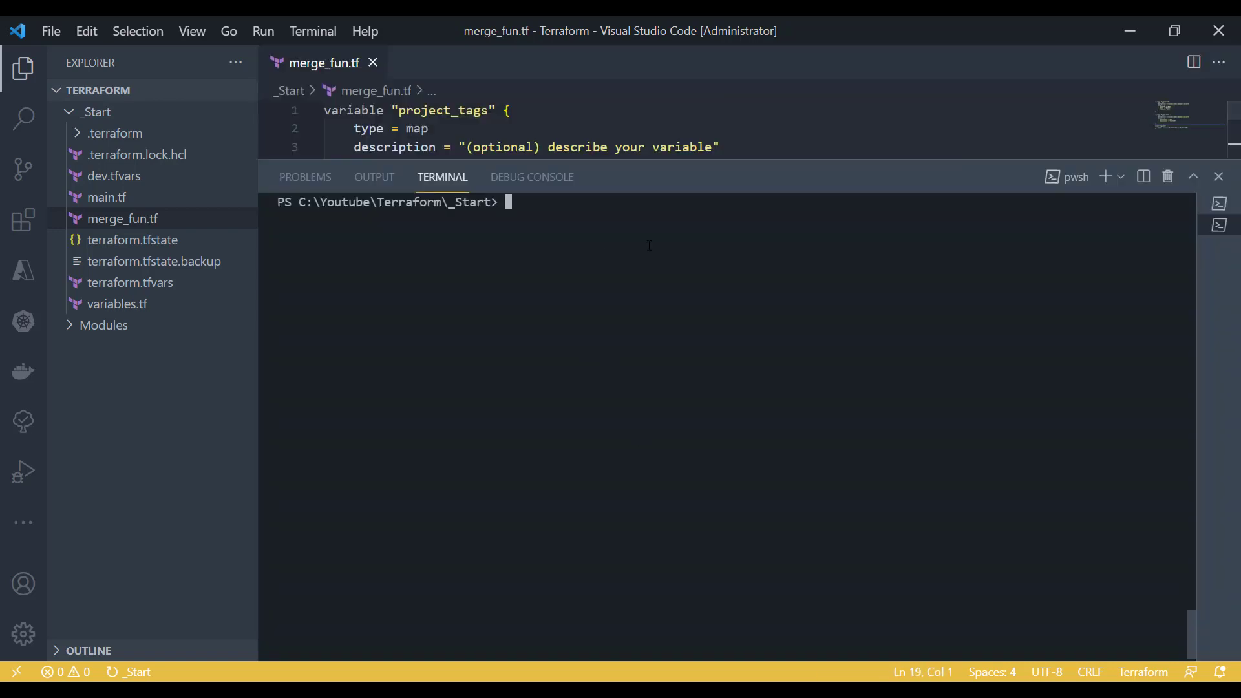
mouse_move(584, 269)
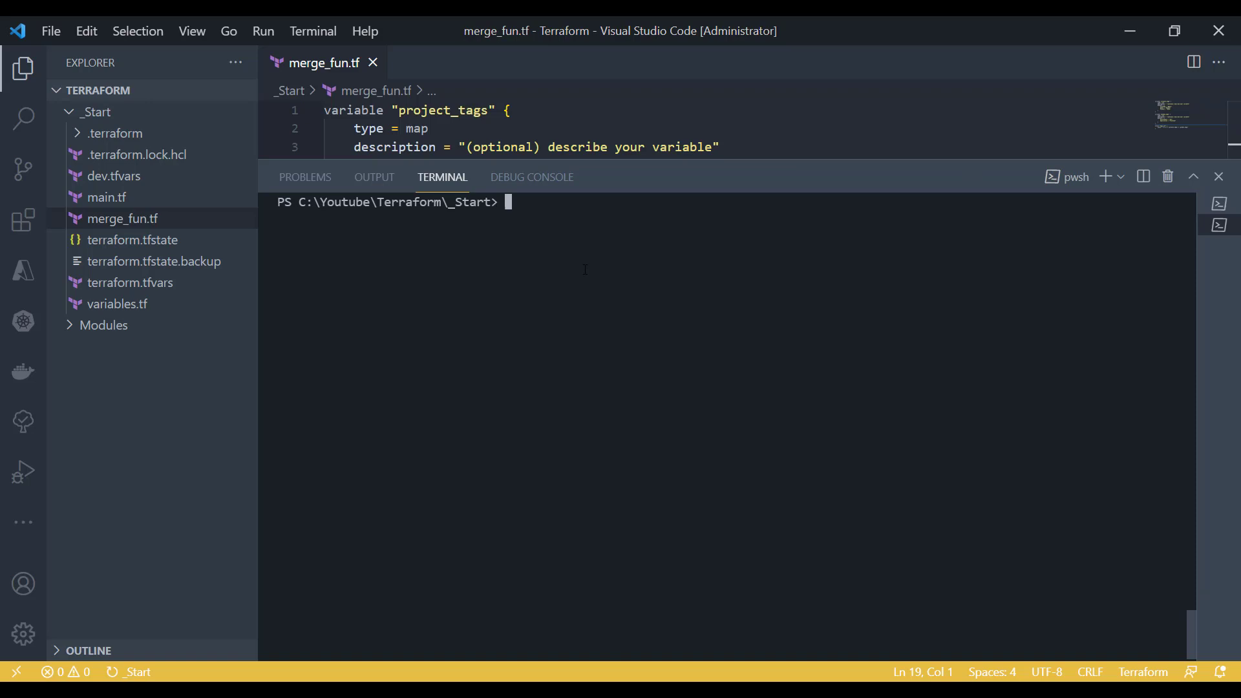
type("terraform plan")
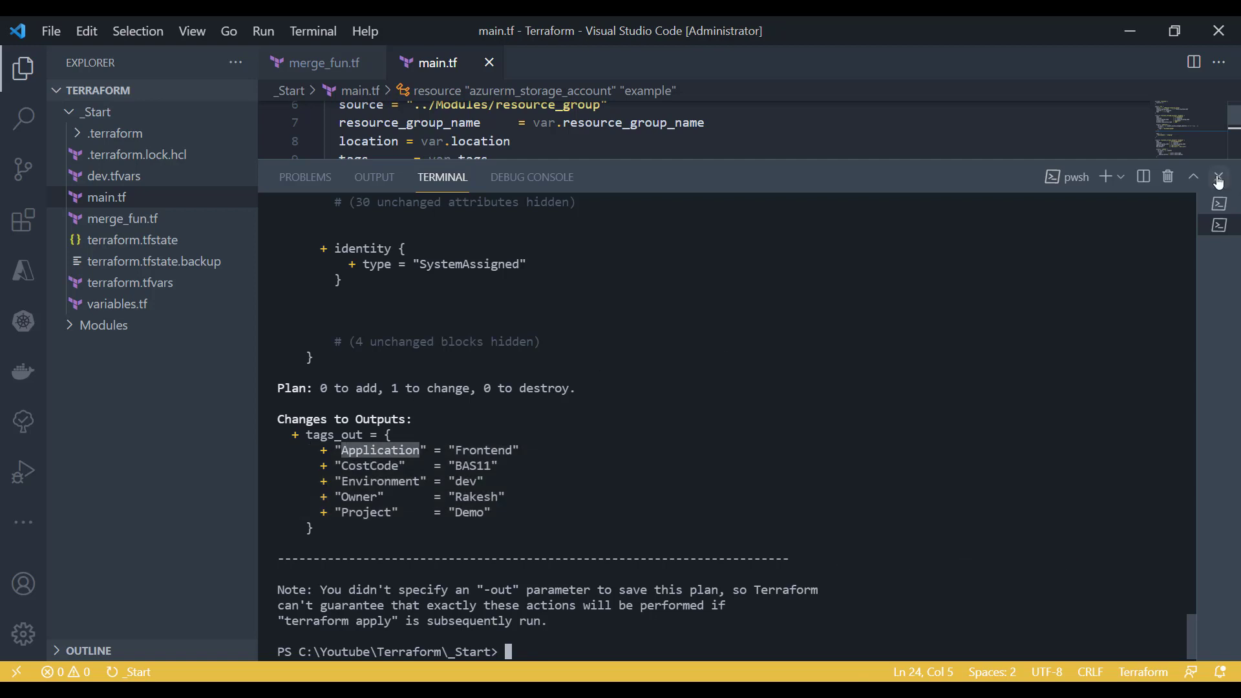
left_click(1219, 177)
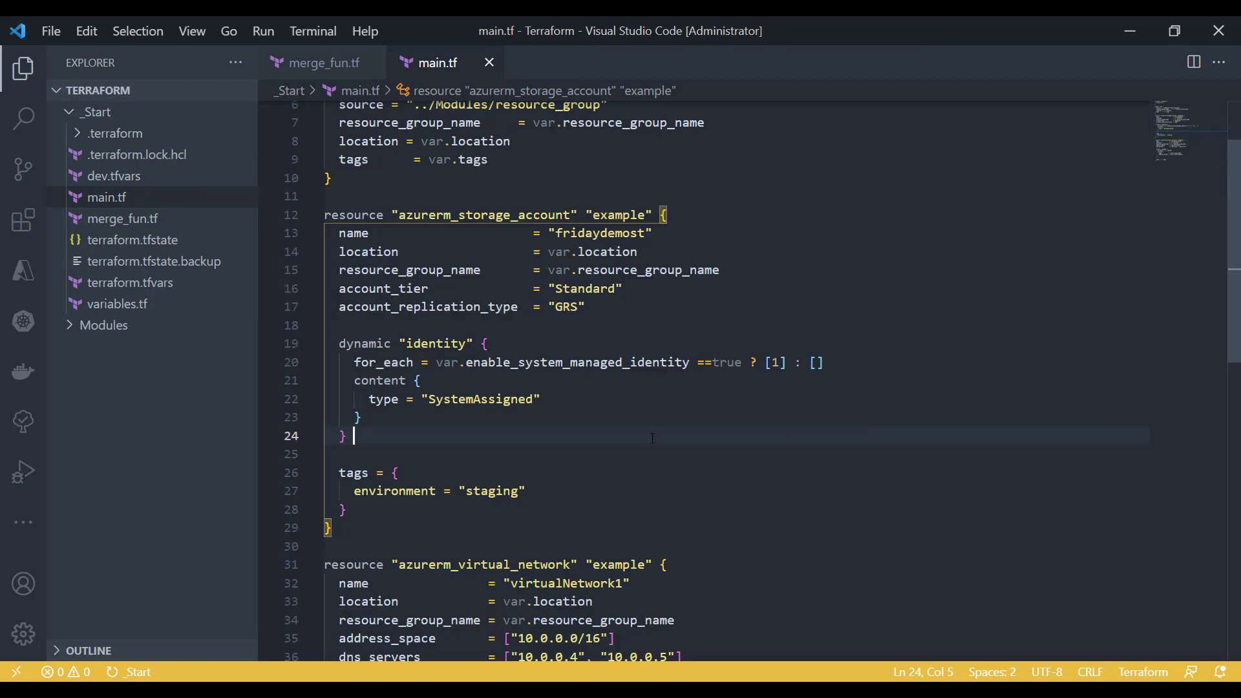
mouse_move(335, 93)
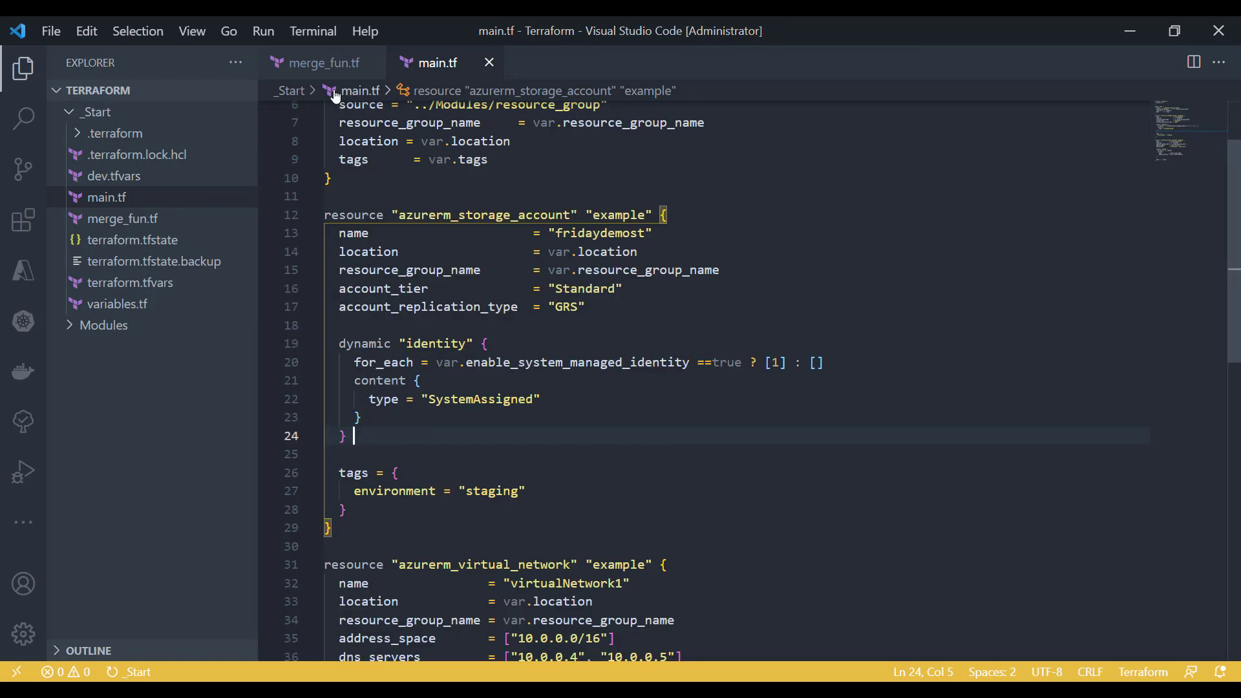
left_click(323, 62)
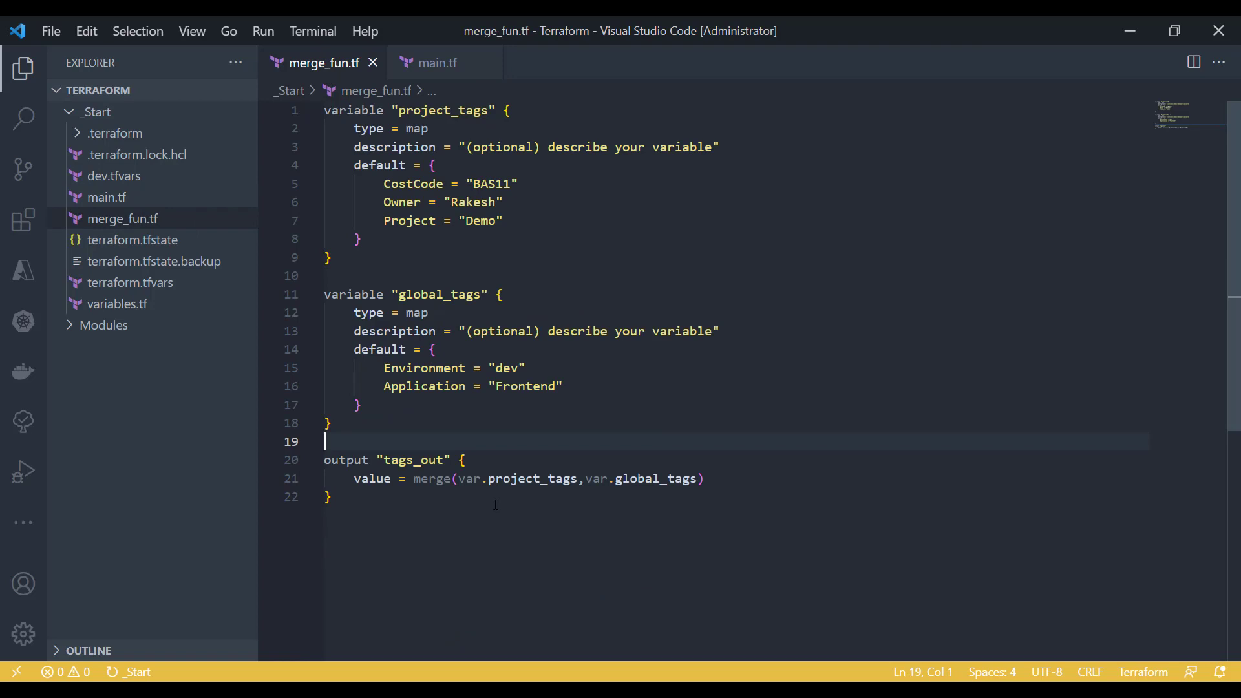
Add a locals block with a fruits list holding Apple and Mango above the tags output.
key("Enter")
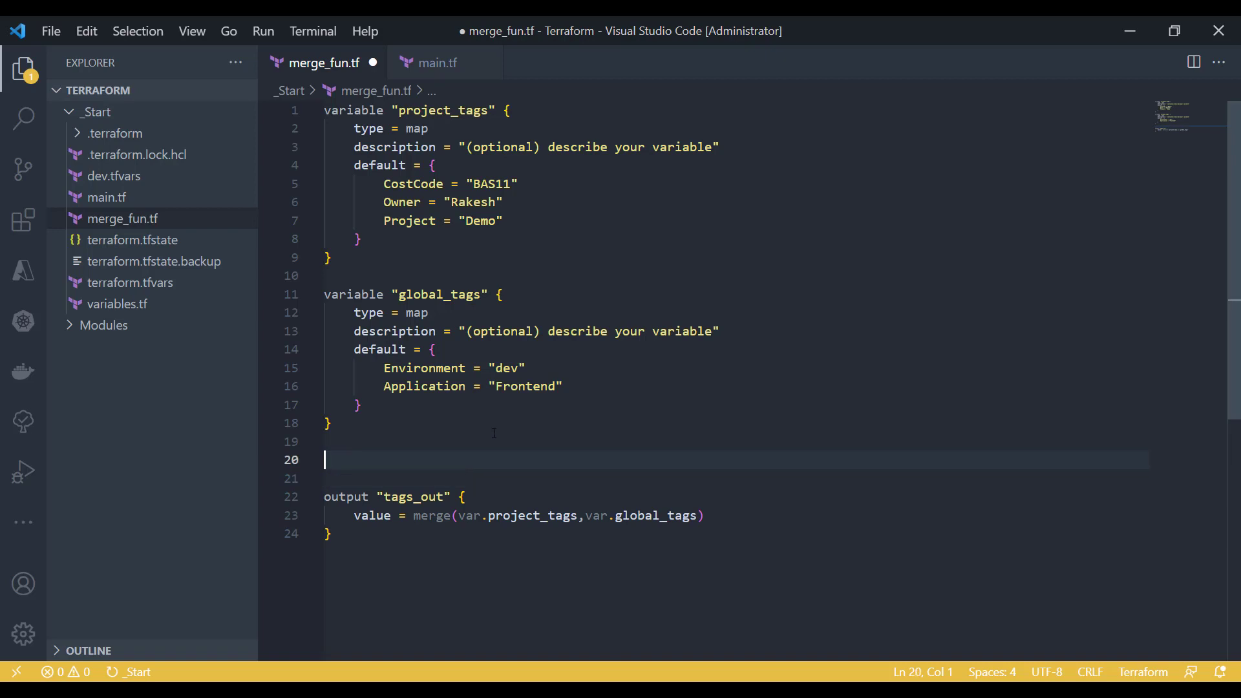
type("locals {")
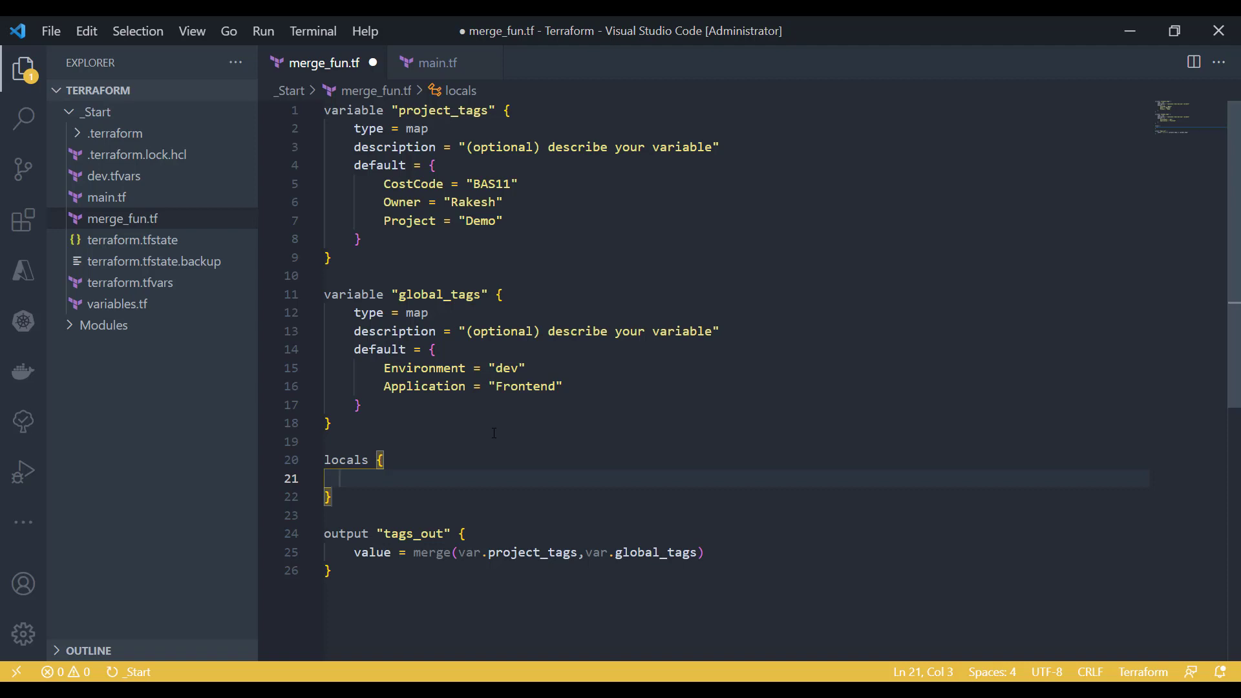
type("f")
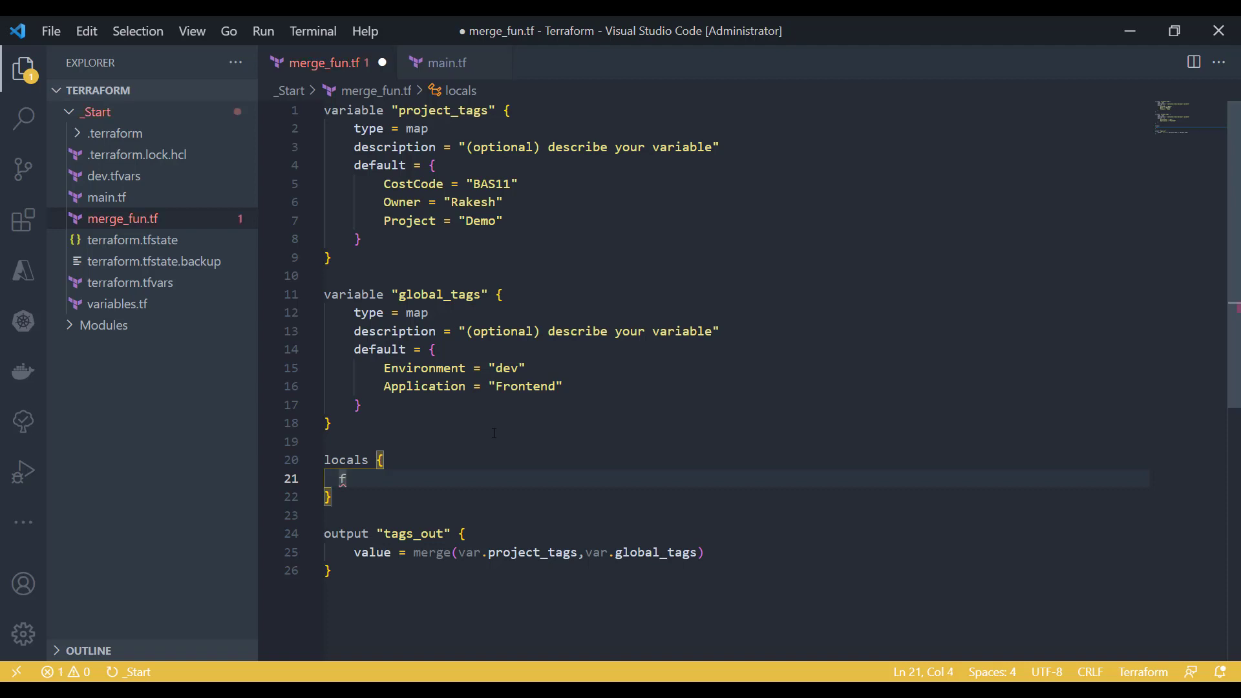
type("n")
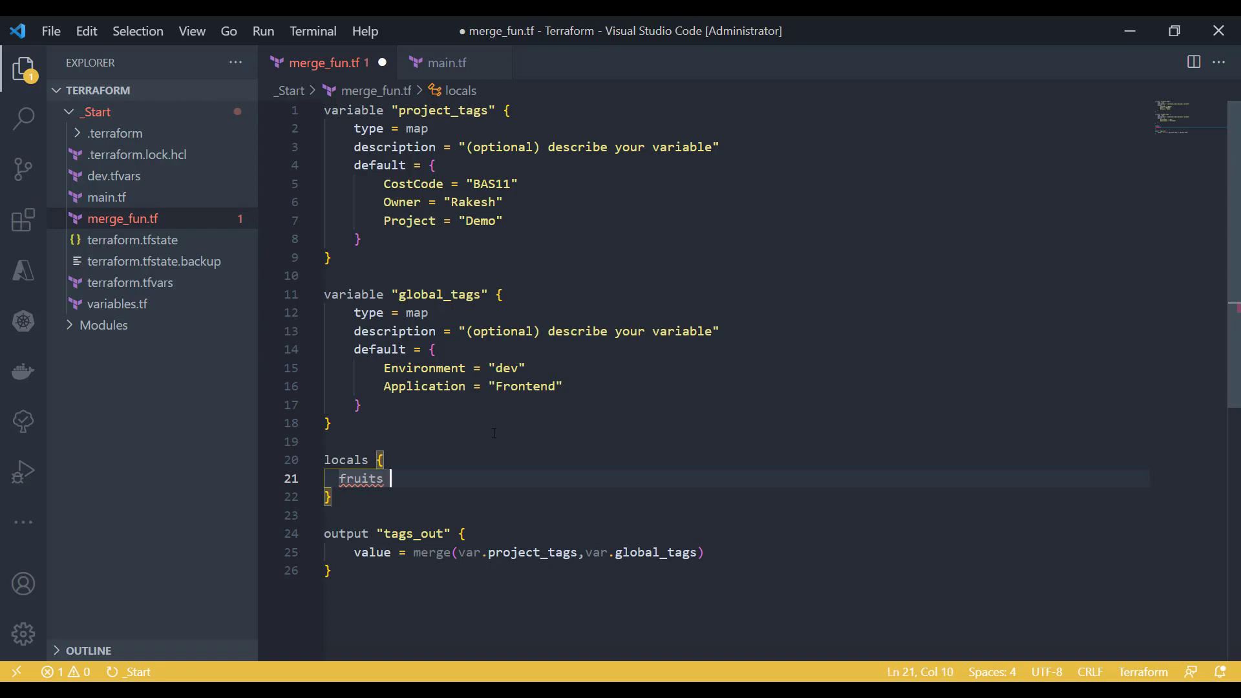
type("= {")
type("item")
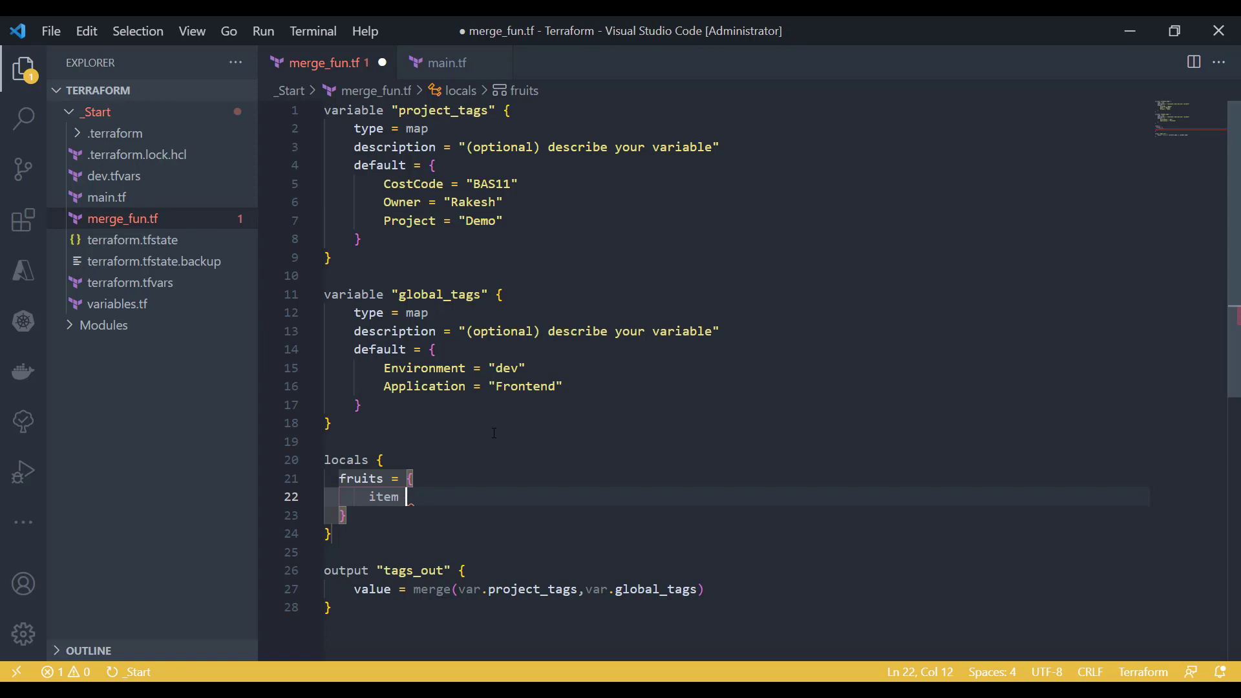
type("= []")
type("\"A")
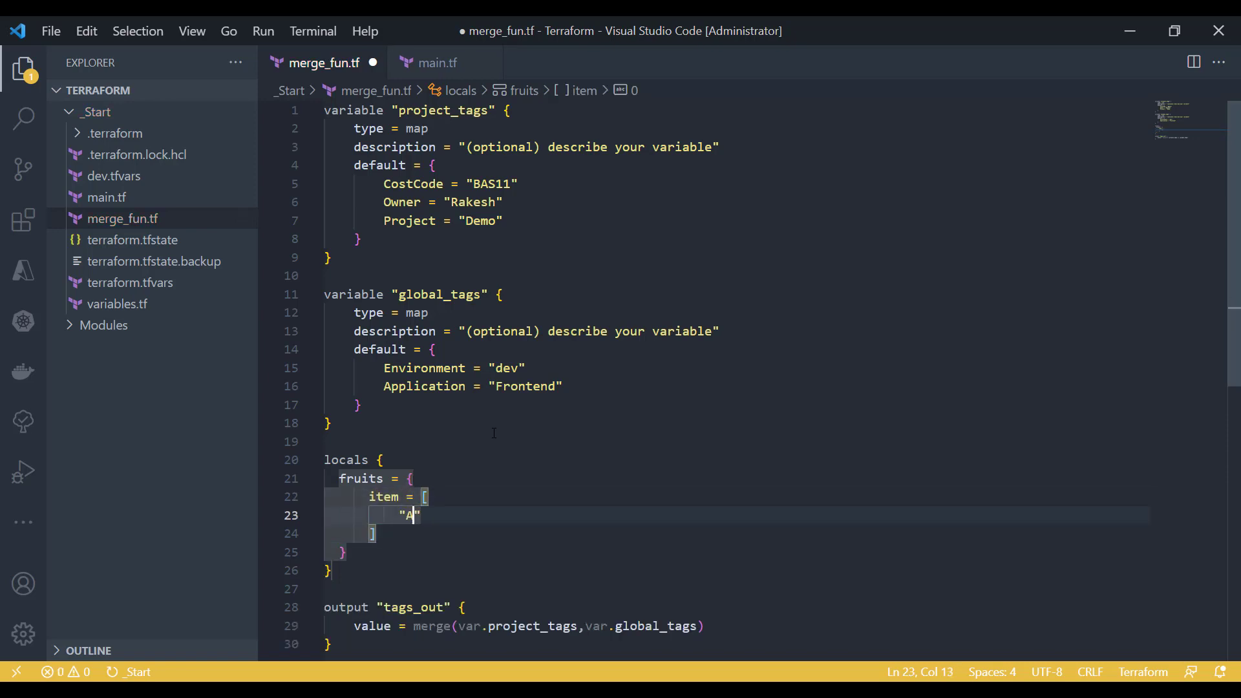
type("pple")
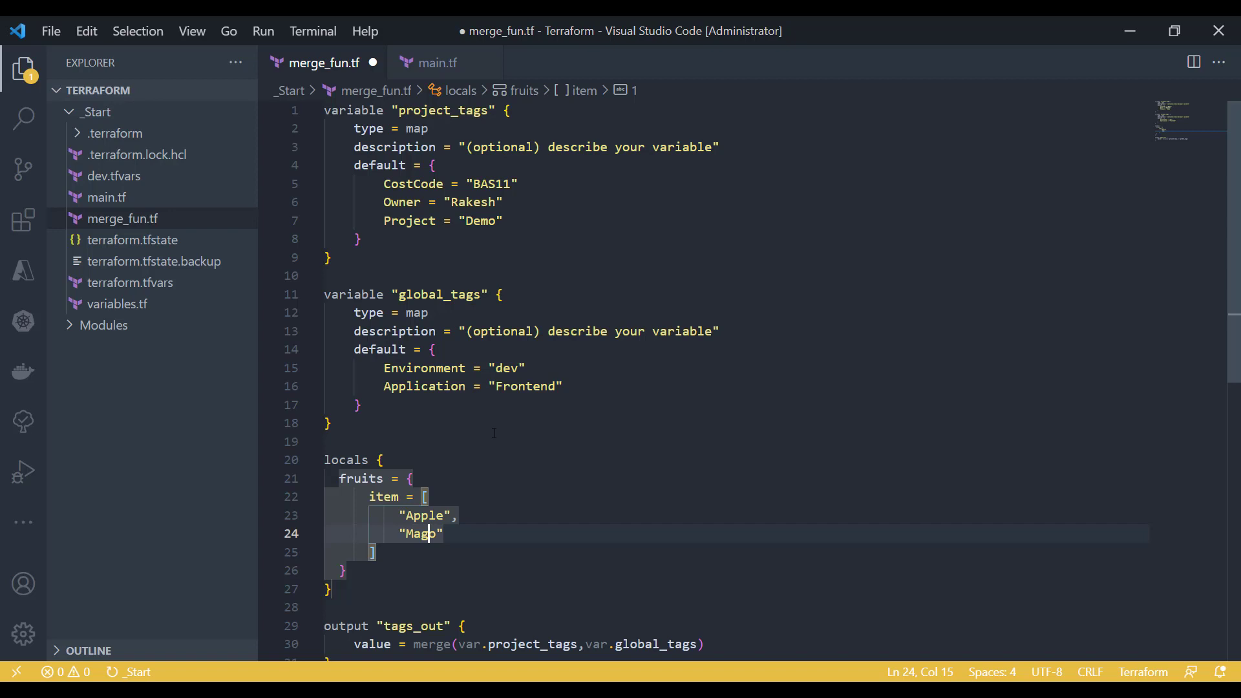
type("n")
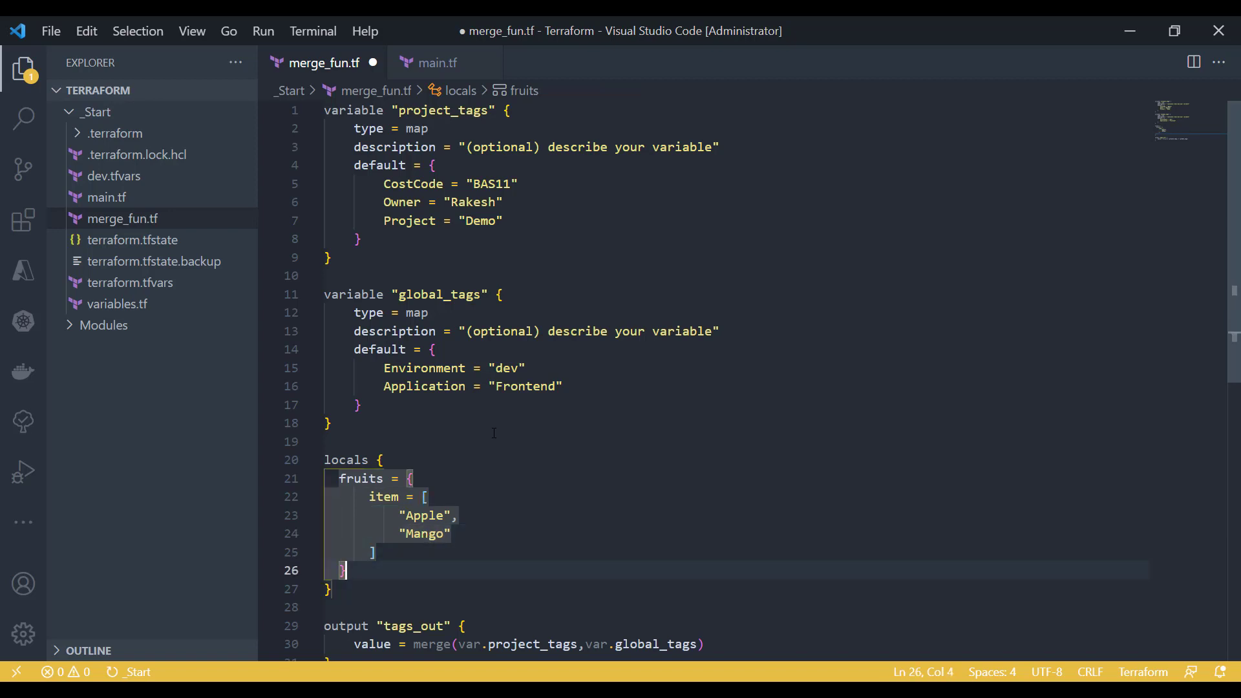
Add a vegetables list with Tomato and Potato and a food_item output merging local.fruits with local.vegetables.
type("va")
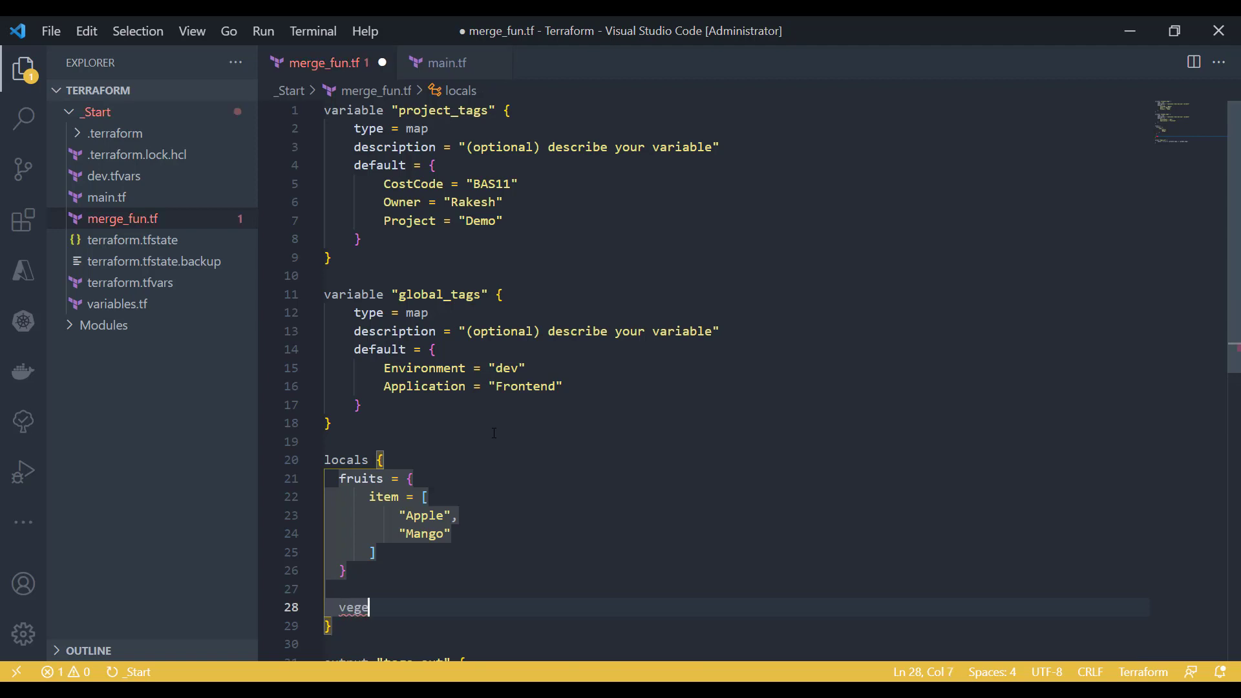
type("tables")
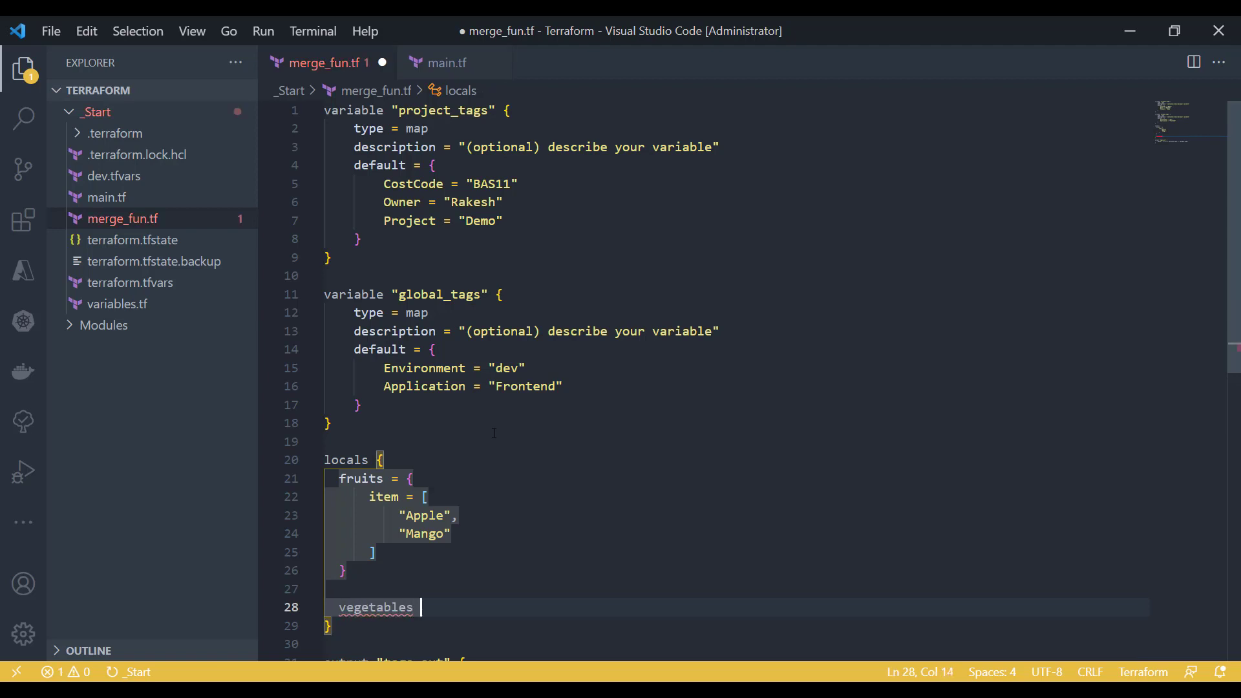
type("= {")
type("item")
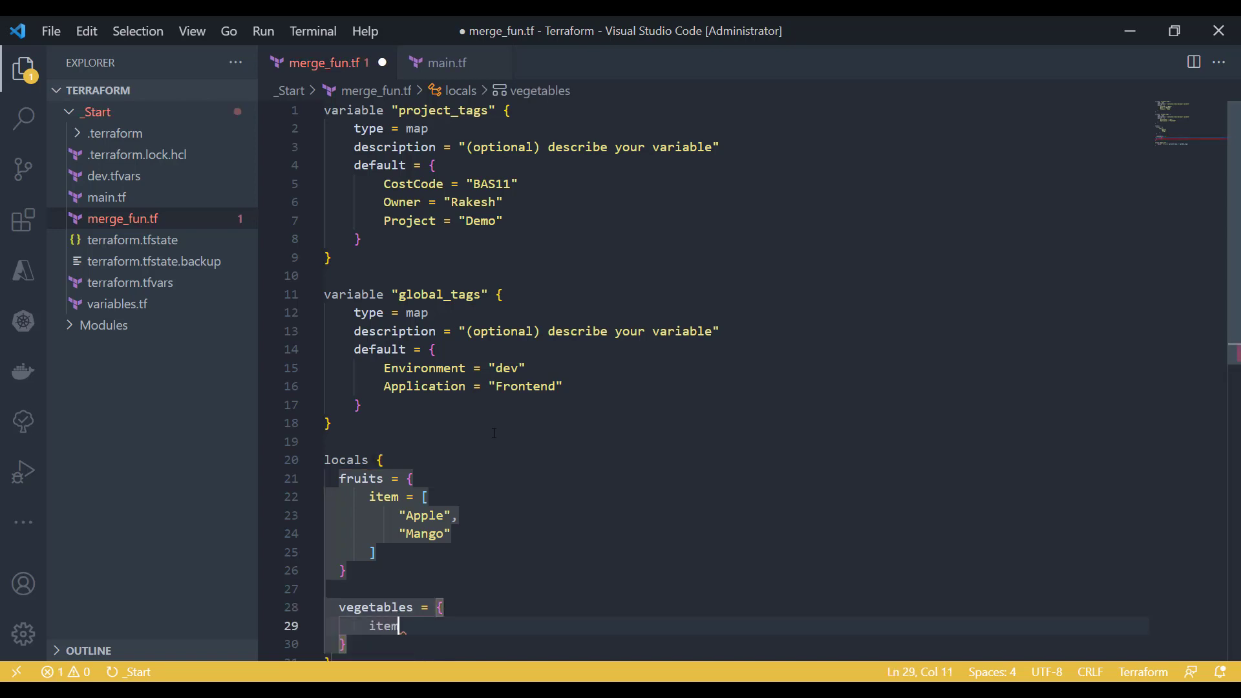
type("= {}")
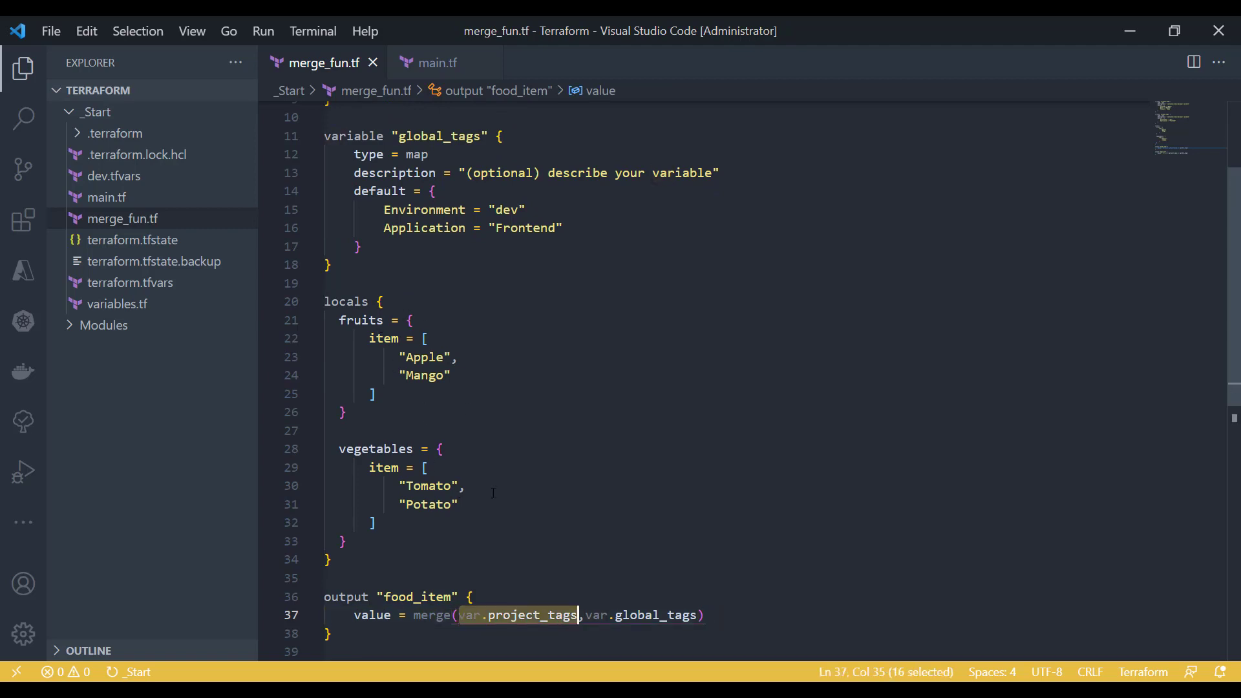
type("local.fruits, local.vegetables)")
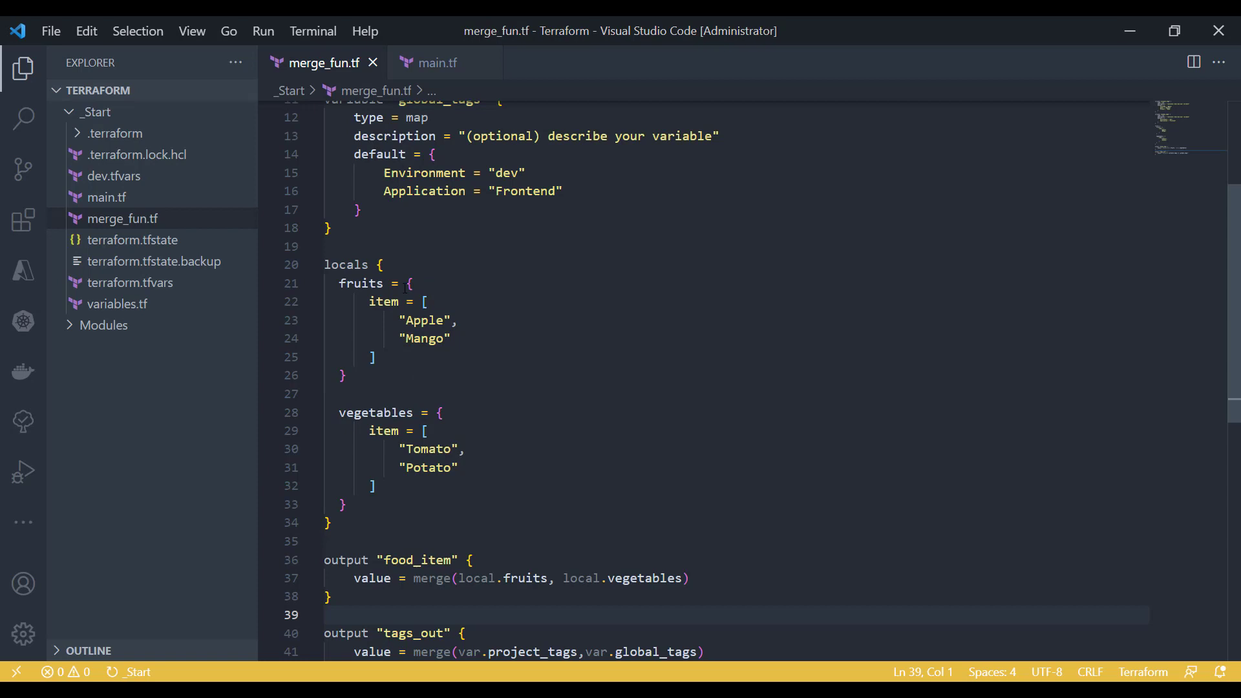
Highlight the fruits and vegetables item lists and local.vegetables inside the merge to explain them.
double_click(361, 283)
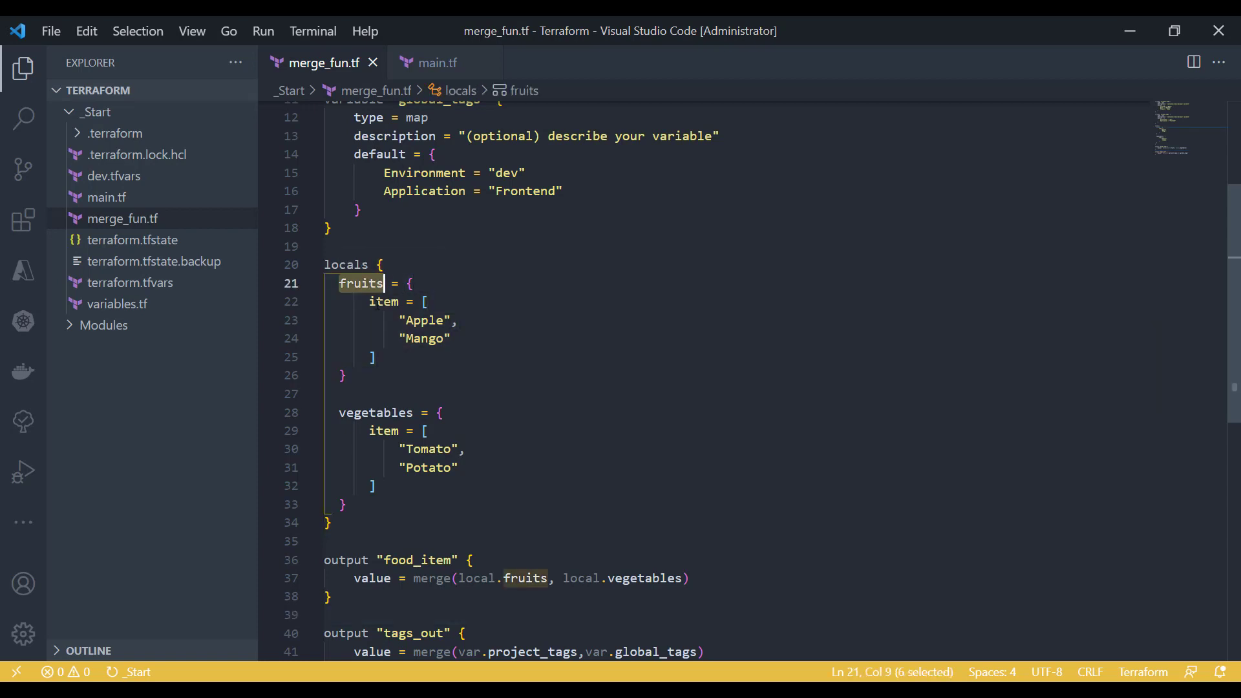
double_click(383, 303)
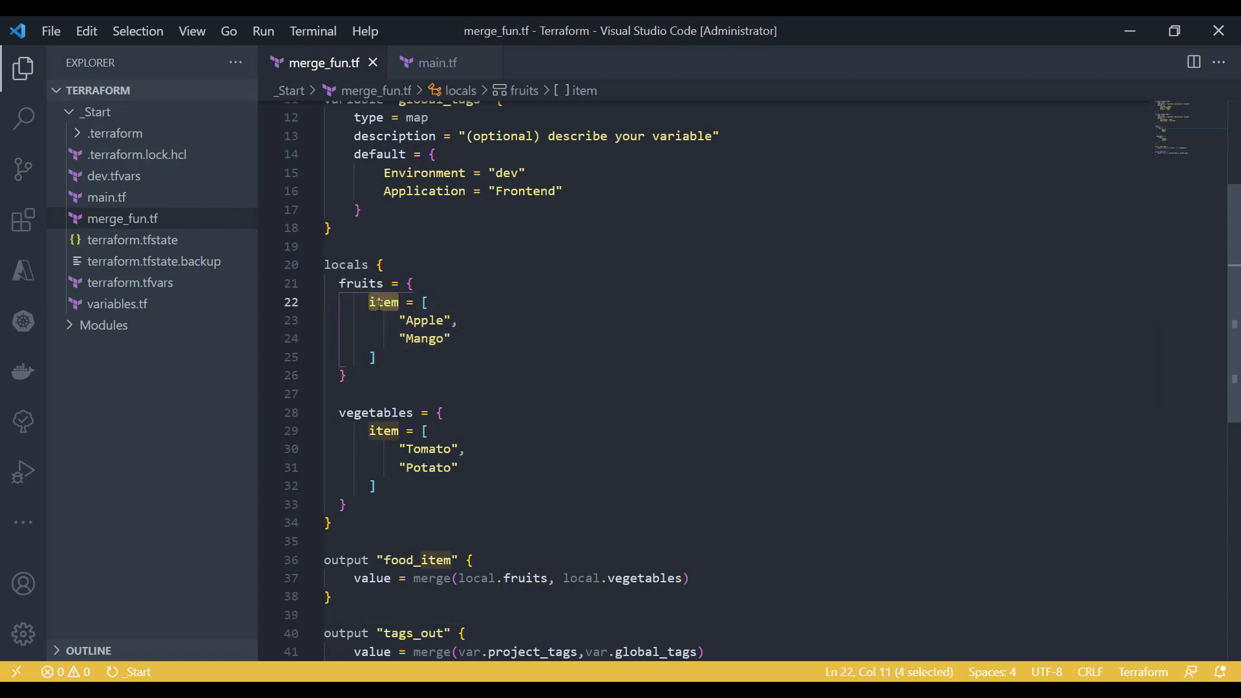
double_click(360, 283)
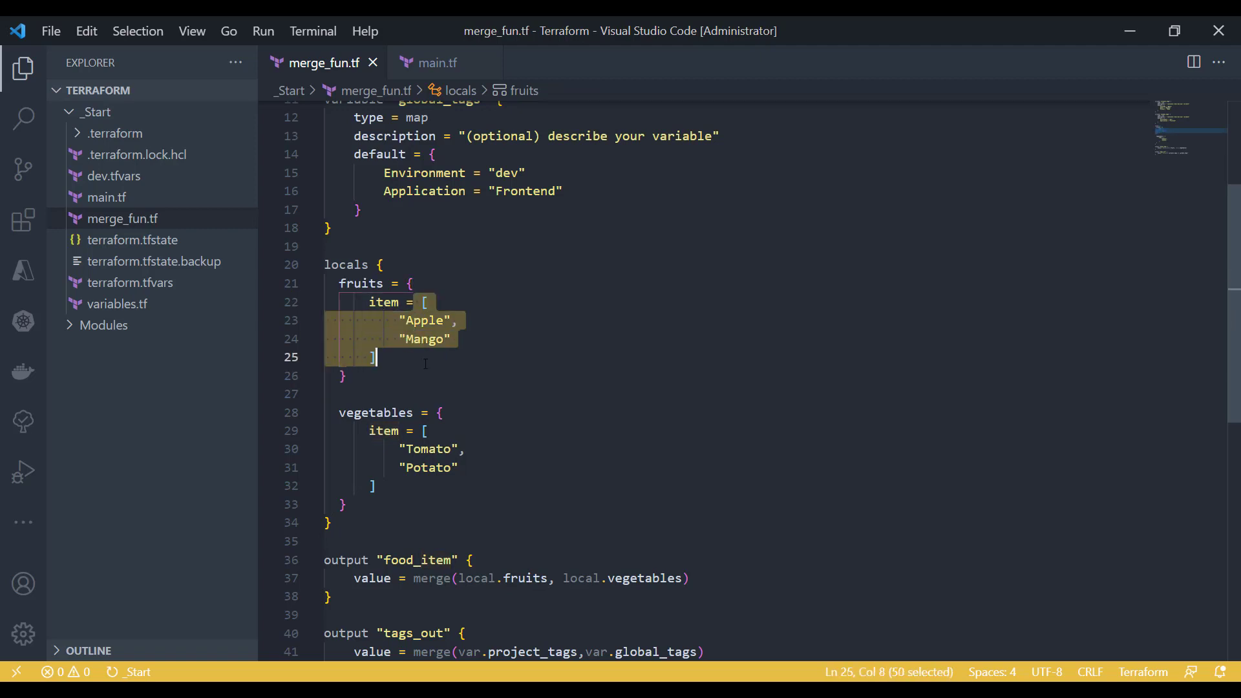
double_click(384, 430)
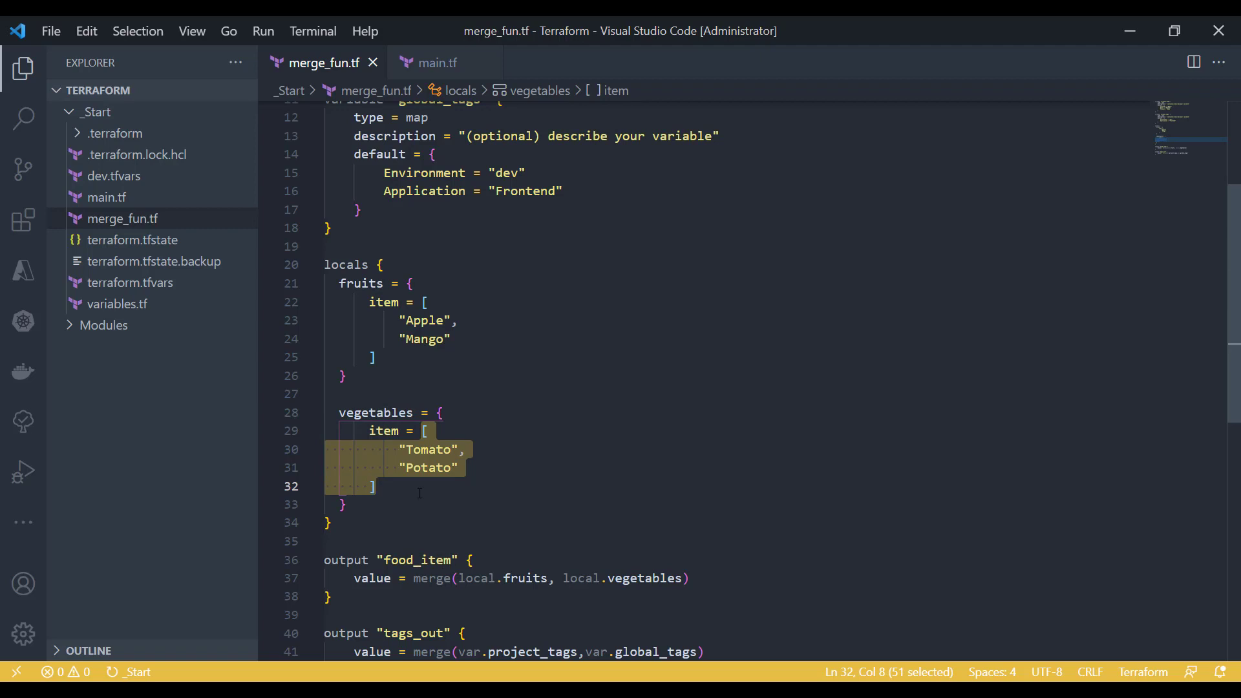
double_click(416, 560)
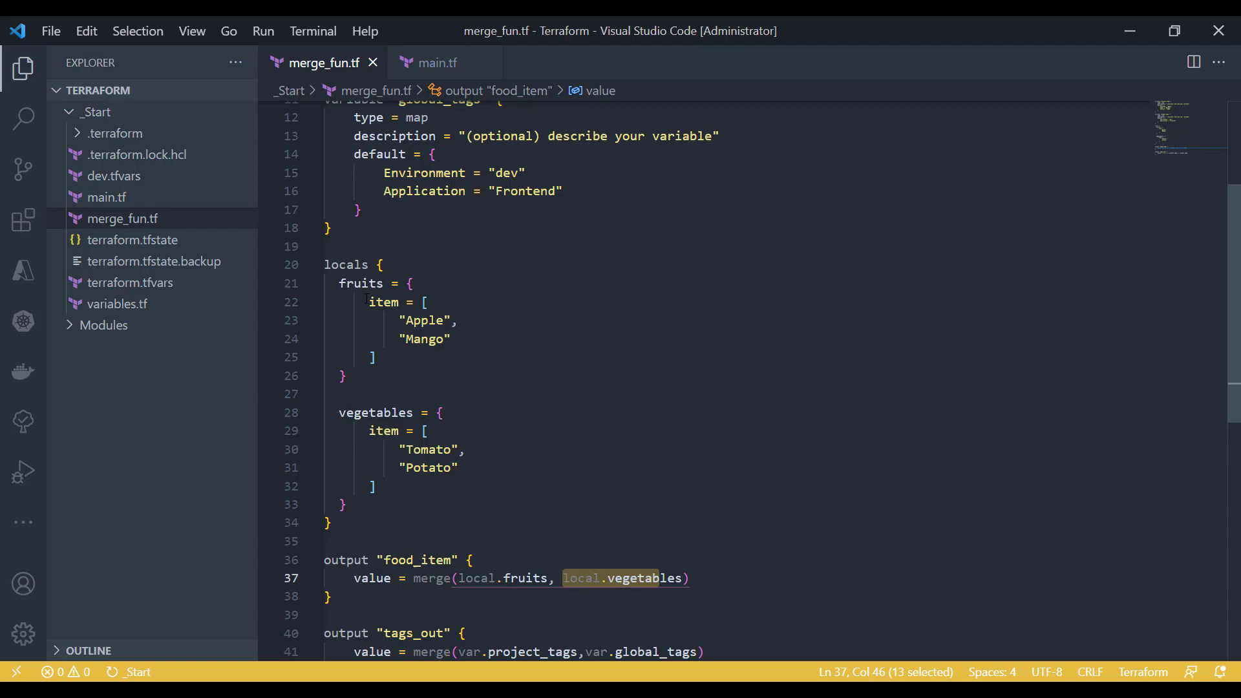
Point out the shared item key in both locals and bring up the integrated terminal for terraform plan.
left_click(379, 303)
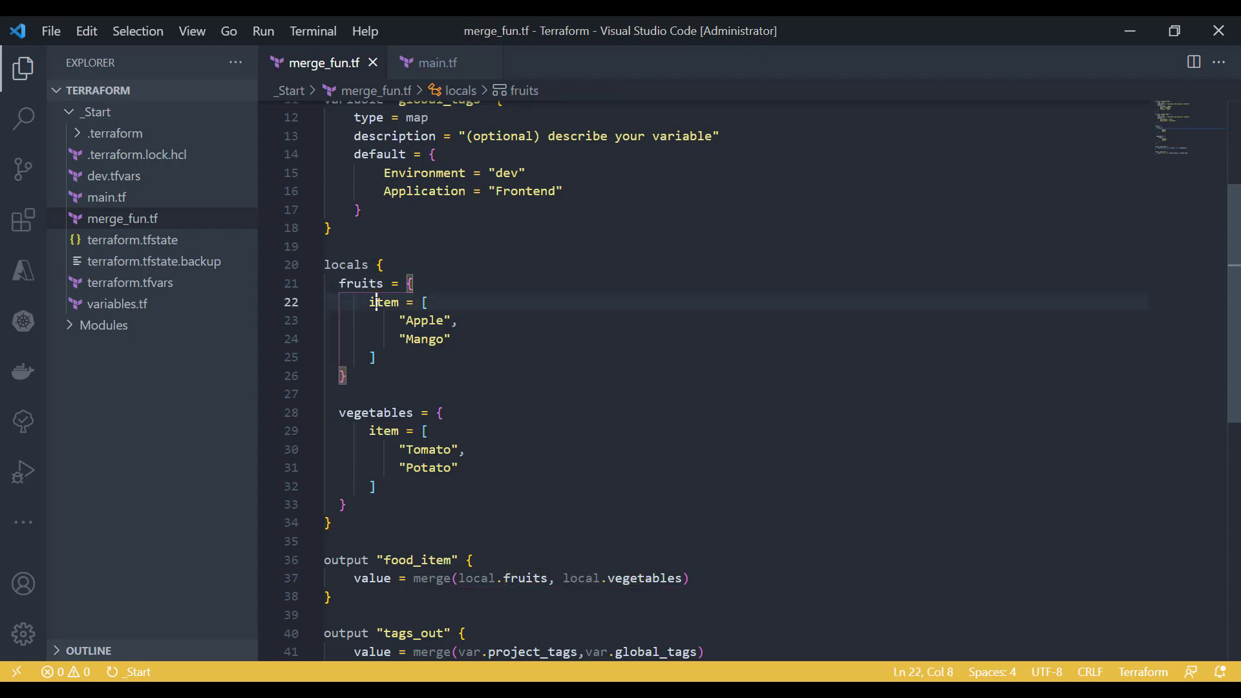
left_click(384, 430)
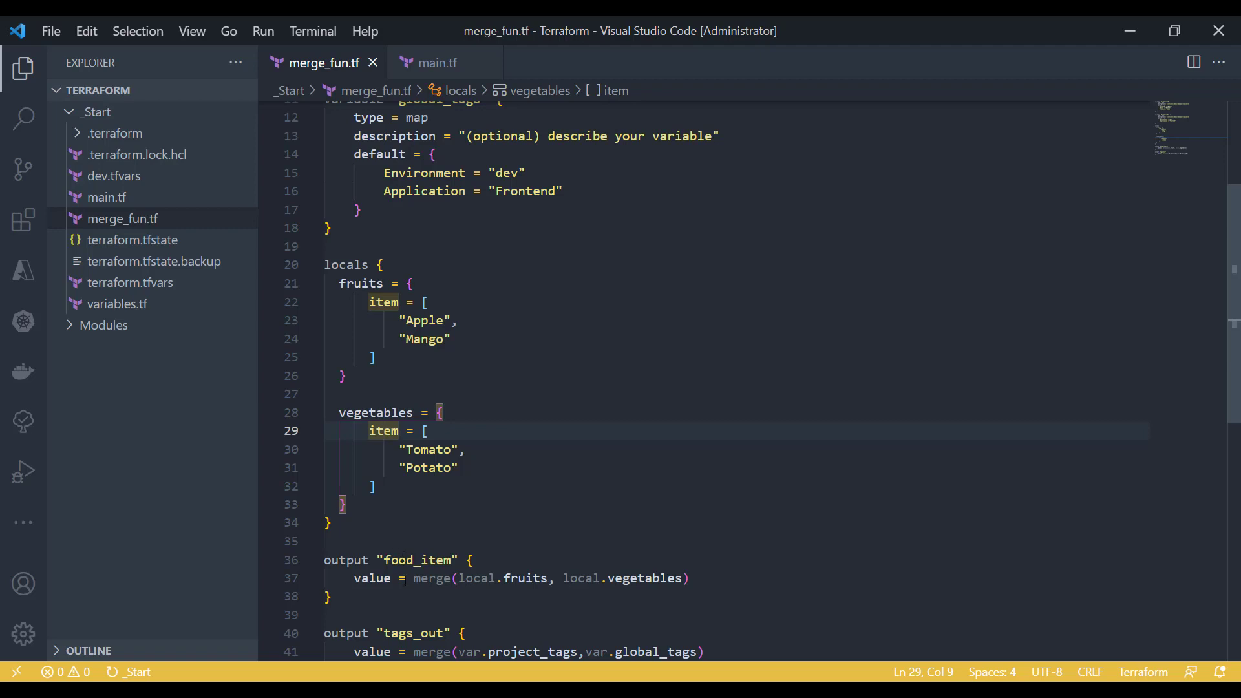
left_click(330, 596)
type("terraform plan")
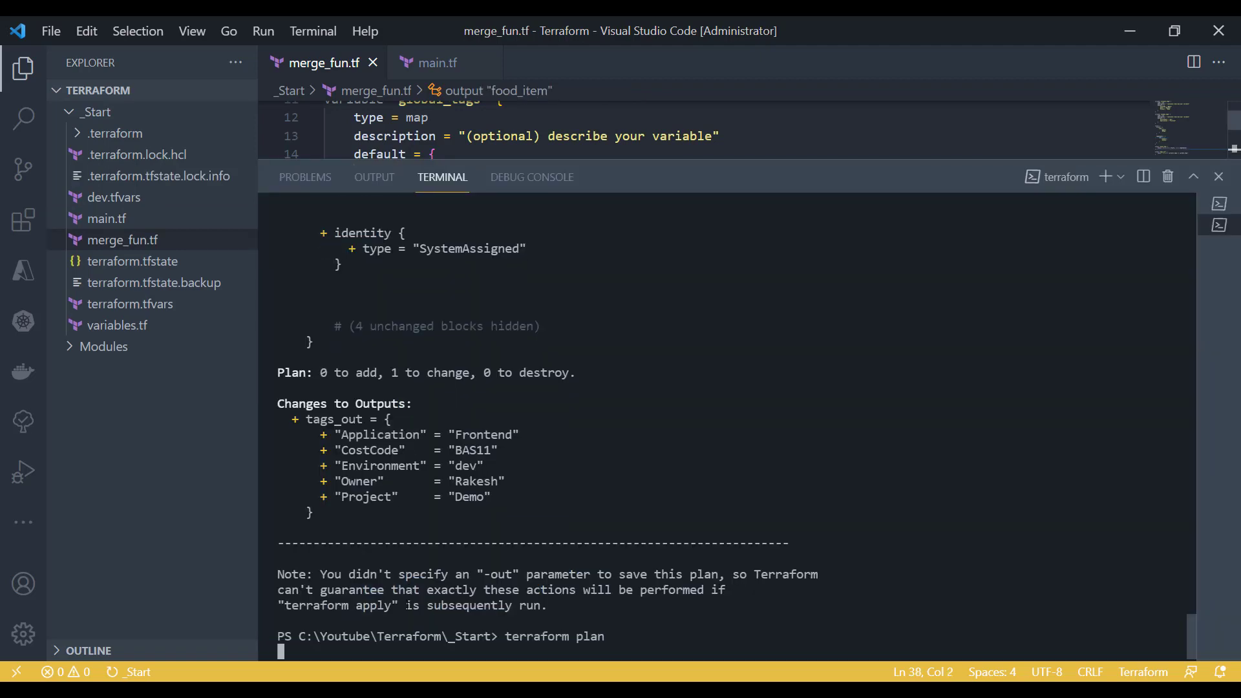
Run terraform plan showing food_item with only Tomato and Potato, then close the terminal.
key("Return")
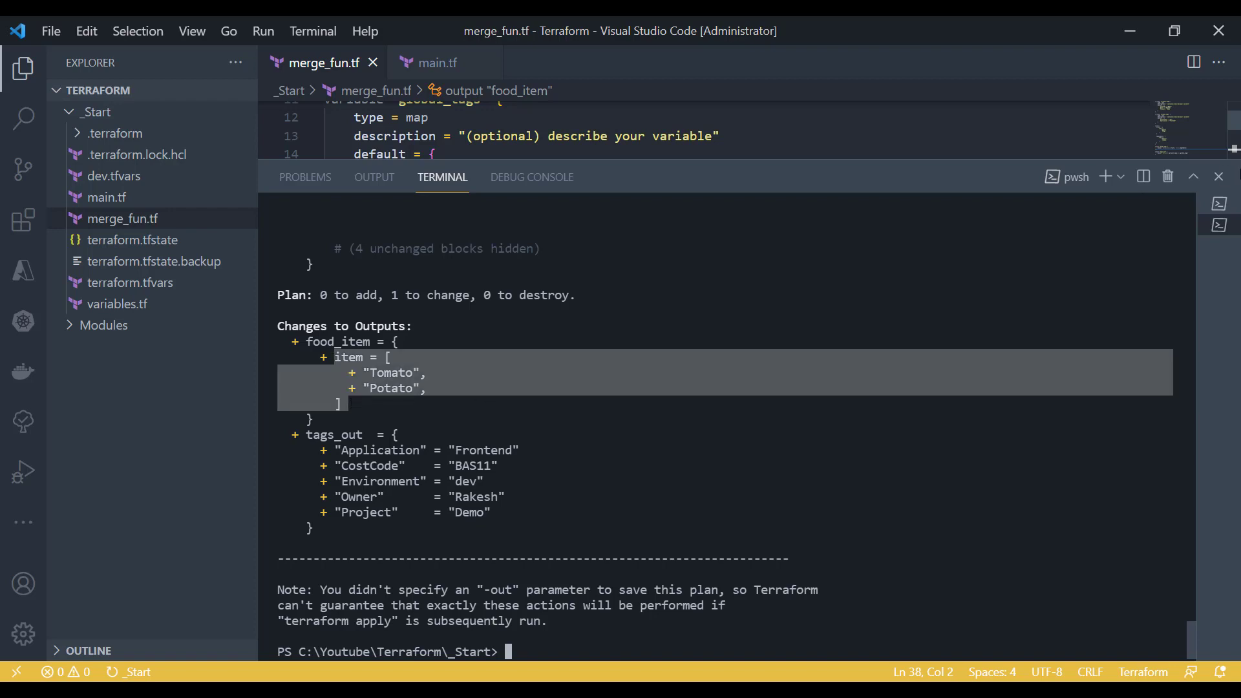
left_click(1218, 177)
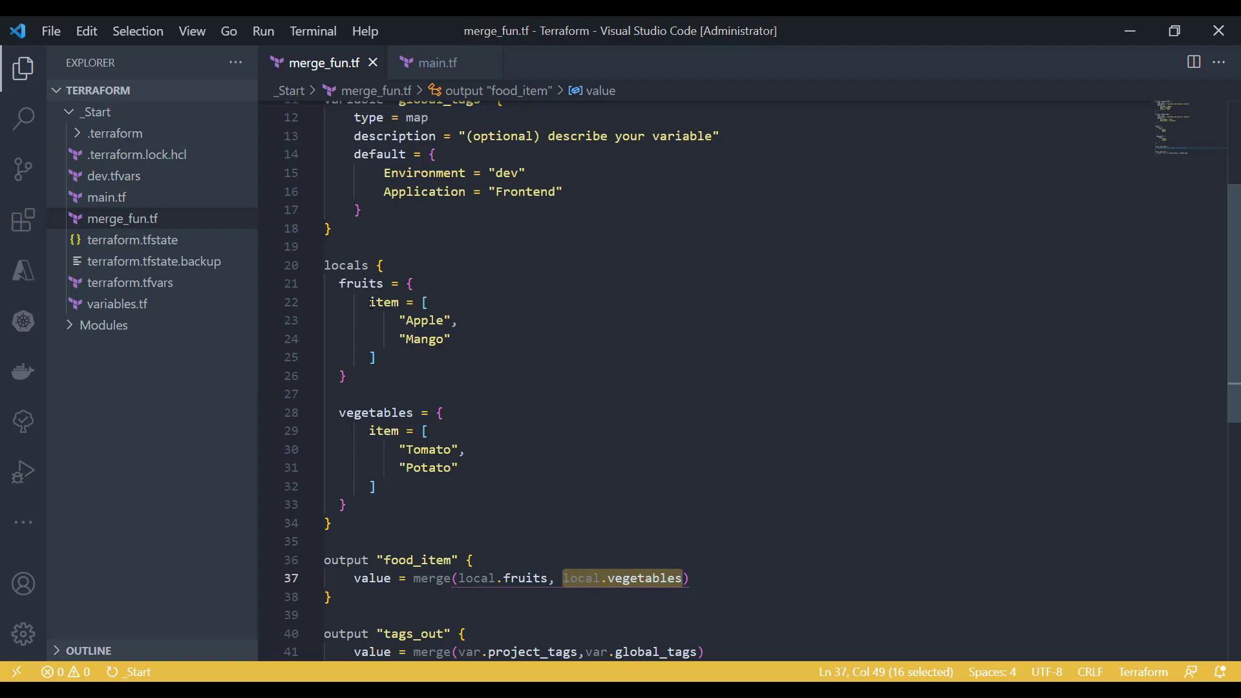
Add item_2 = ["unknown"] to the vegetables local below its item list.
left_click(432, 430)
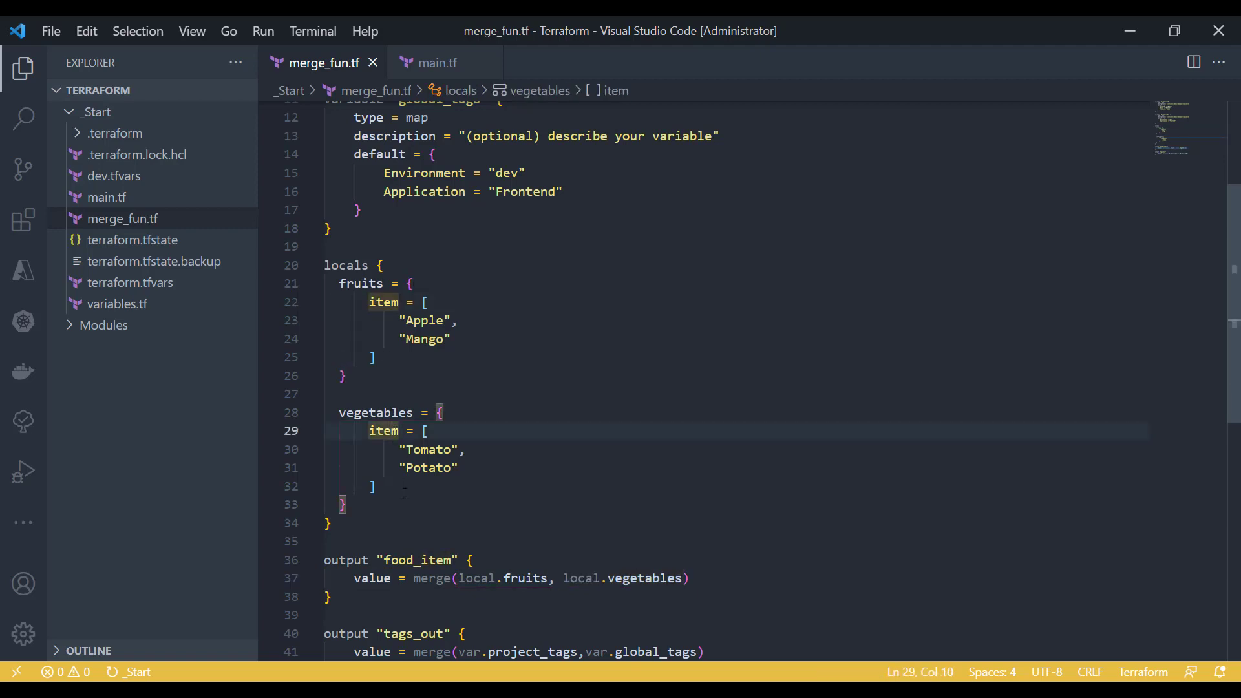
left_click(372, 486)
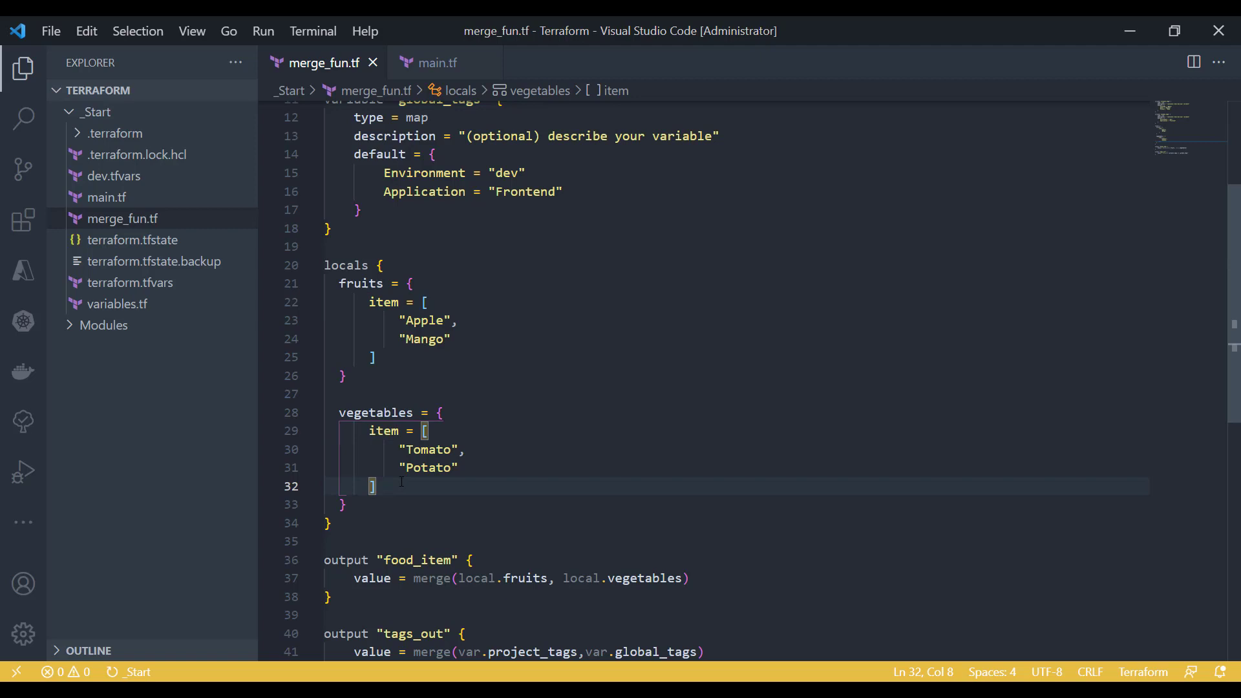
key("Enter")
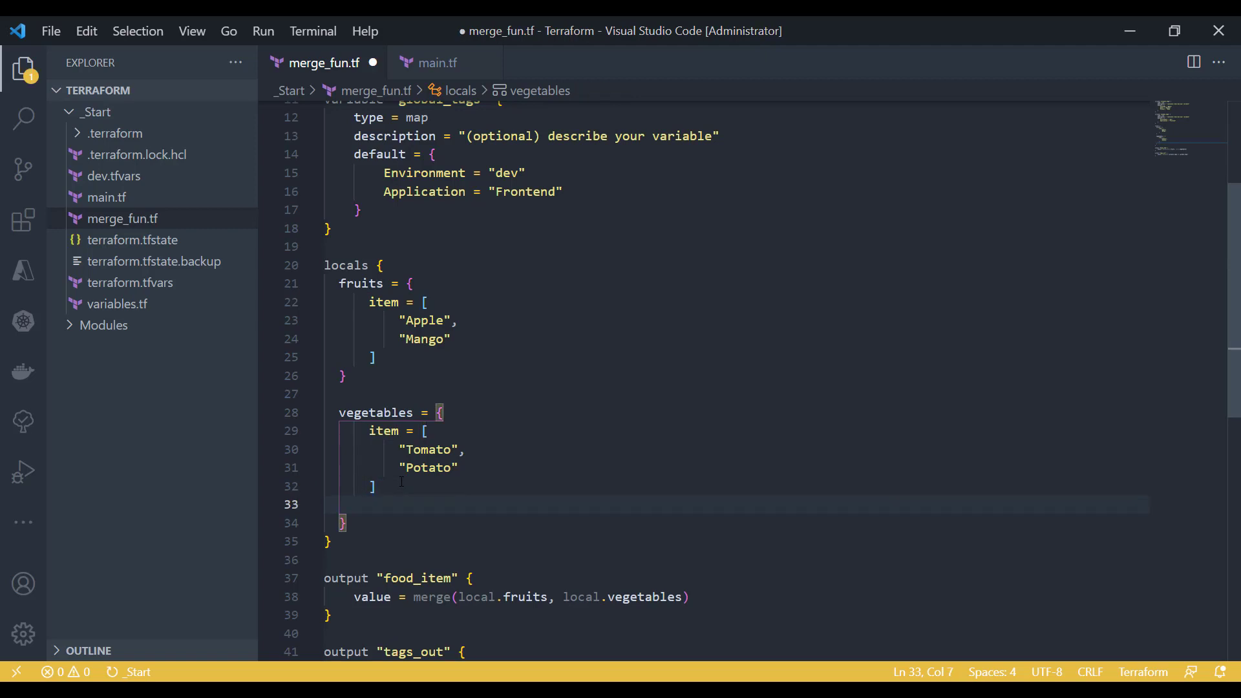
type("item")
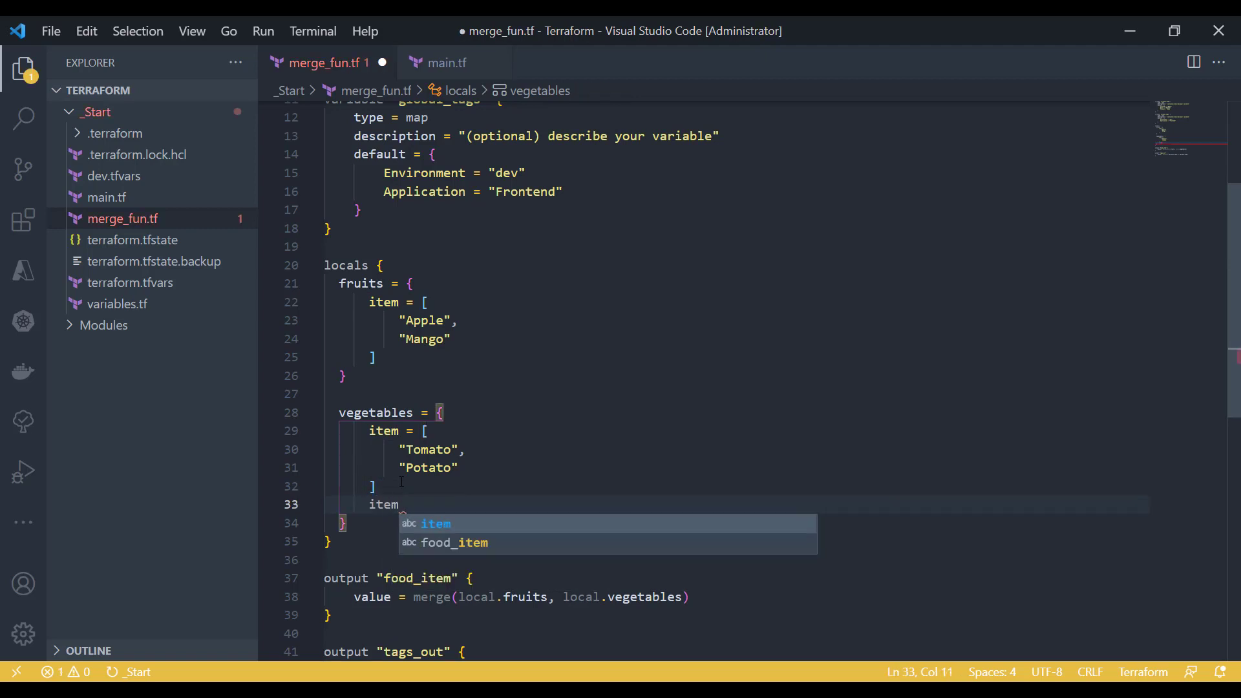
type("_2 =")
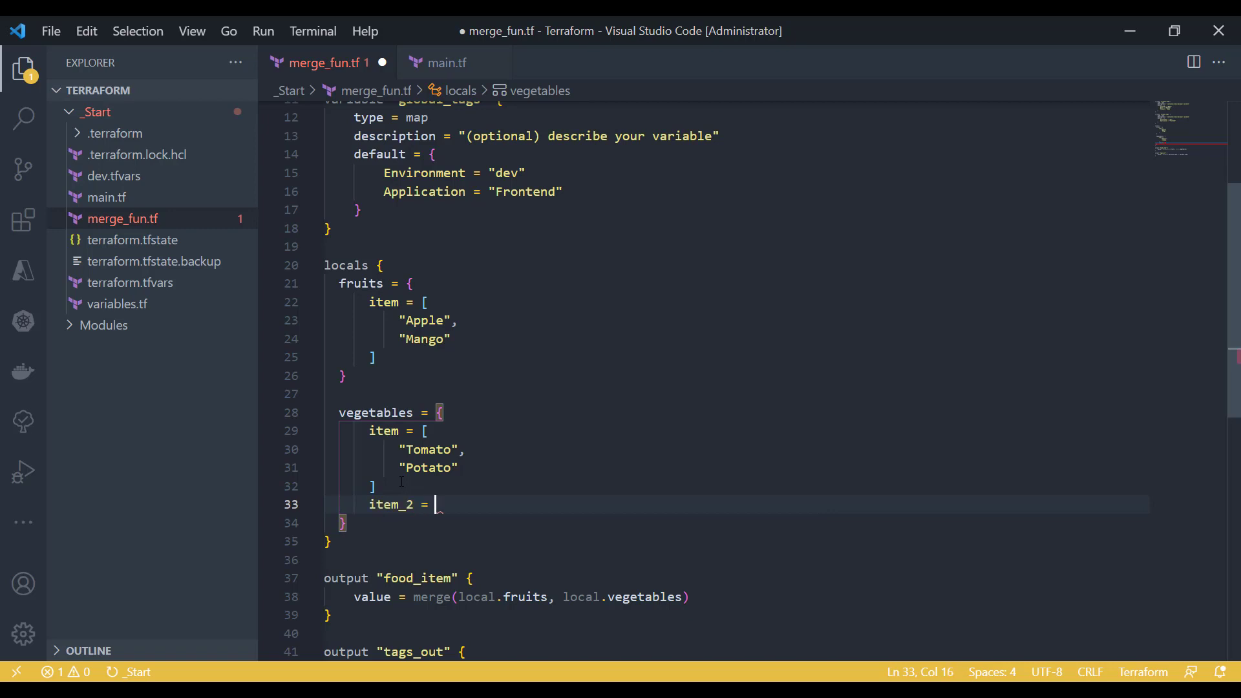
type("[\"\"]")
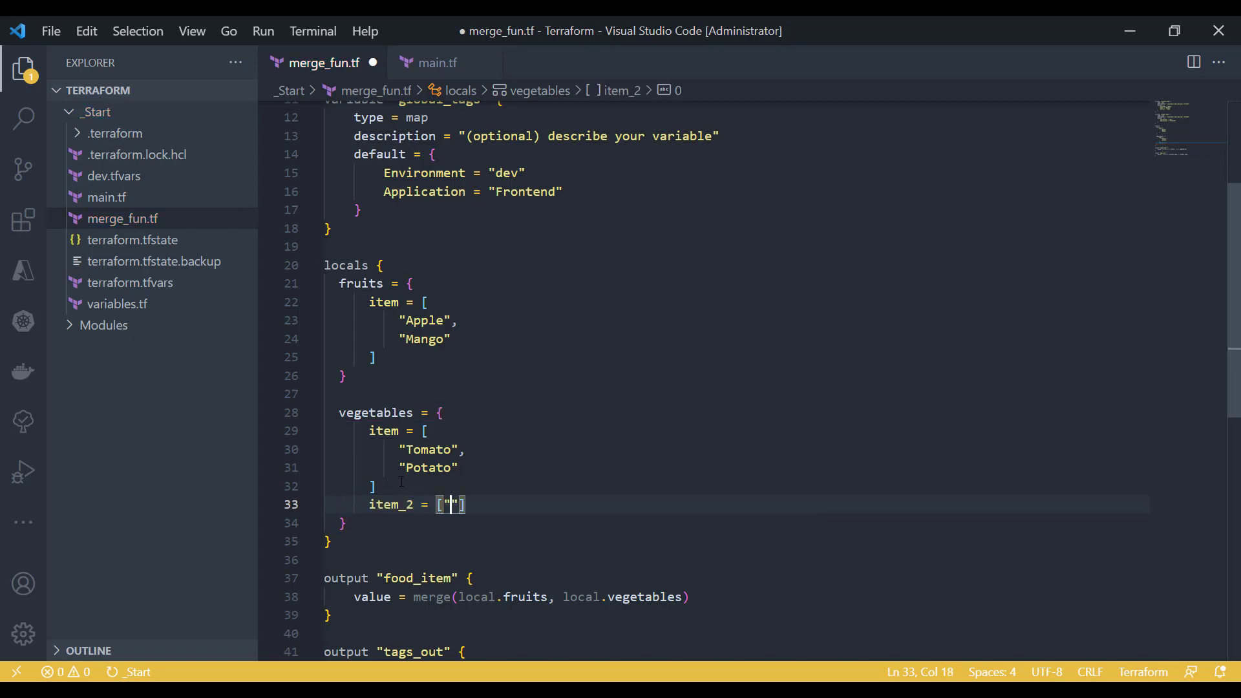
type("unknow")
type("terraform plan")
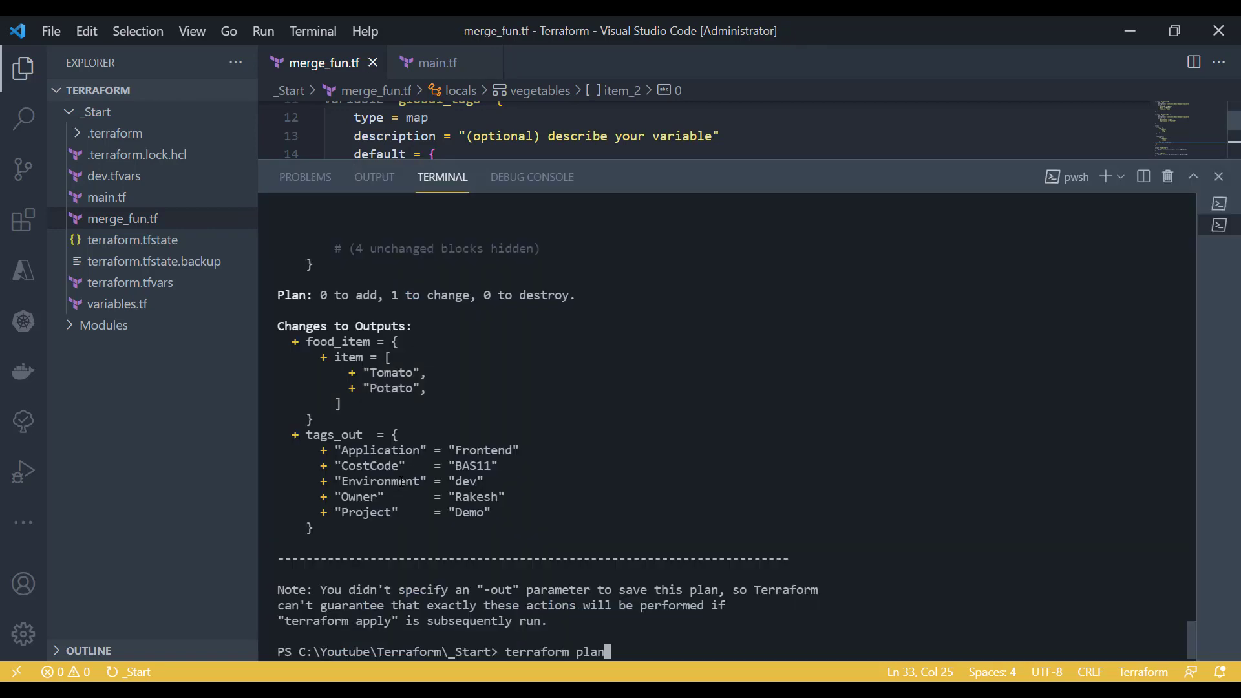
Run terraform plan showing food_item with the Tomato/Potato item and item_2 "unknown", then close the terminal.
key("Return")
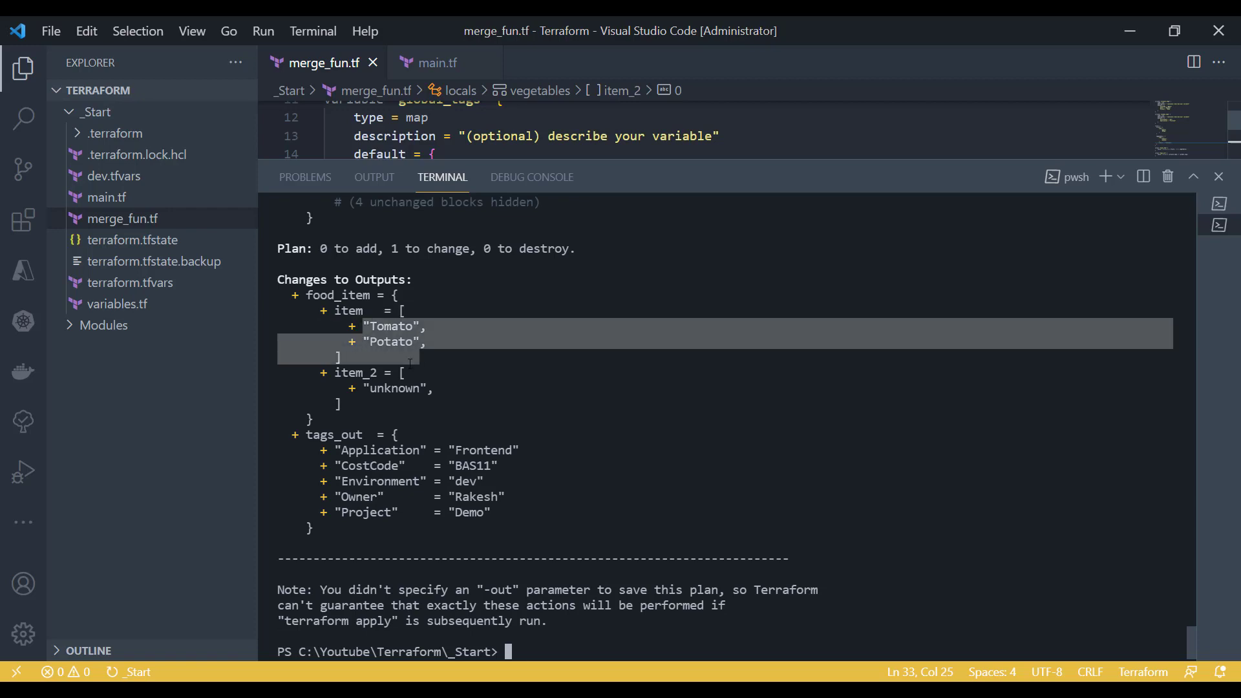
left_click(1218, 177)
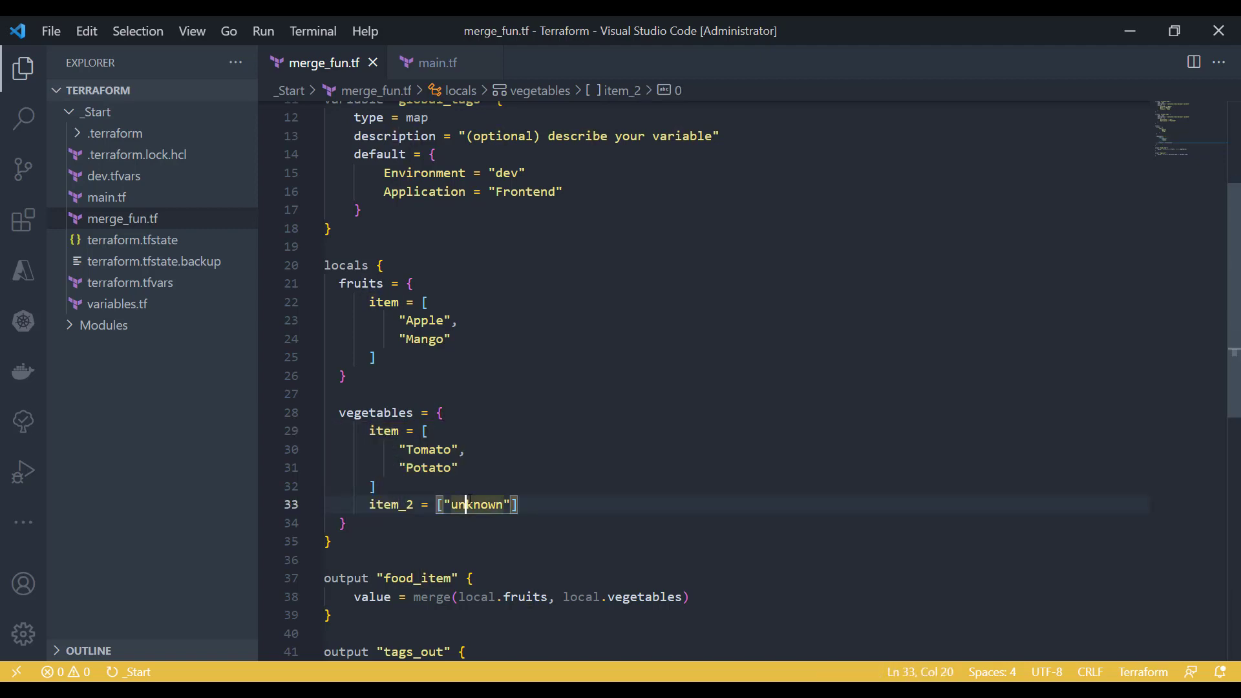
mouse_move(646, 638)
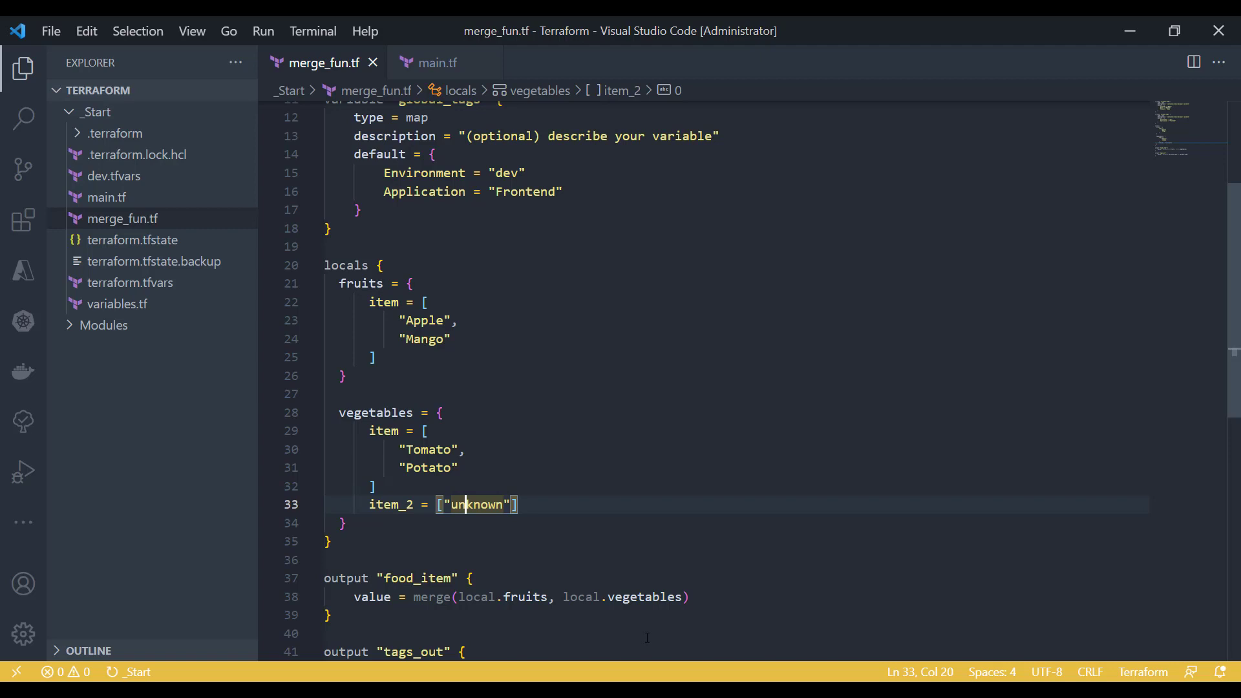
Add item_old = ["antic"] to the fruits local and confirm it appears in food_item via terraform plan.
left_click(373, 356)
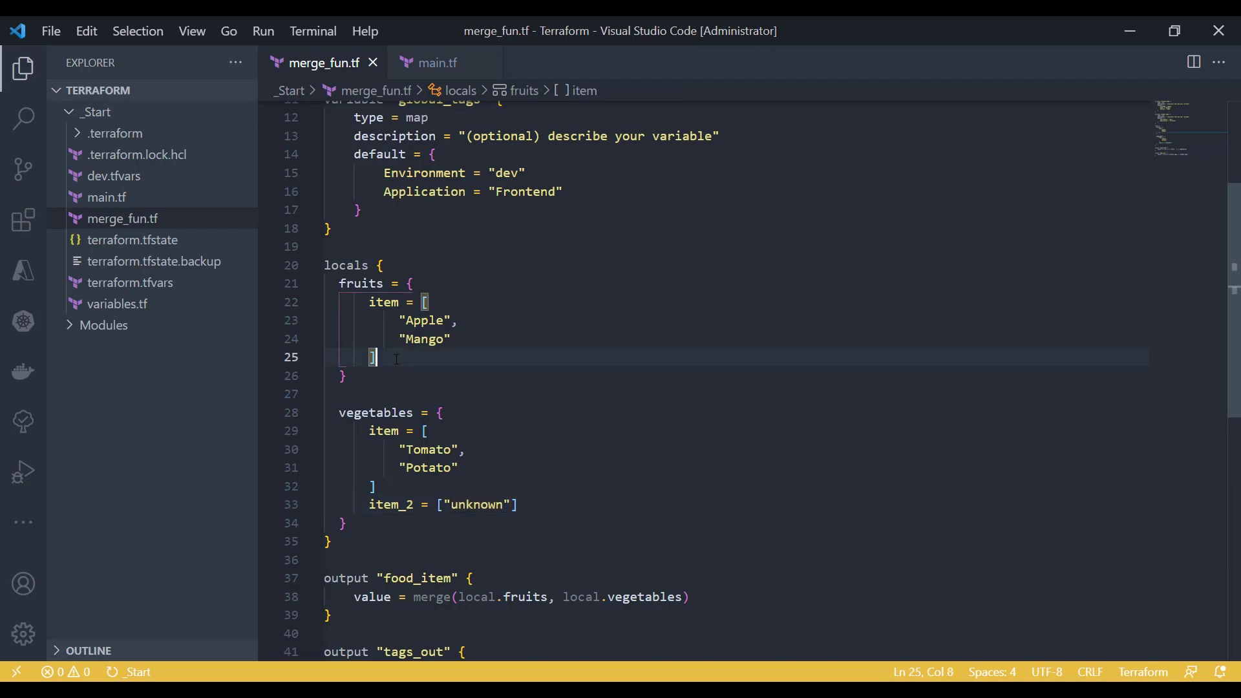
key("enter")
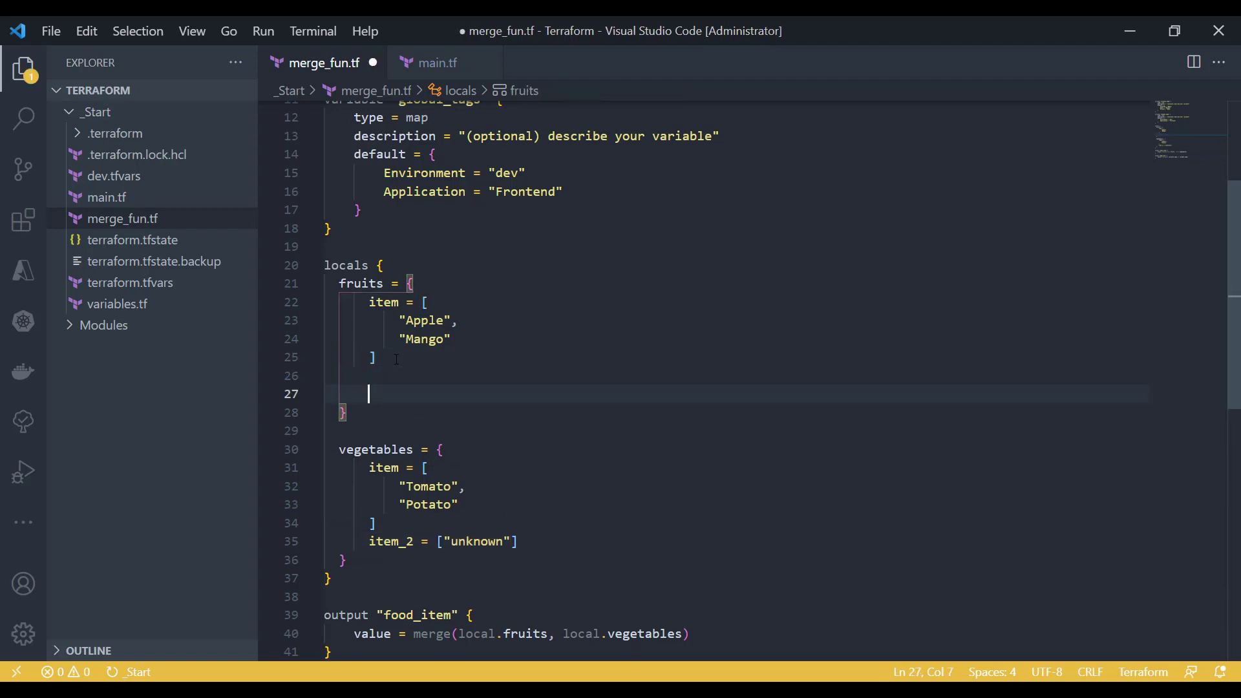
type("item_")
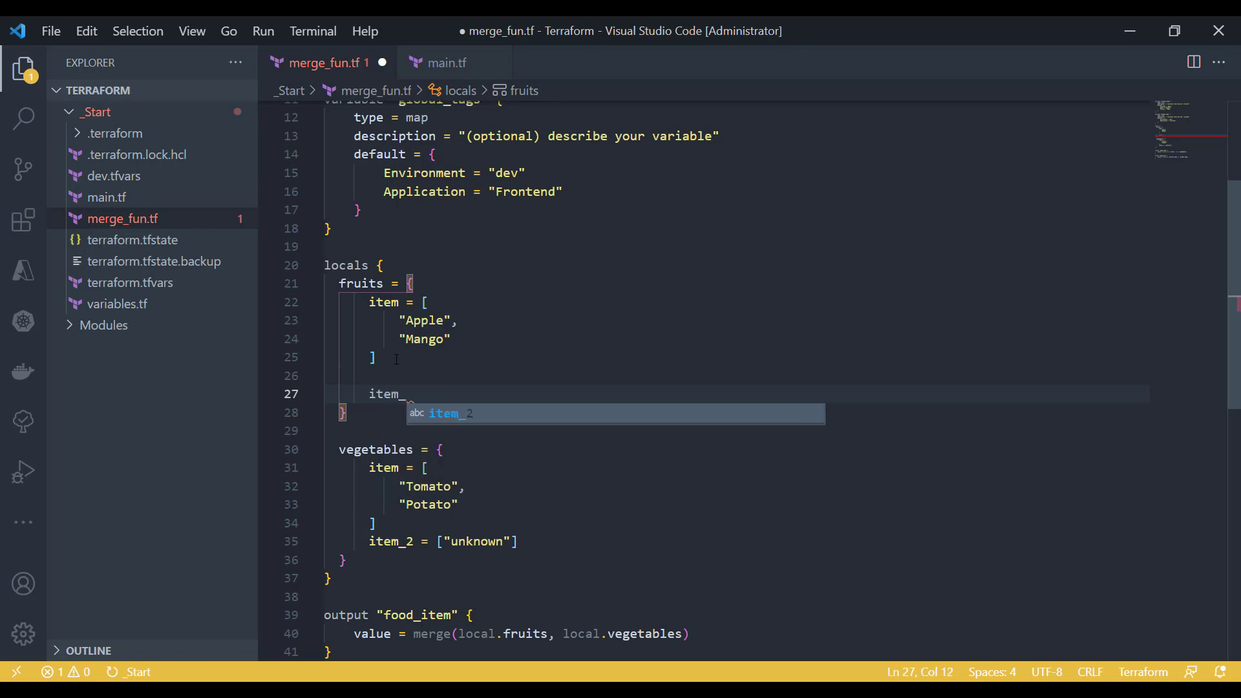
type("old =")
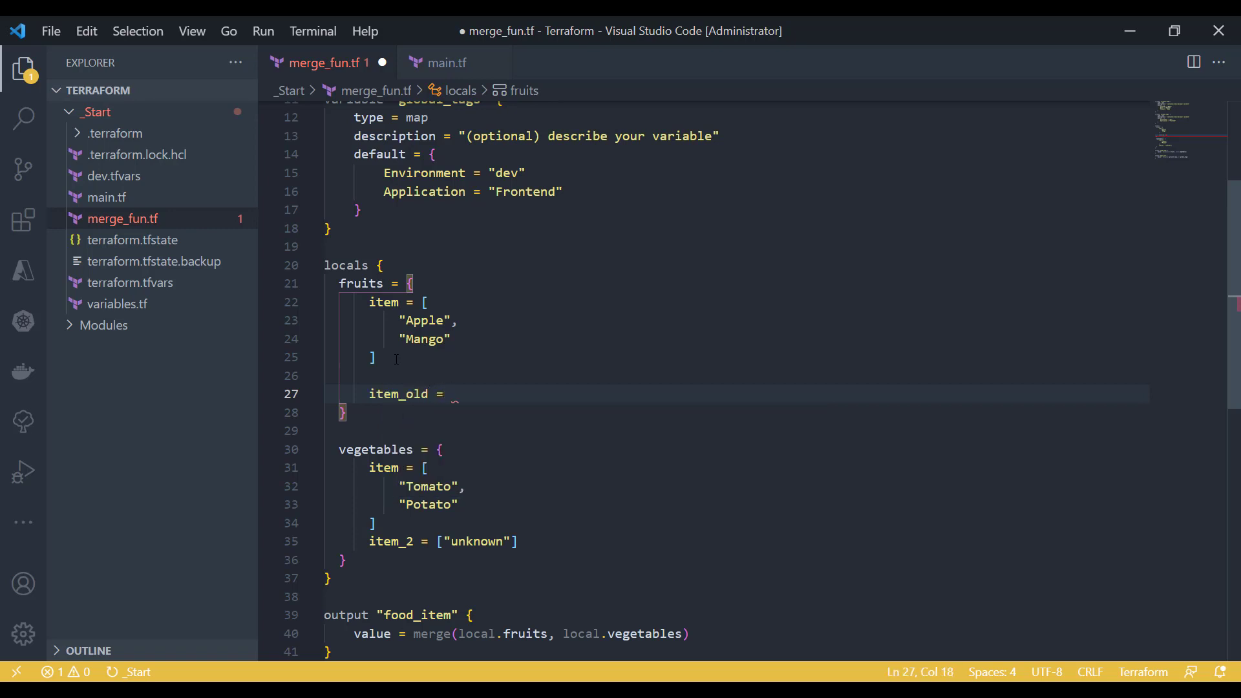
type("[\"\"]")
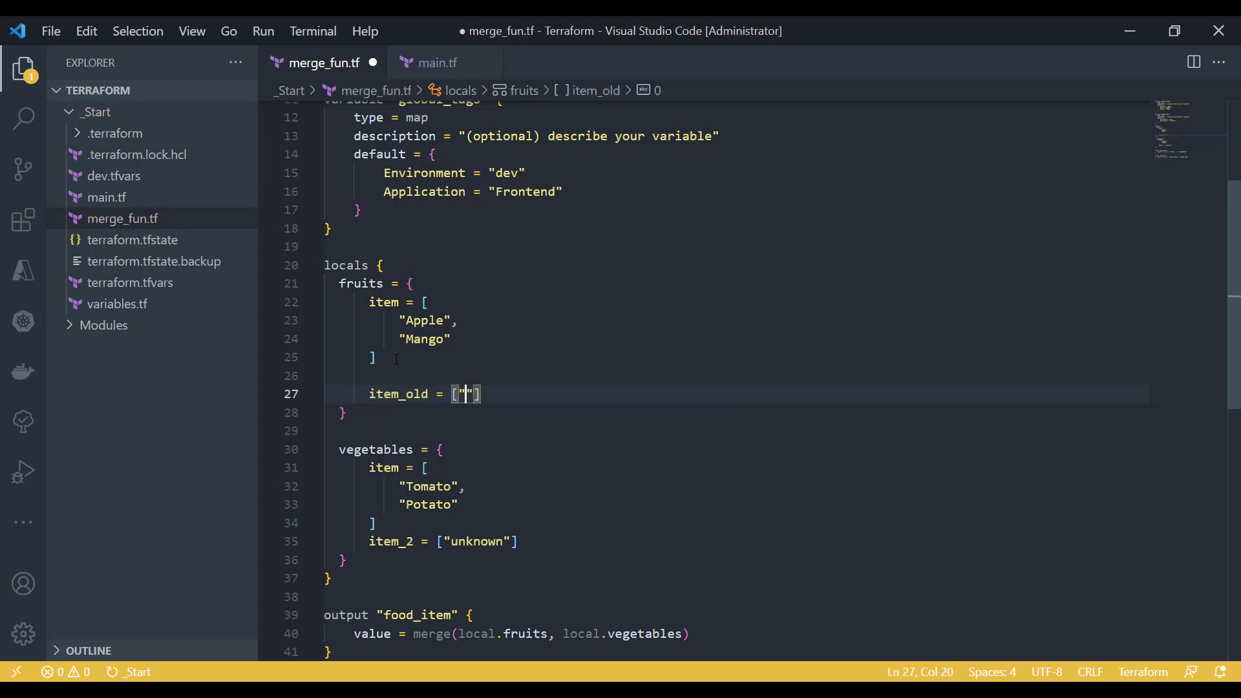
type("ant")
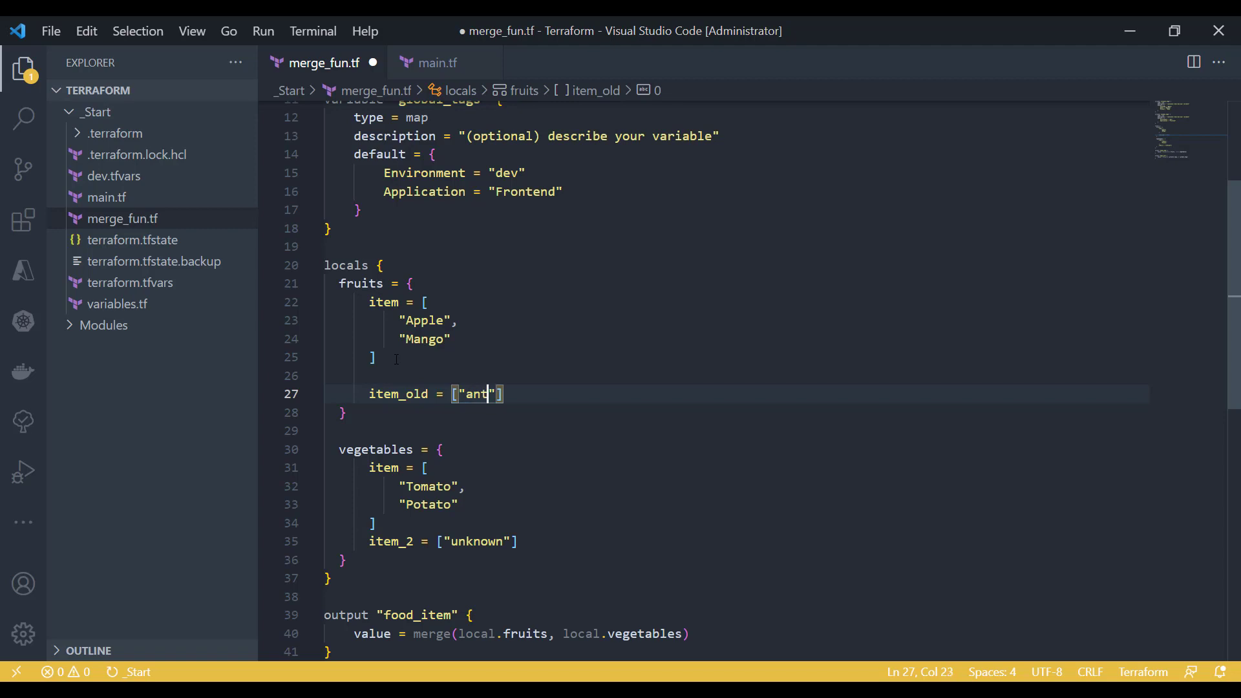
type("ic")
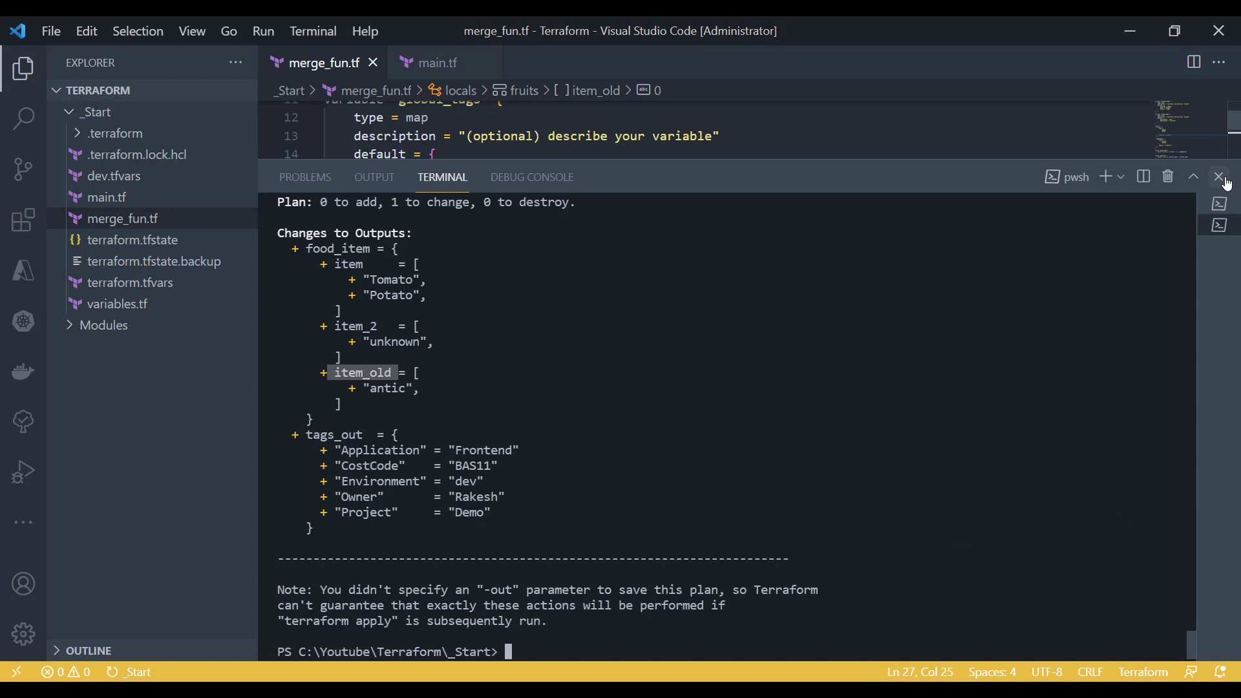
left_click(1219, 177)
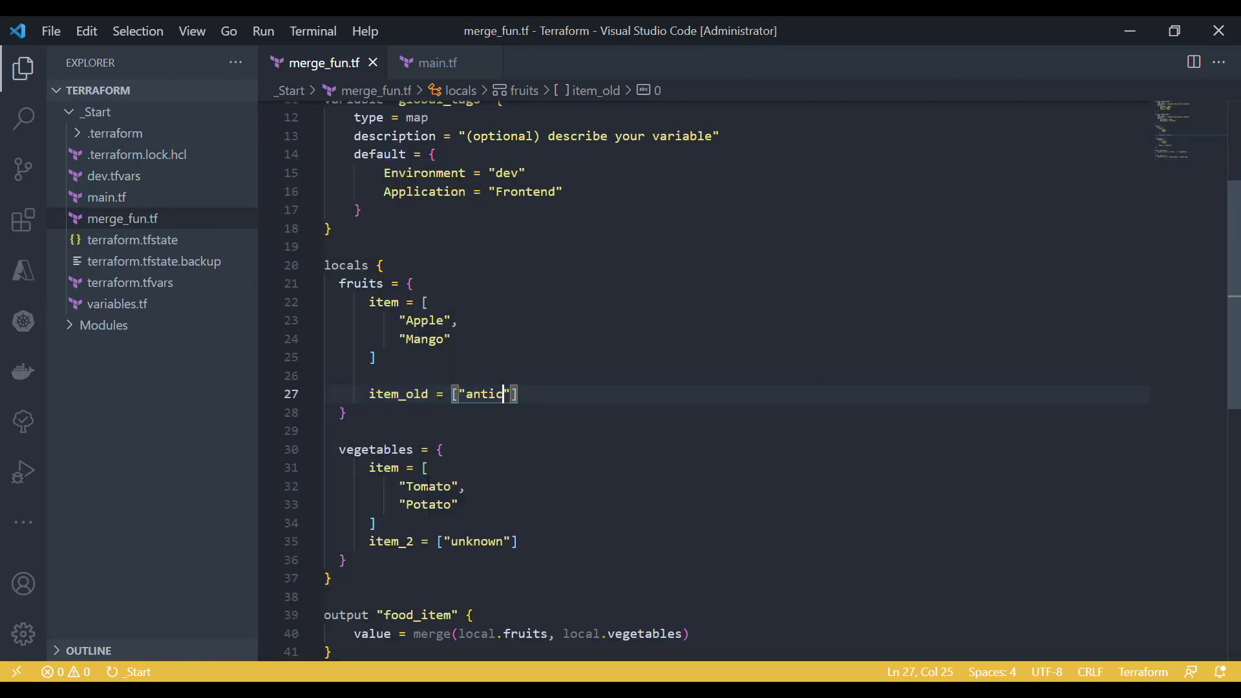
double_click(361, 283)
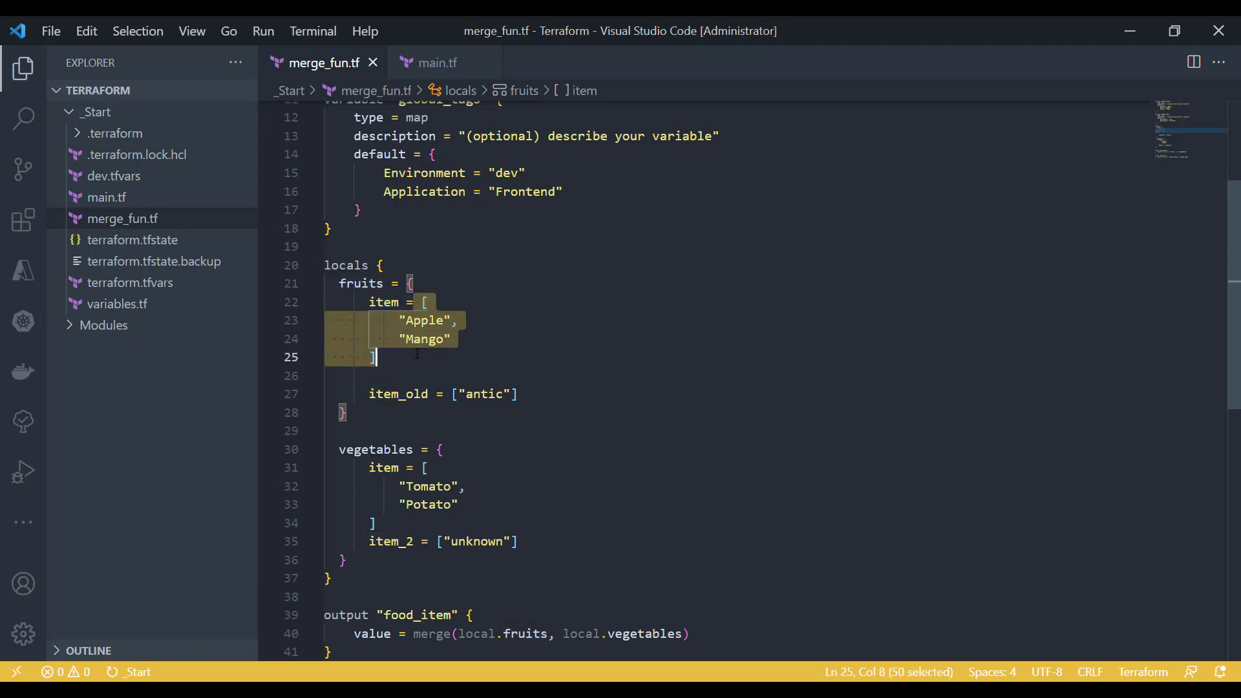
left_click(407, 393)
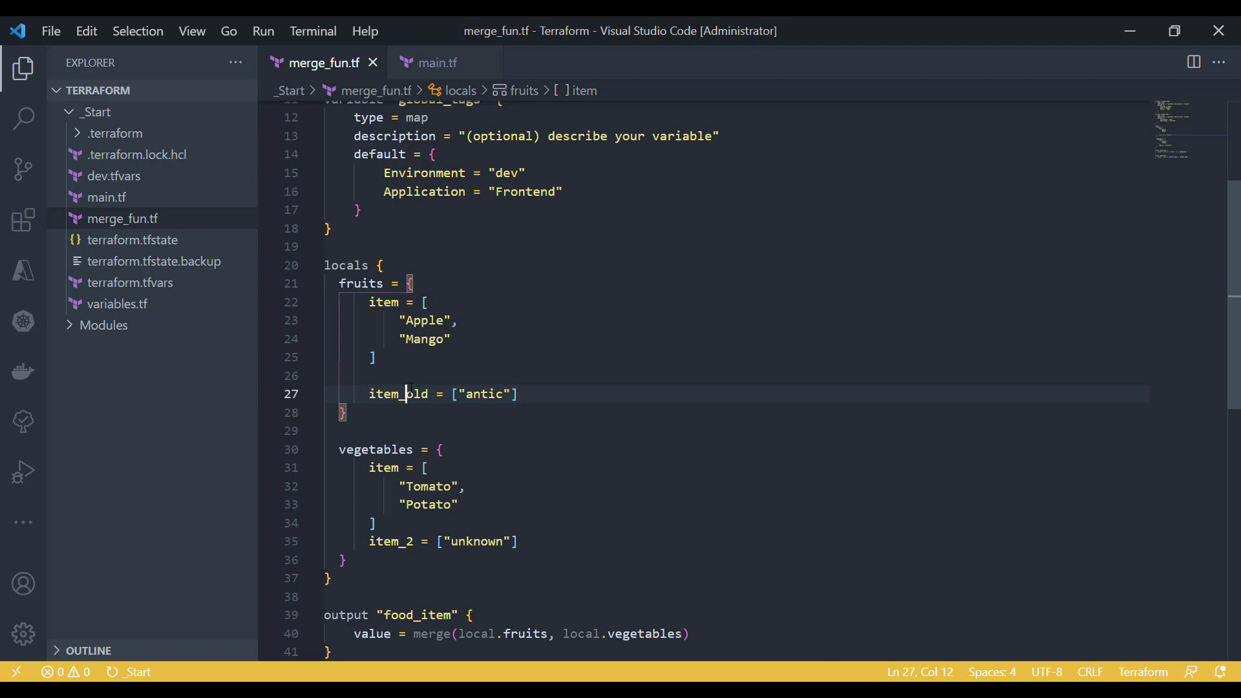
double_click(398, 393)
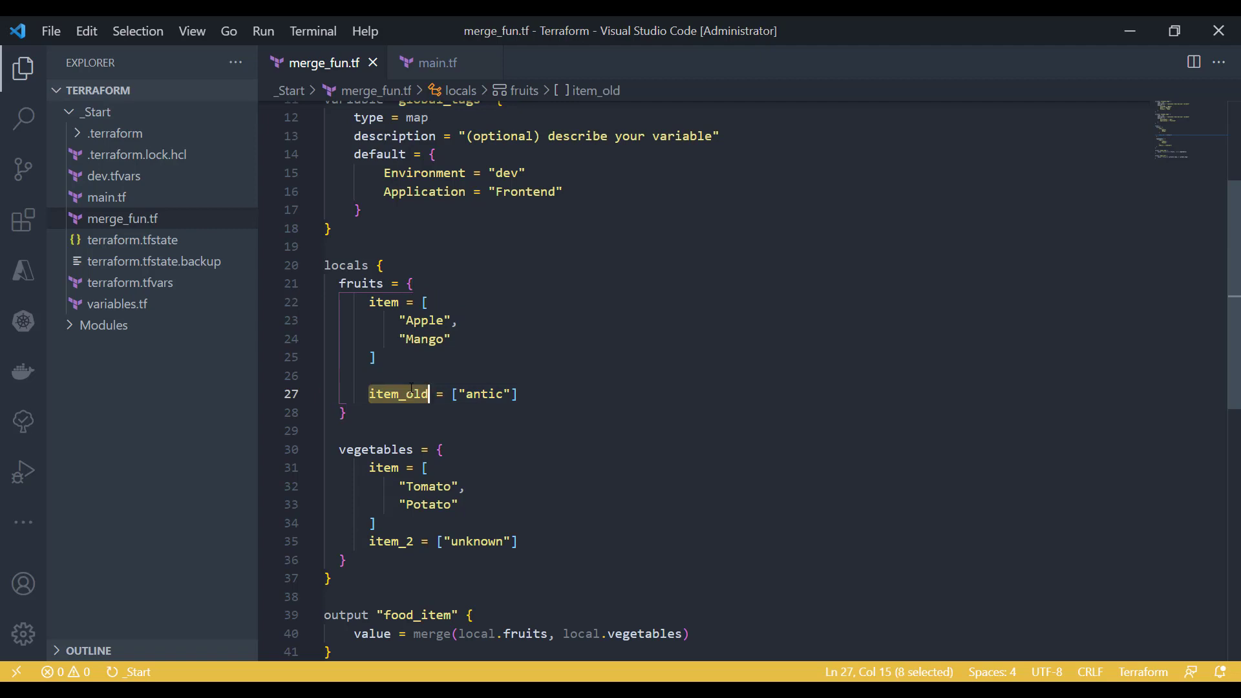
left_click(449, 393)
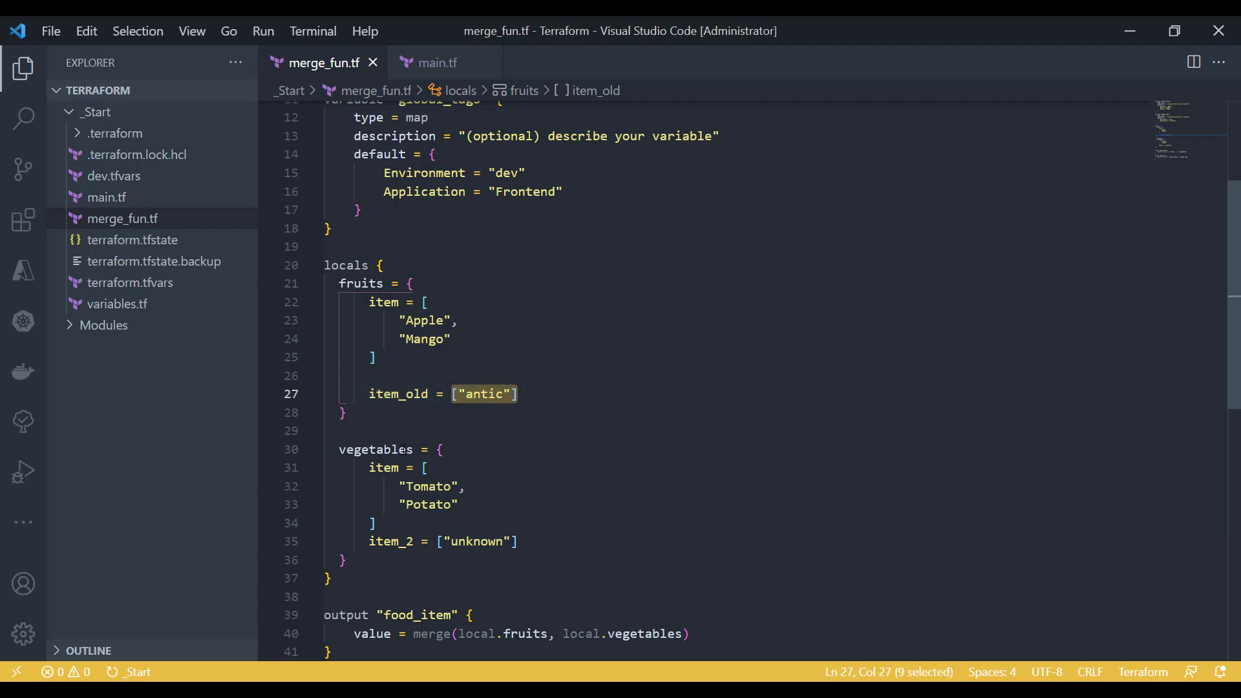
double_click(383, 466)
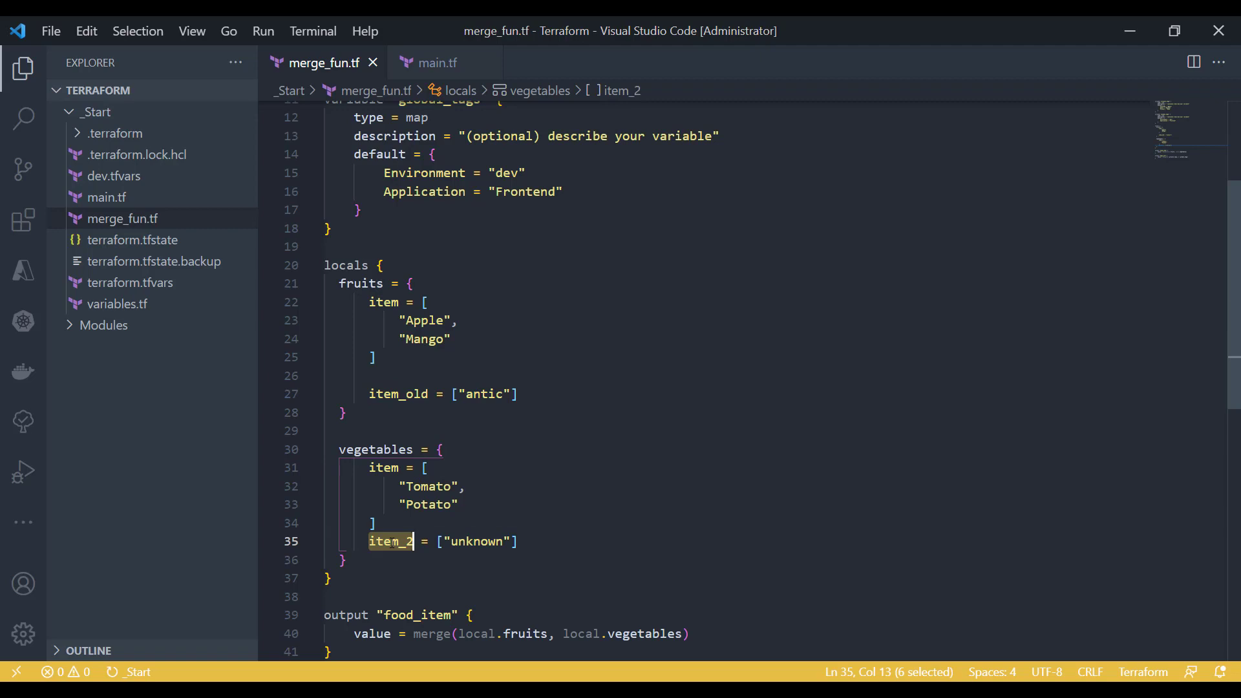
left_click(383, 468)
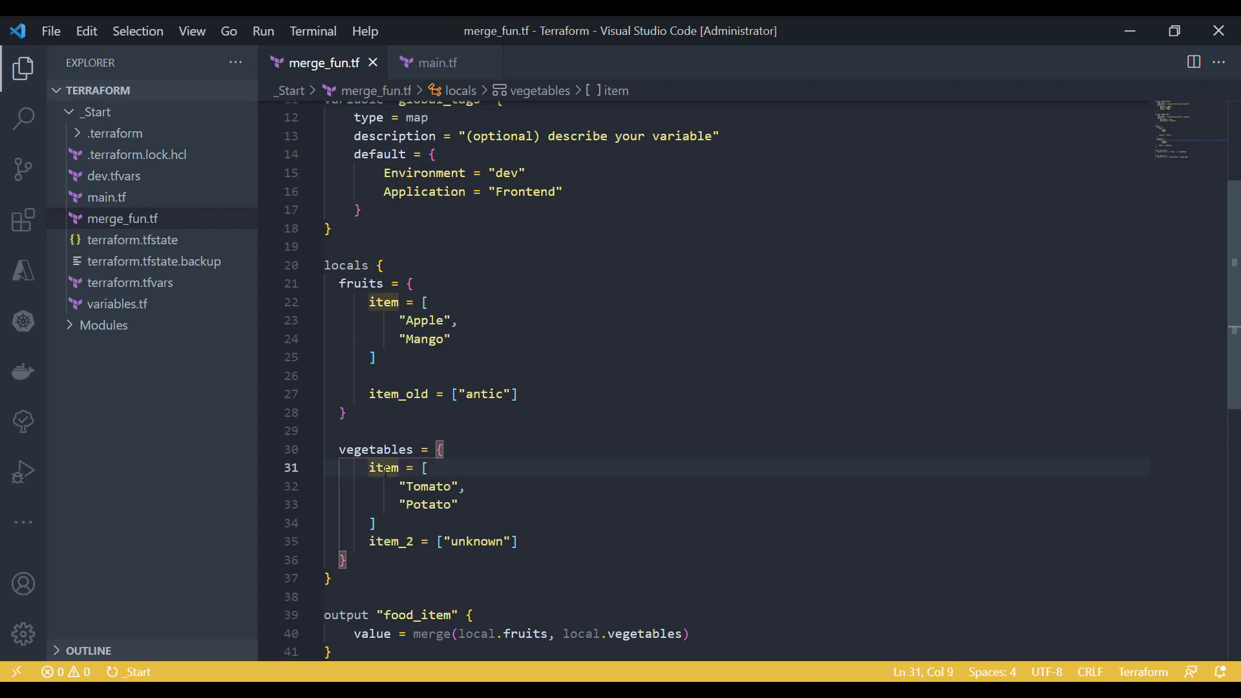
double_click(360, 283)
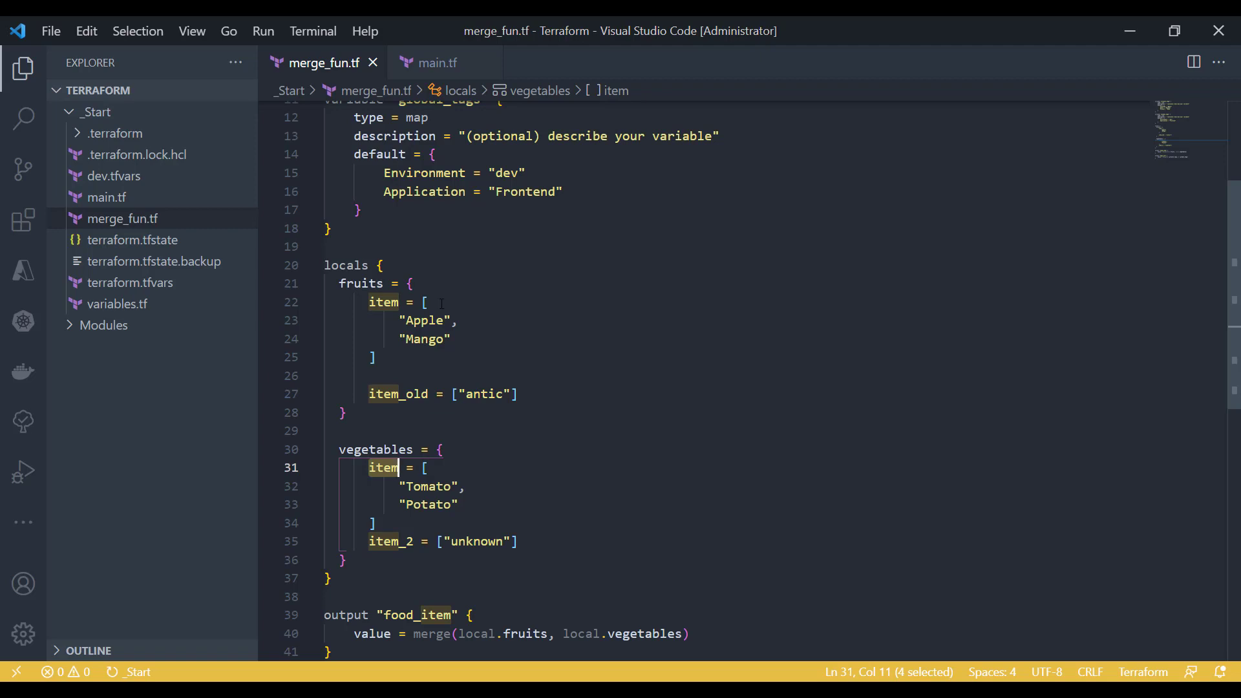
left_click(400, 467)
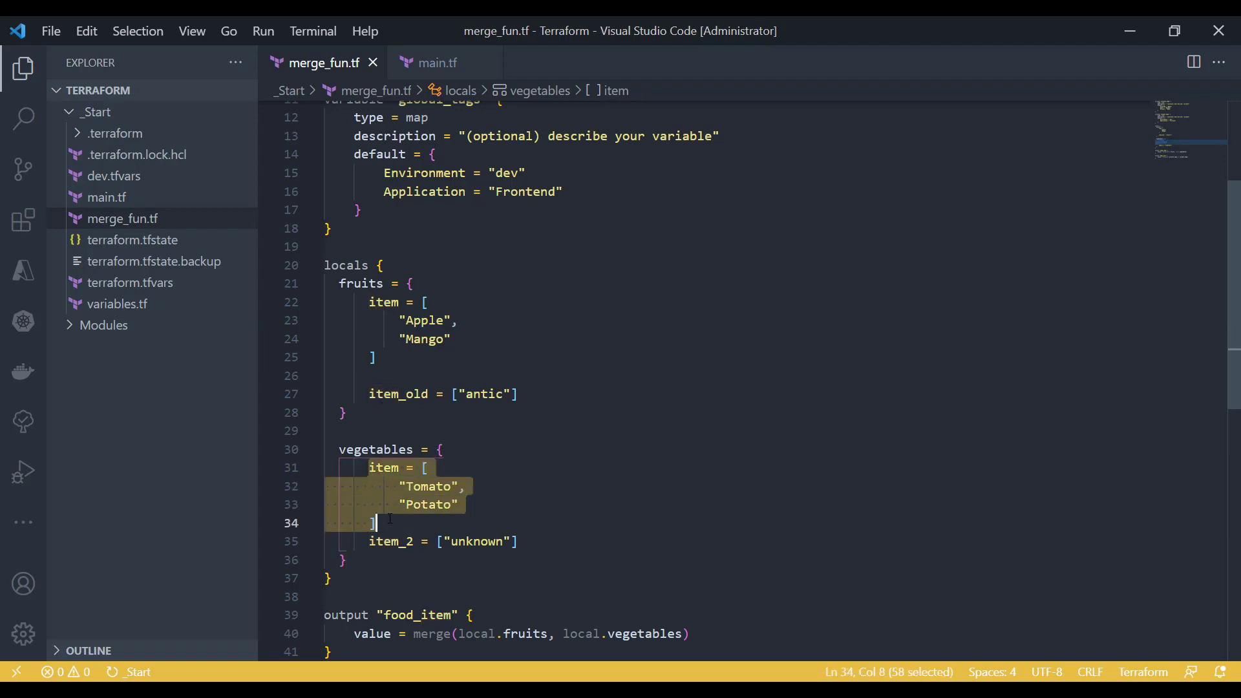
mouse_move(581, 447)
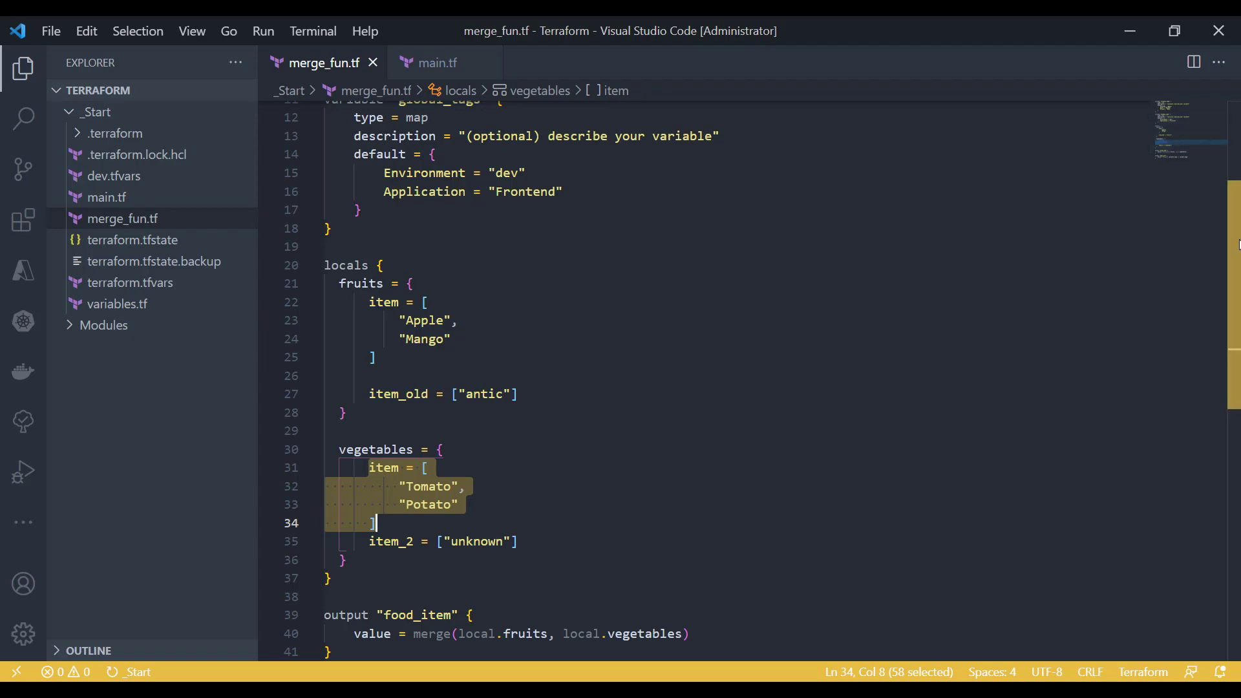
scroll("down", 3)
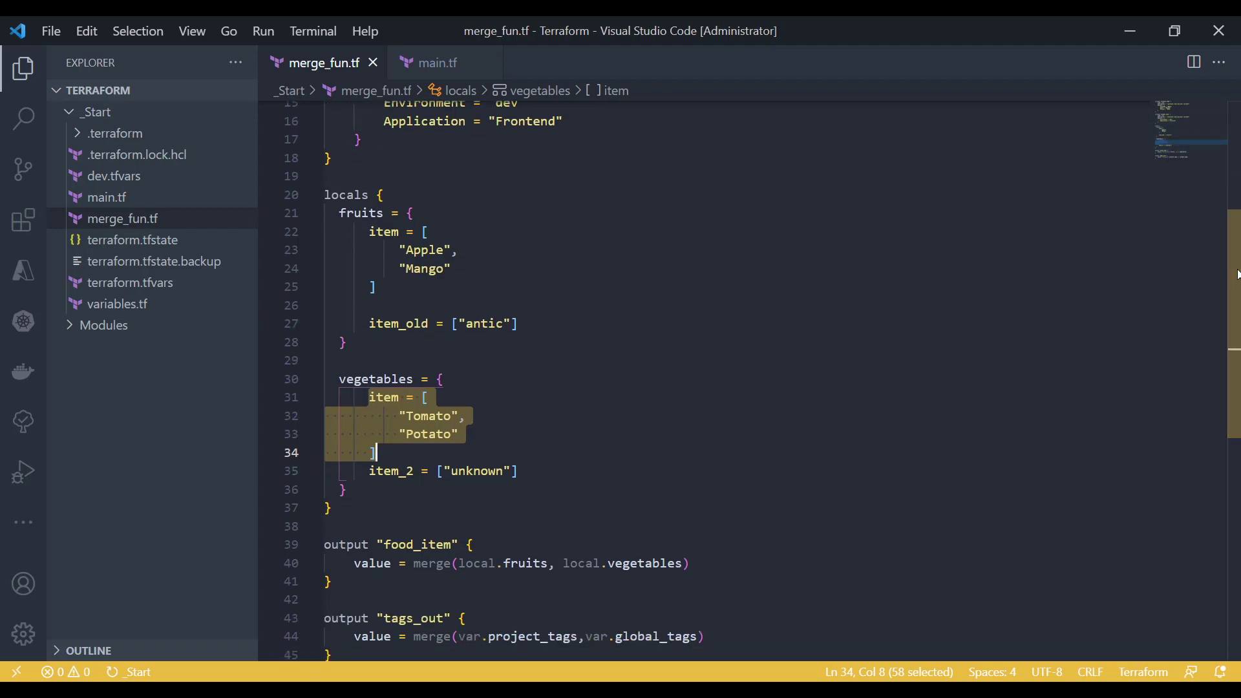